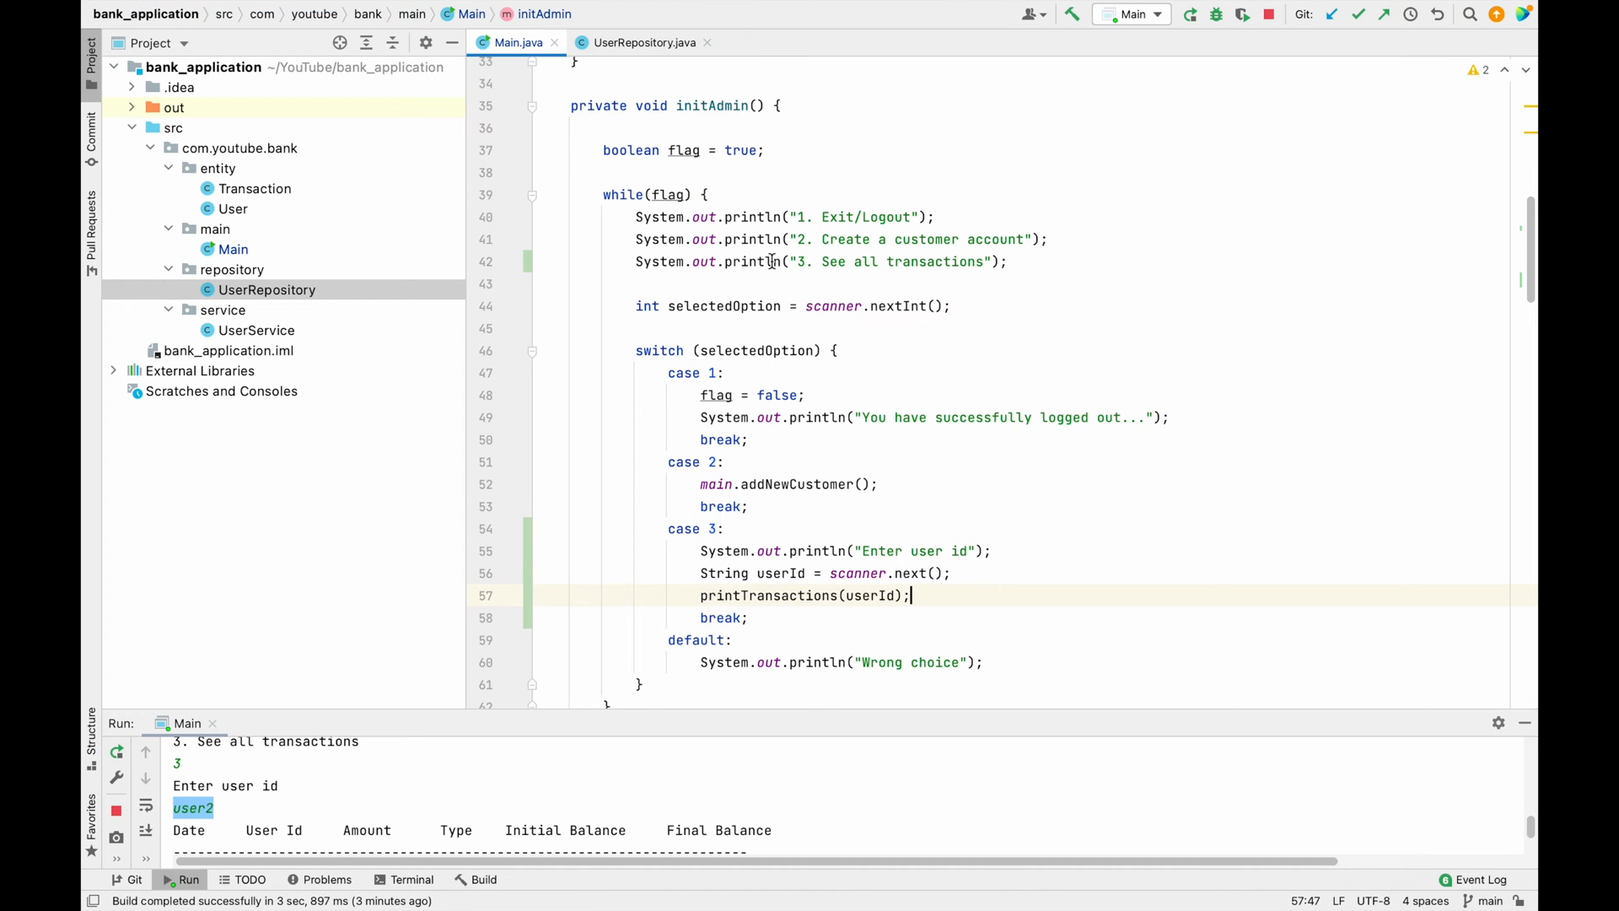
# Step: Scroll down and inspect the Double return type of checkBankBalance
pyautogui.scroll(-3)
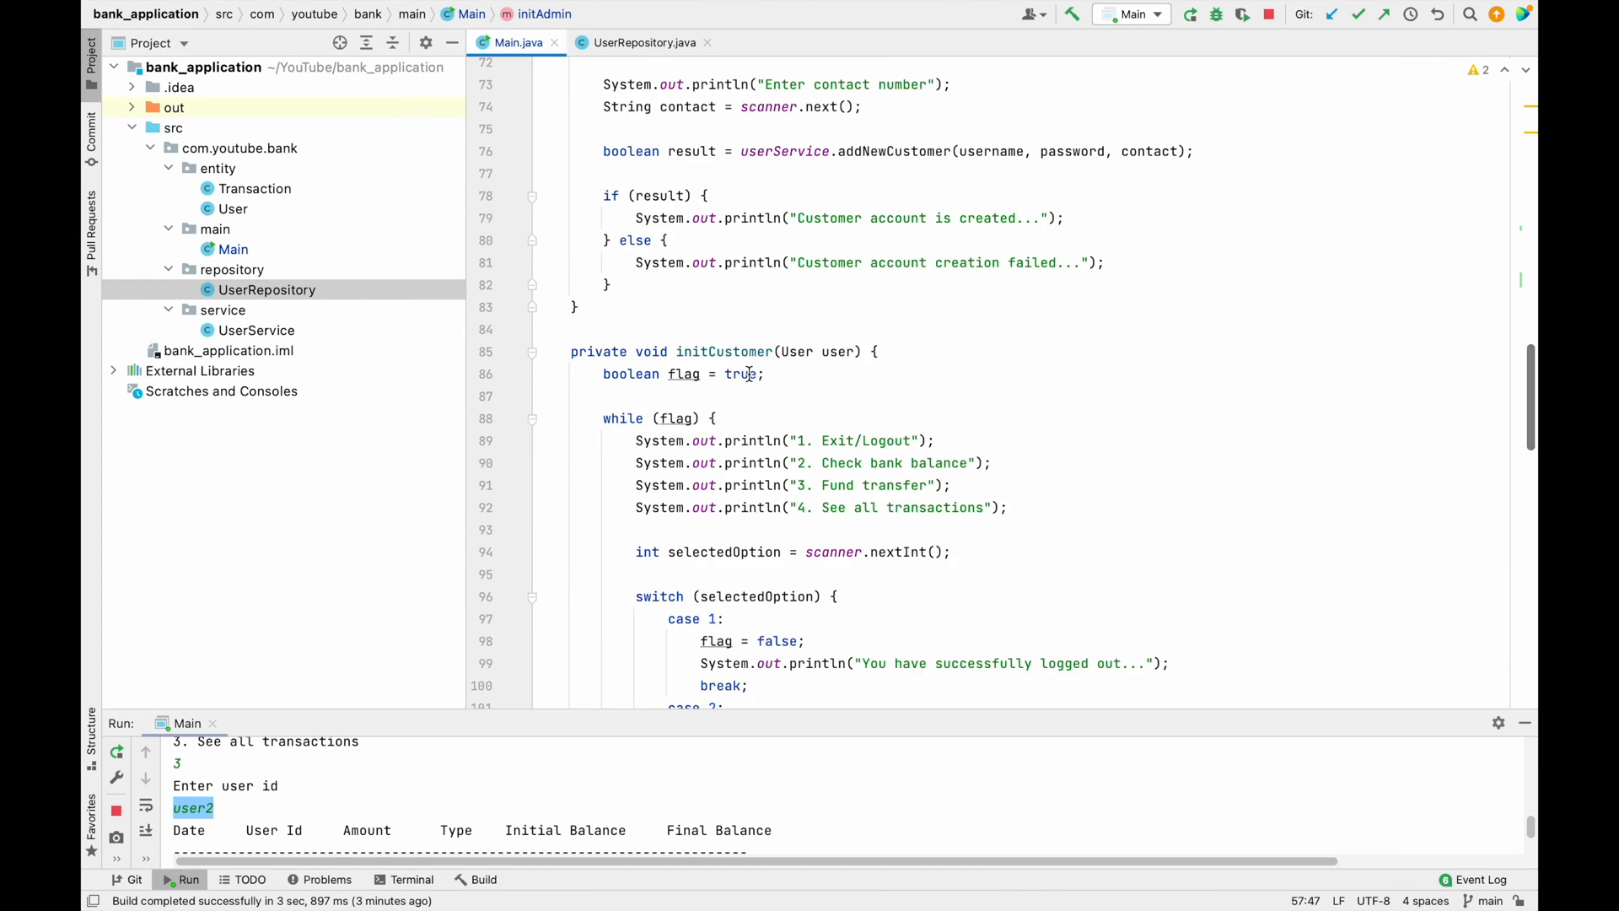
pyautogui.scroll(-3)
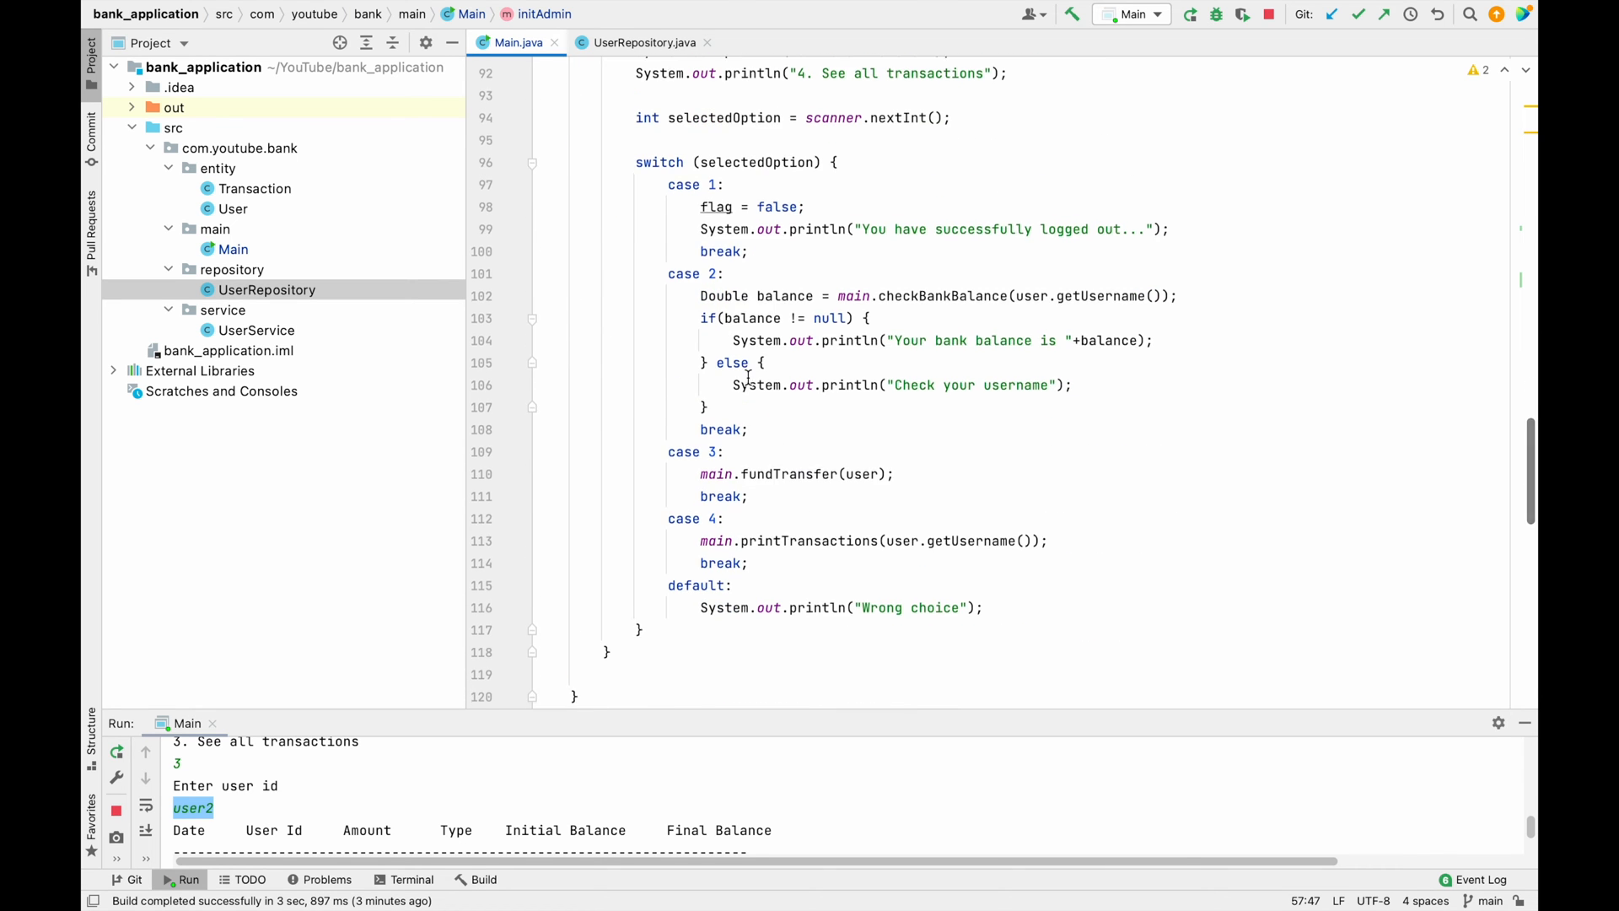
pyautogui.scroll(-3)
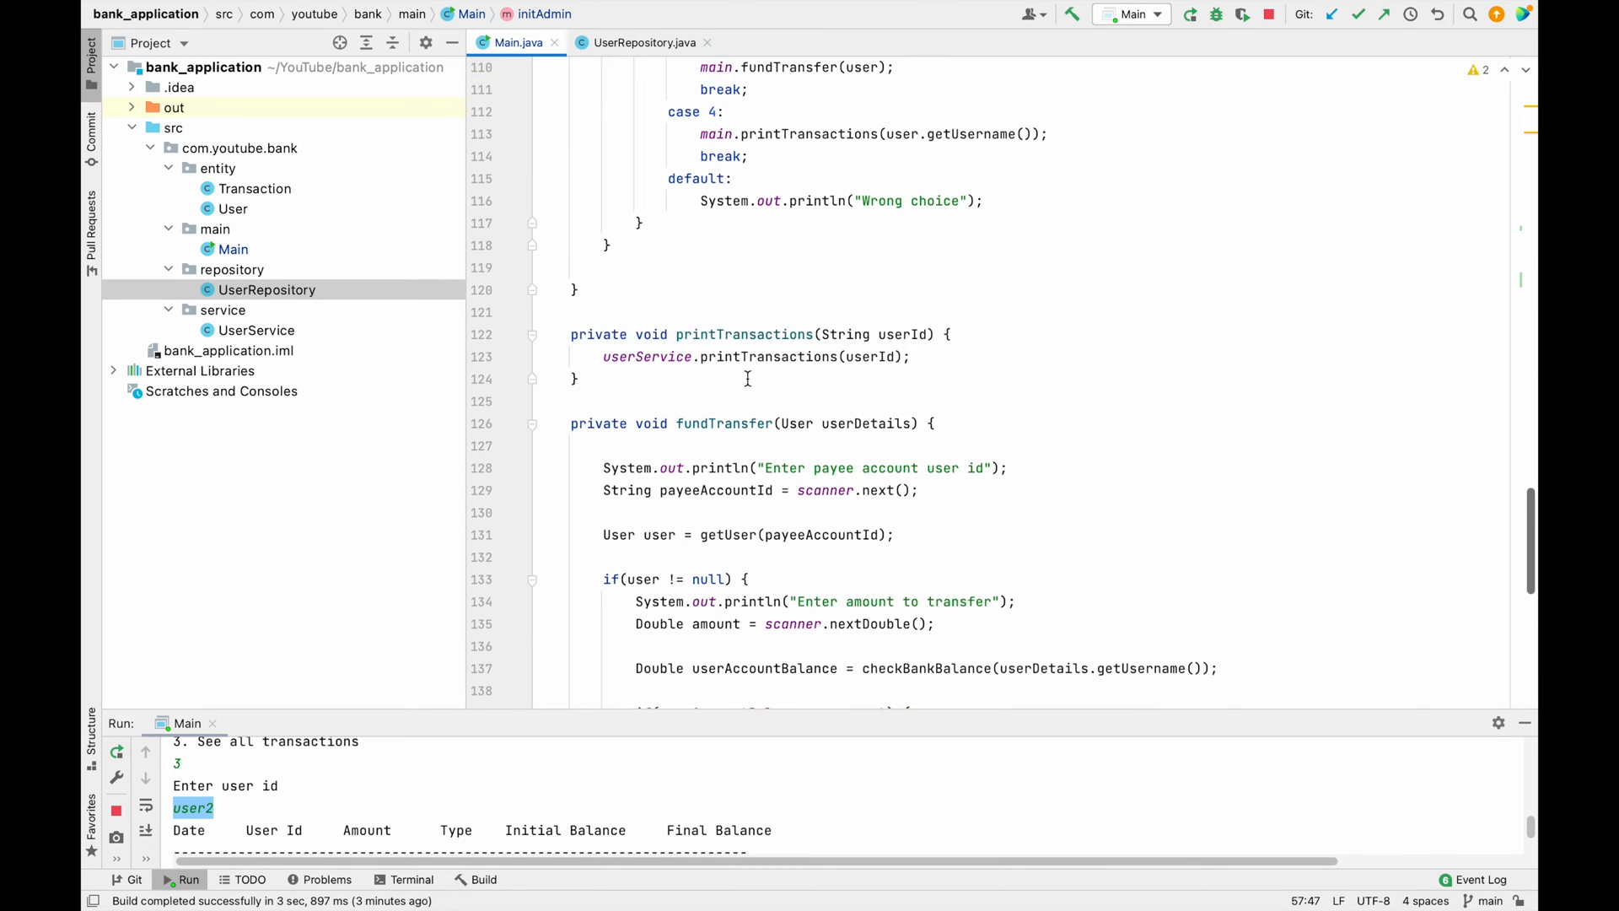
pyautogui.scroll(-3)
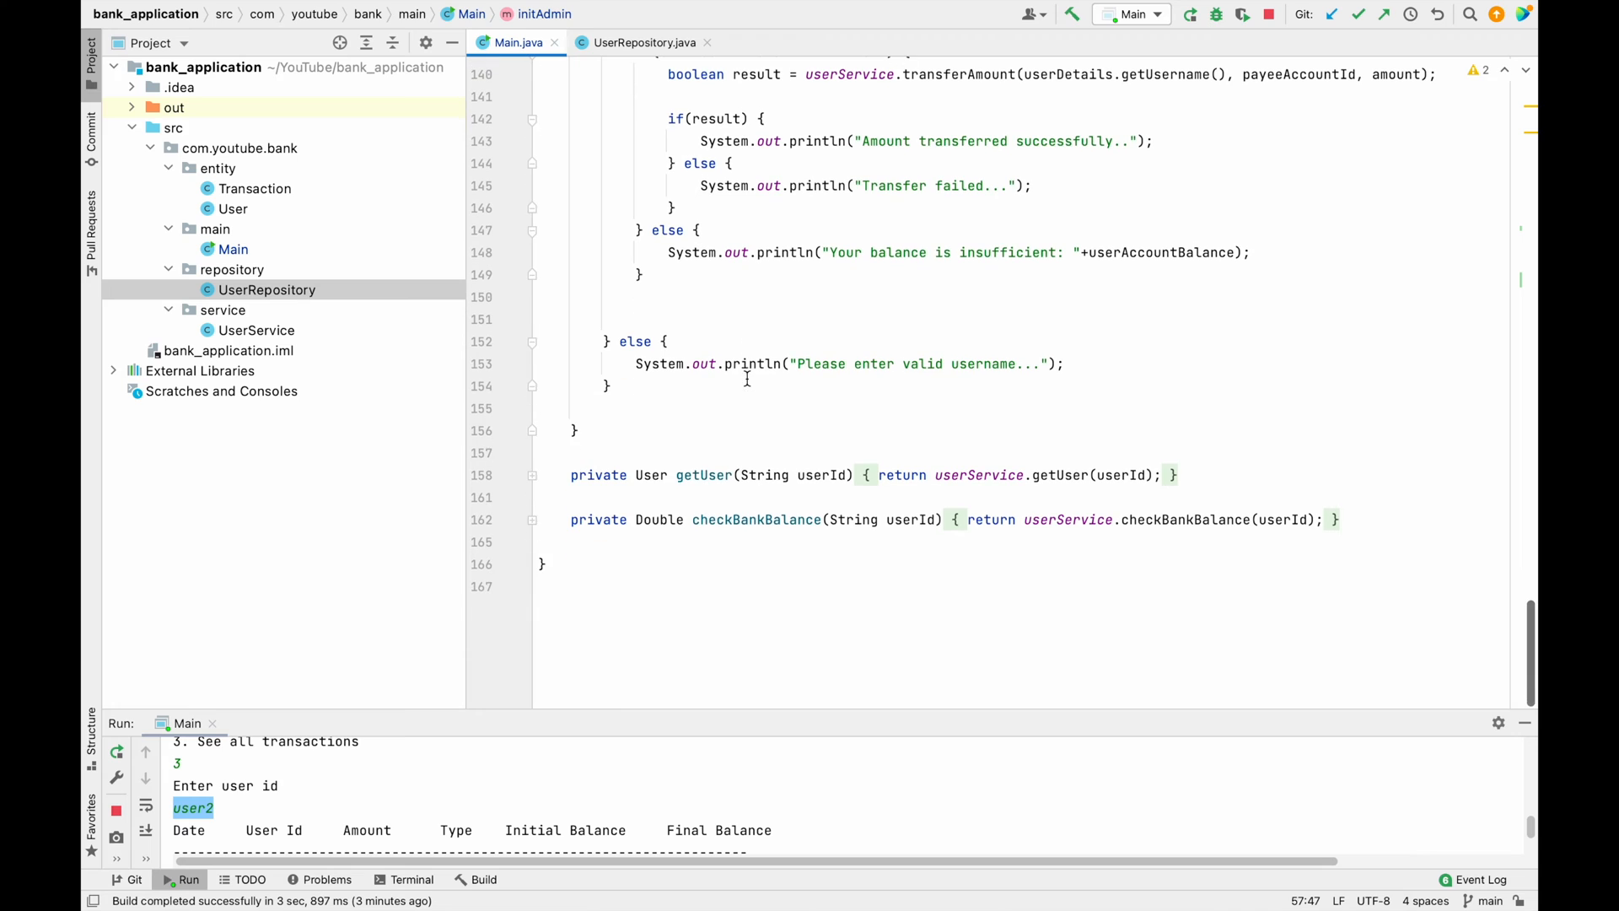
pyautogui.moveTo(954, 526)
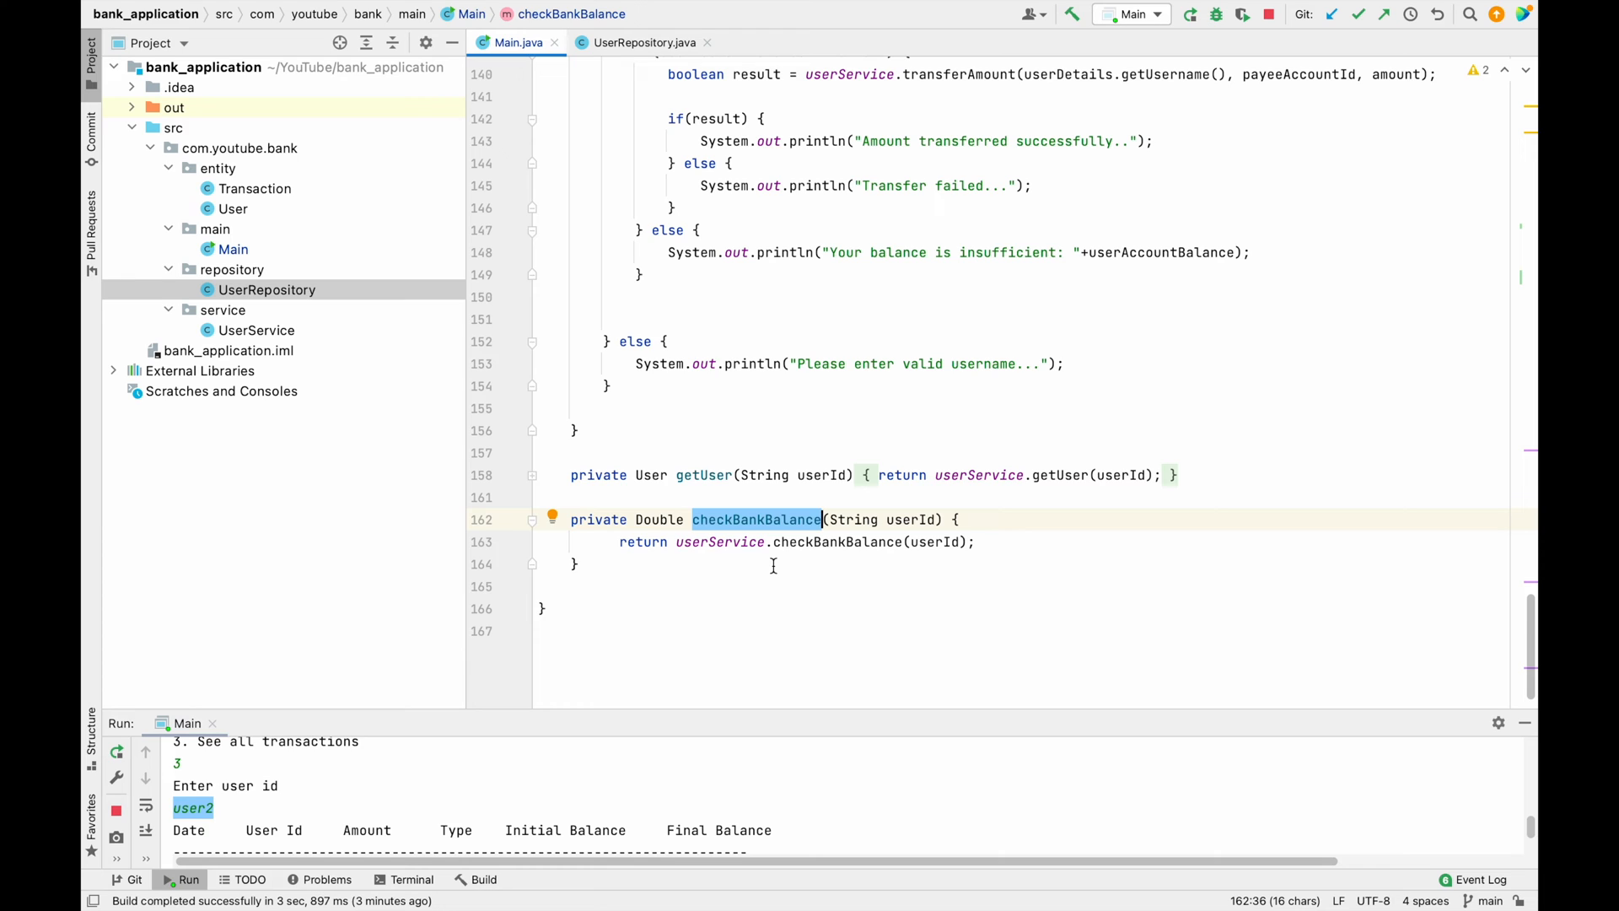
pyautogui.moveTo(900, 519)
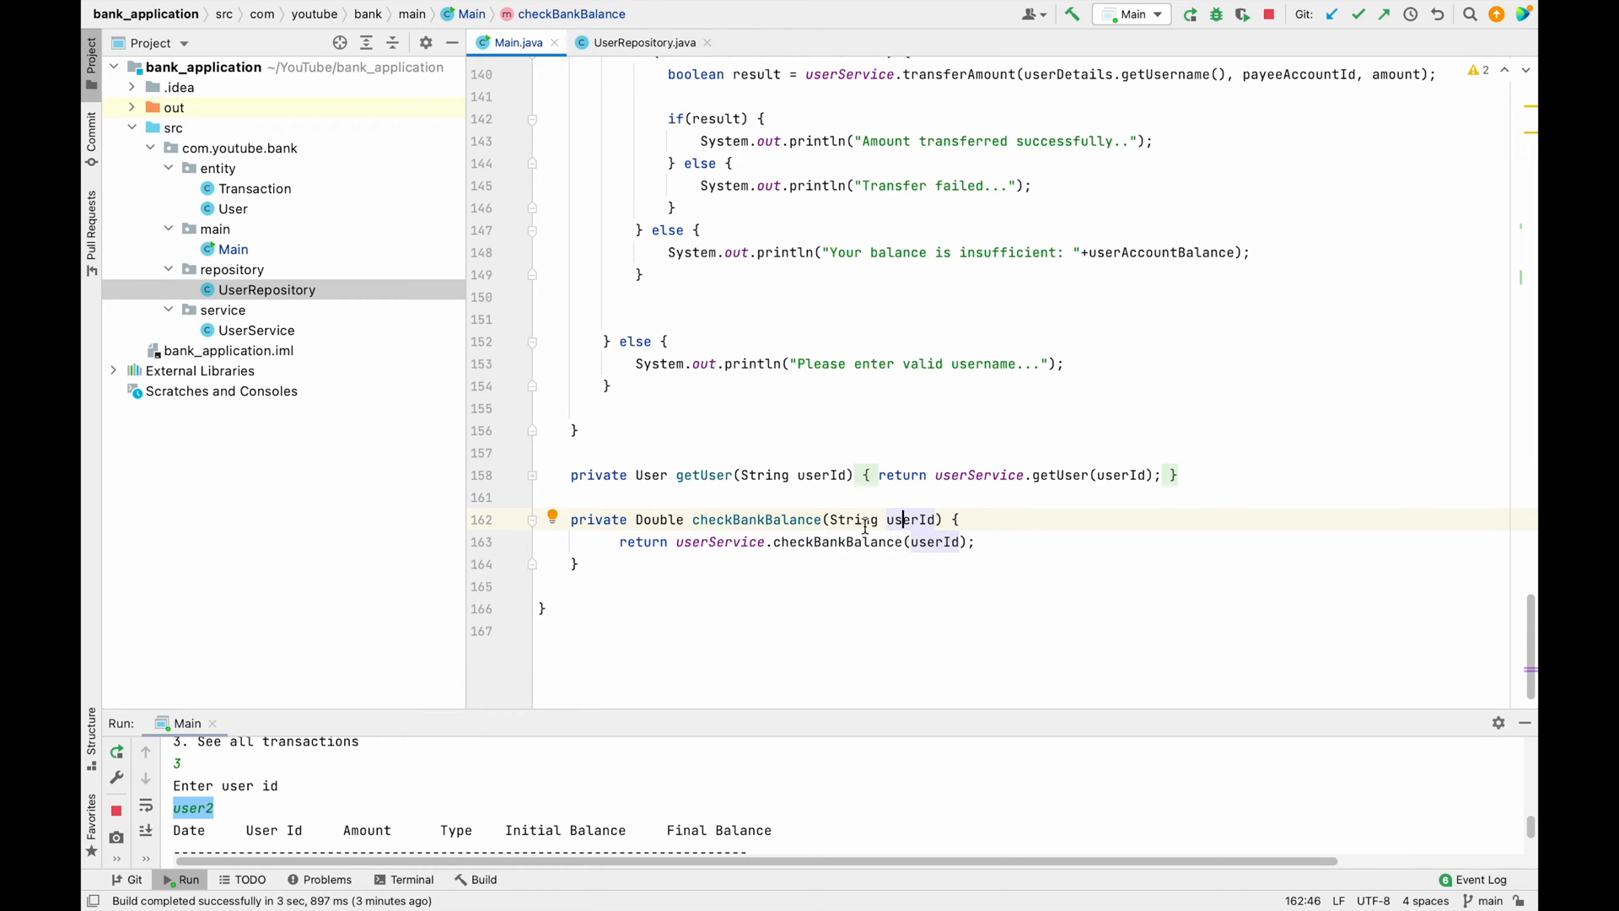
pyautogui.doubleClick(656, 520)
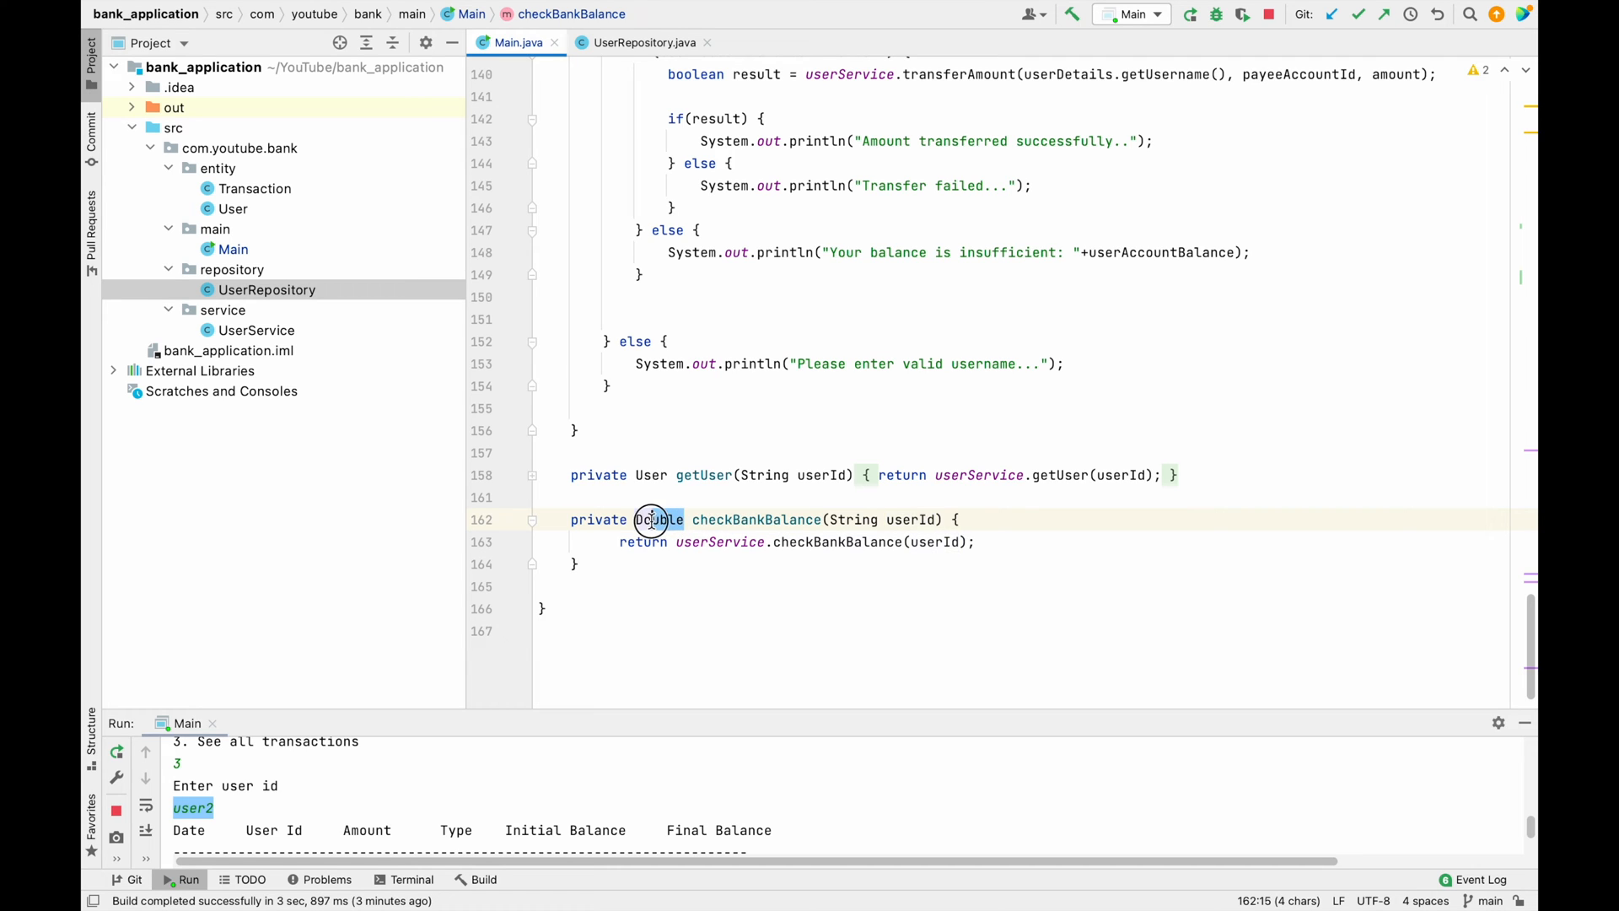
pyautogui.click(913, 519)
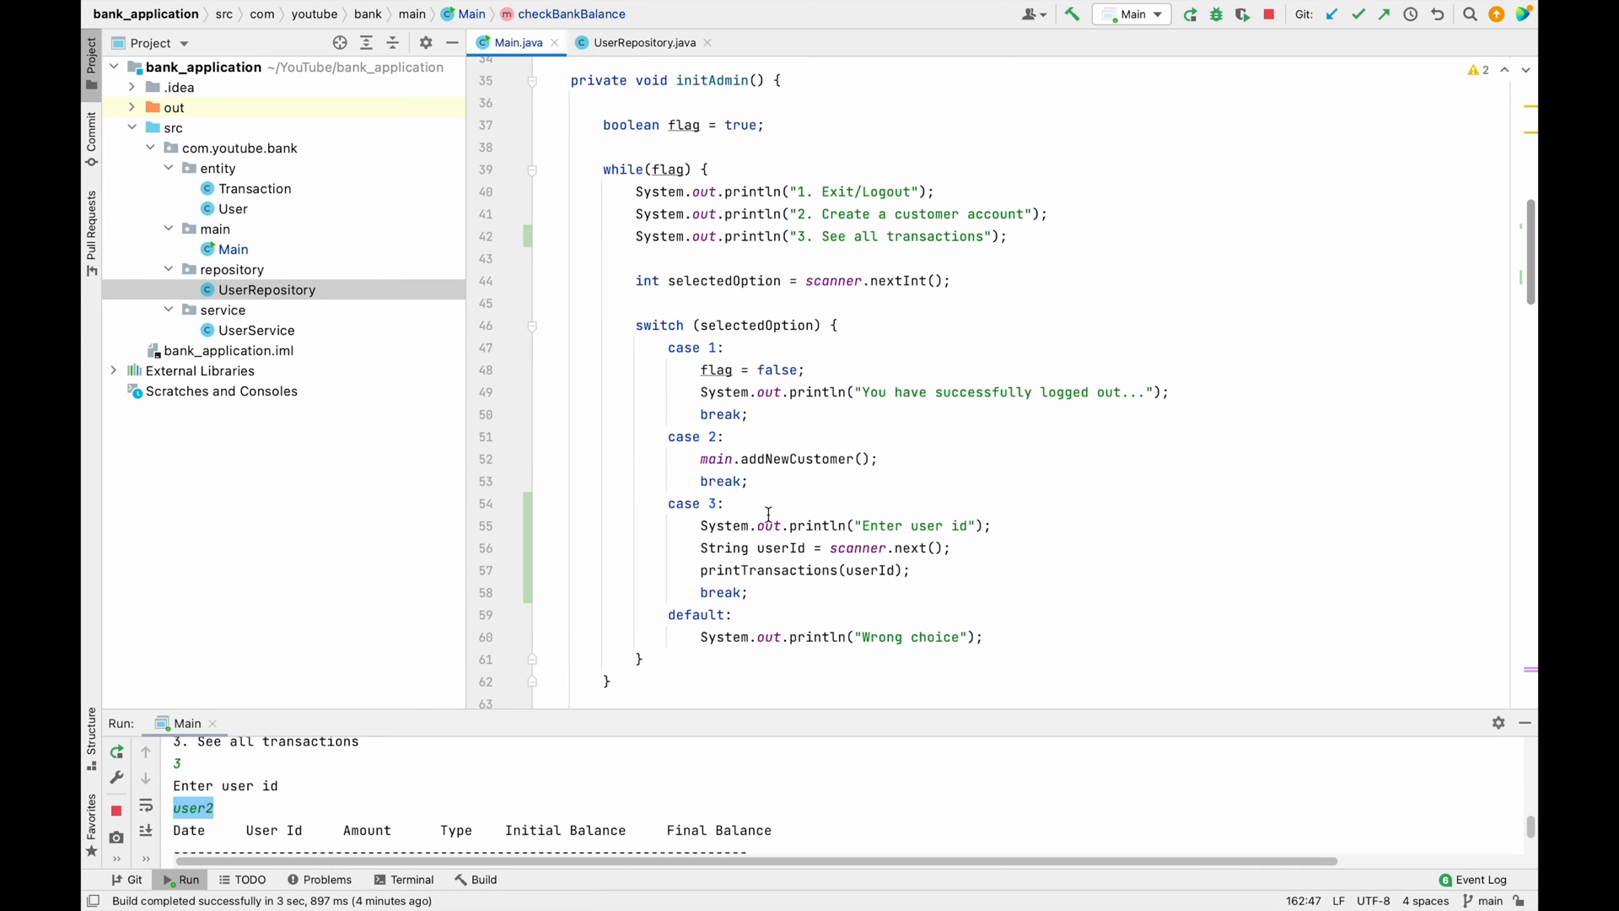
# Step: Duplicate the menu line and change the copy to "4. Check bank balance"
pyautogui.doubleClick(712, 80)
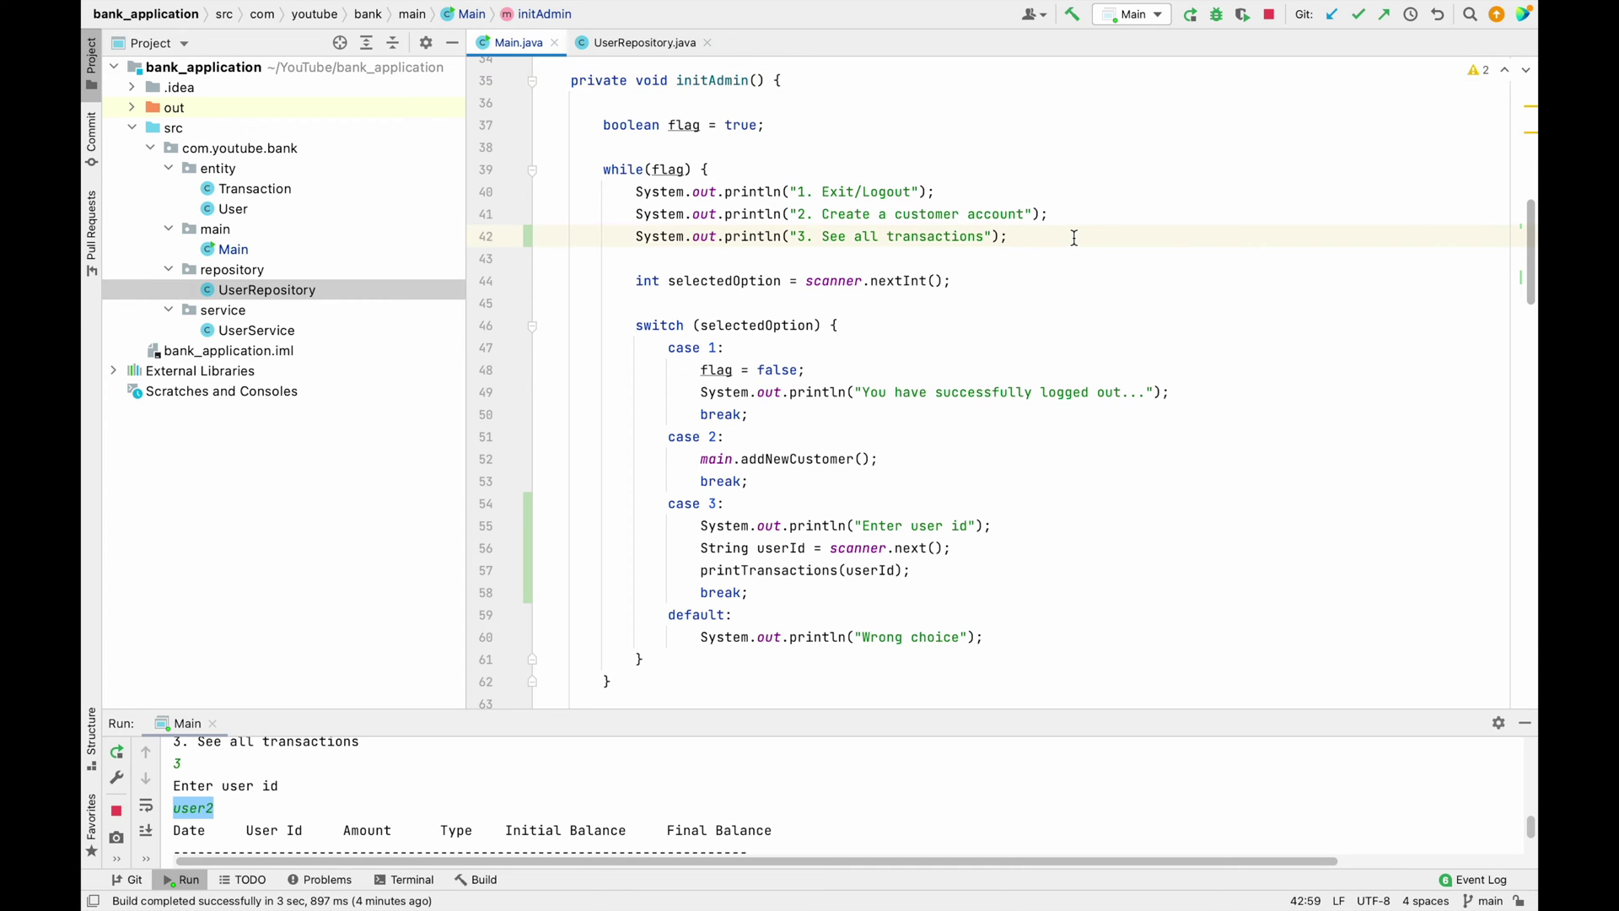
pyautogui.press('Enter')
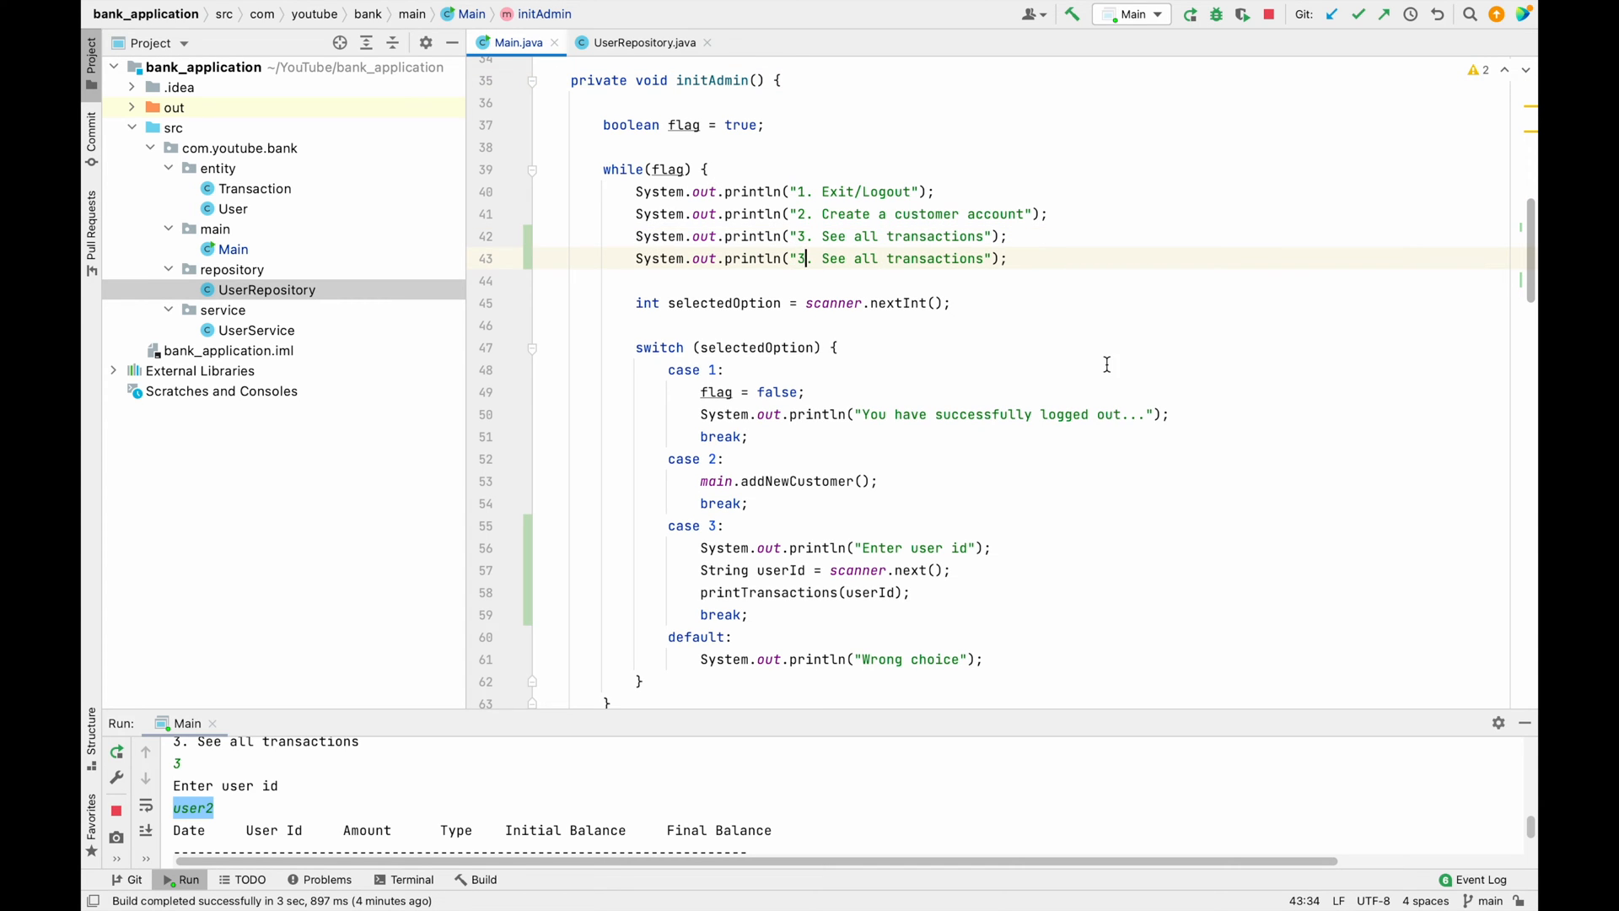
pyautogui.write('4')
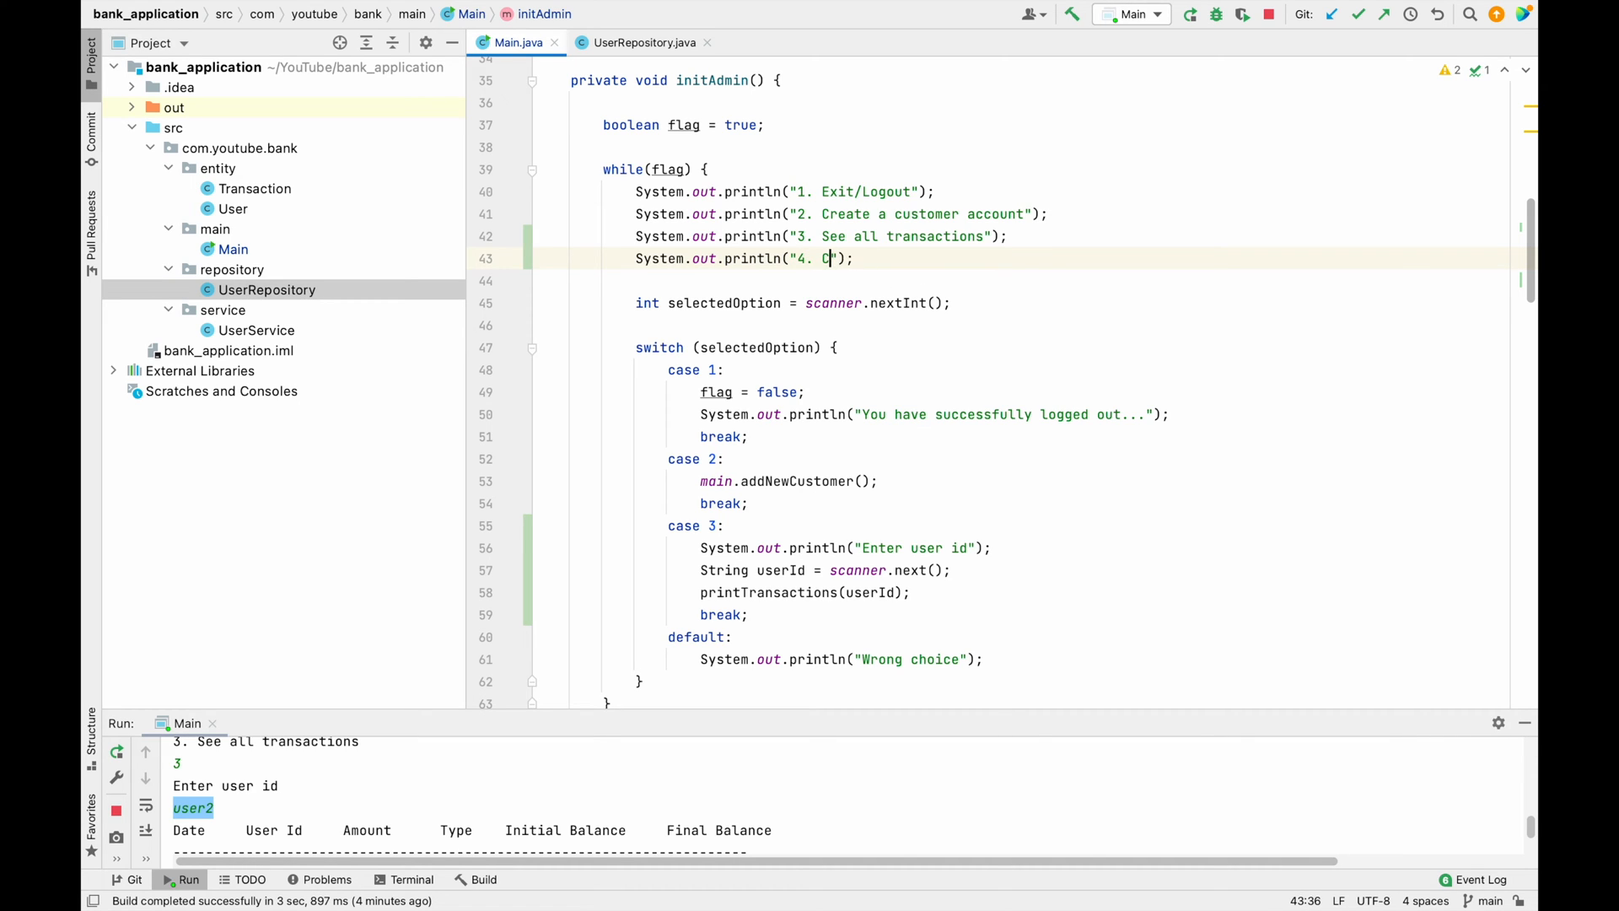
pyautogui.write('heck bank')
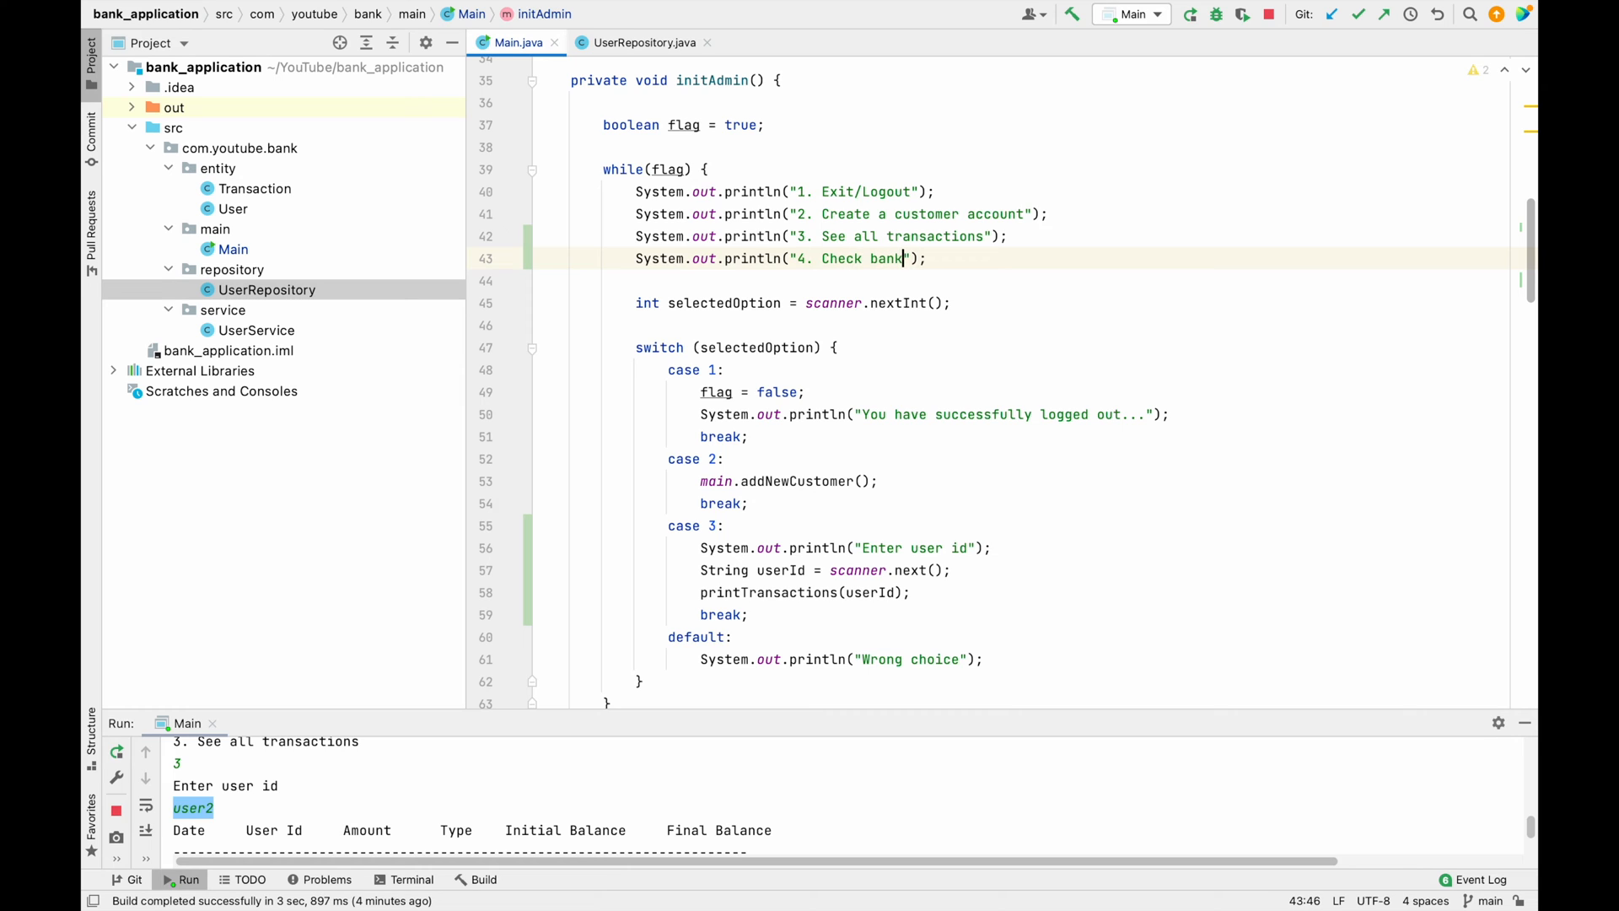
pyautogui.write('balance')
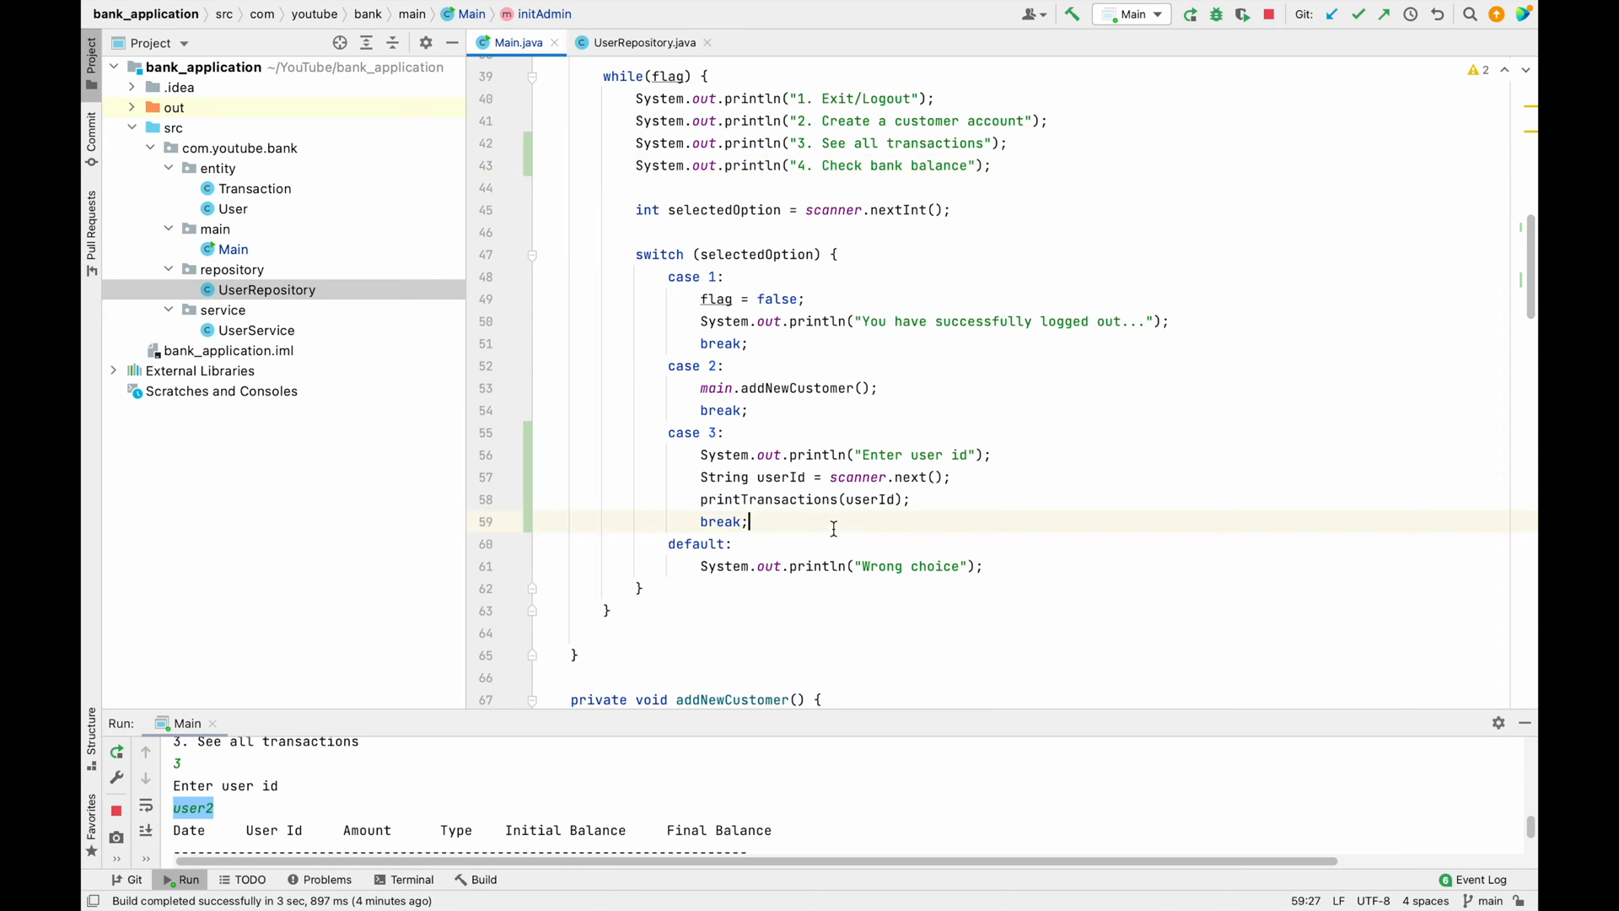
# Step: Add case 4 with a break and print an "Enter user id" prompt
pyautogui.write('case 4:')
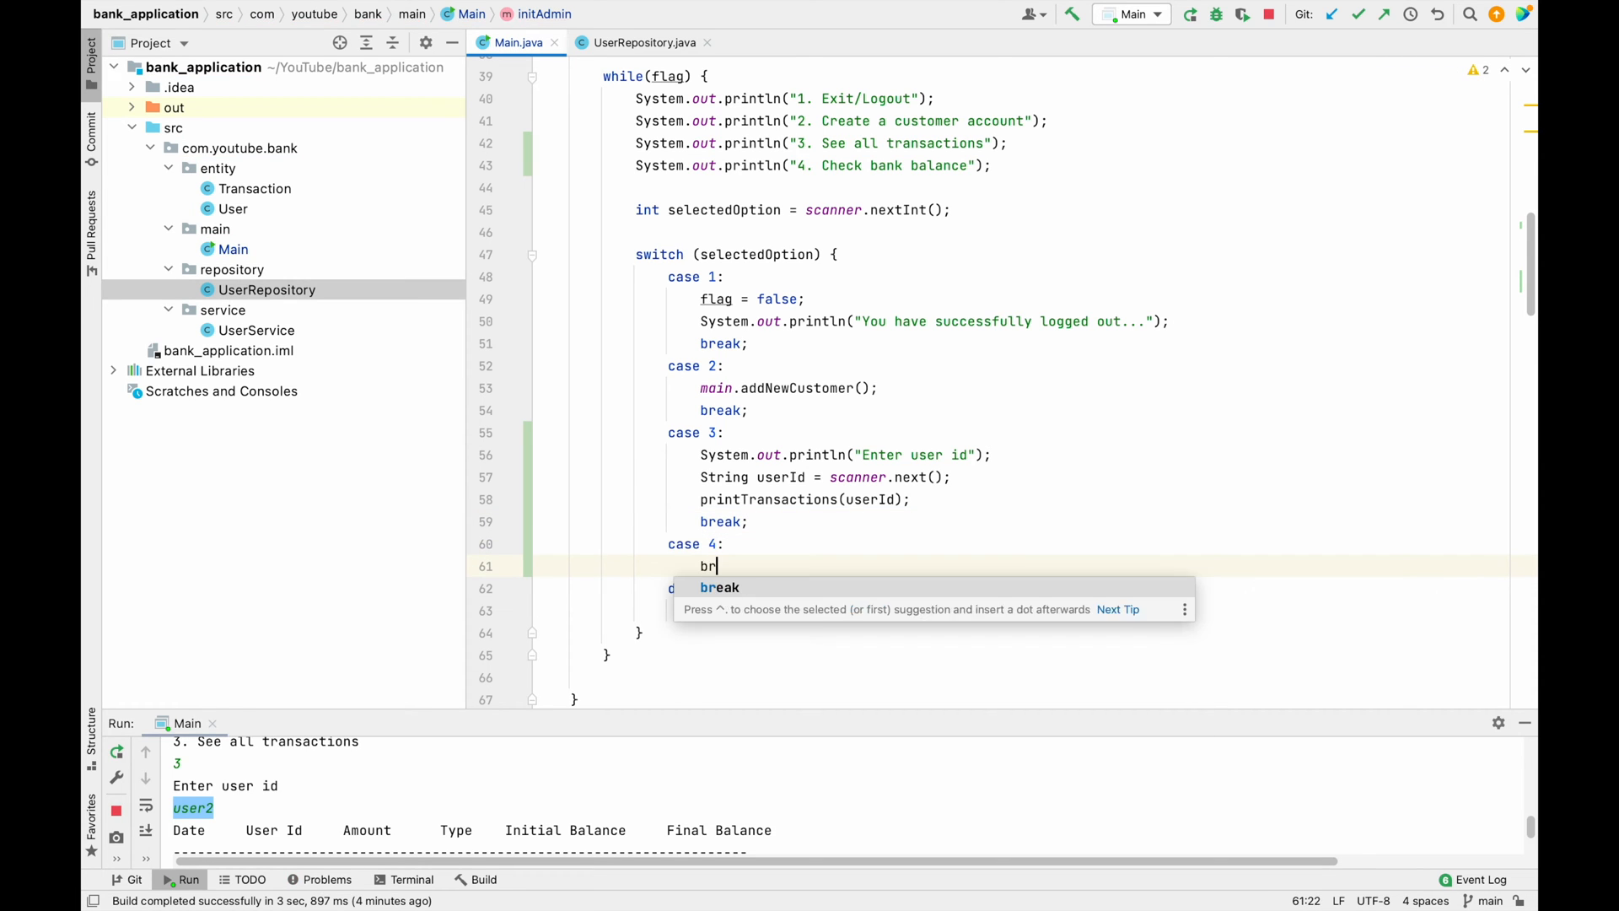
pyautogui.press('Enter')
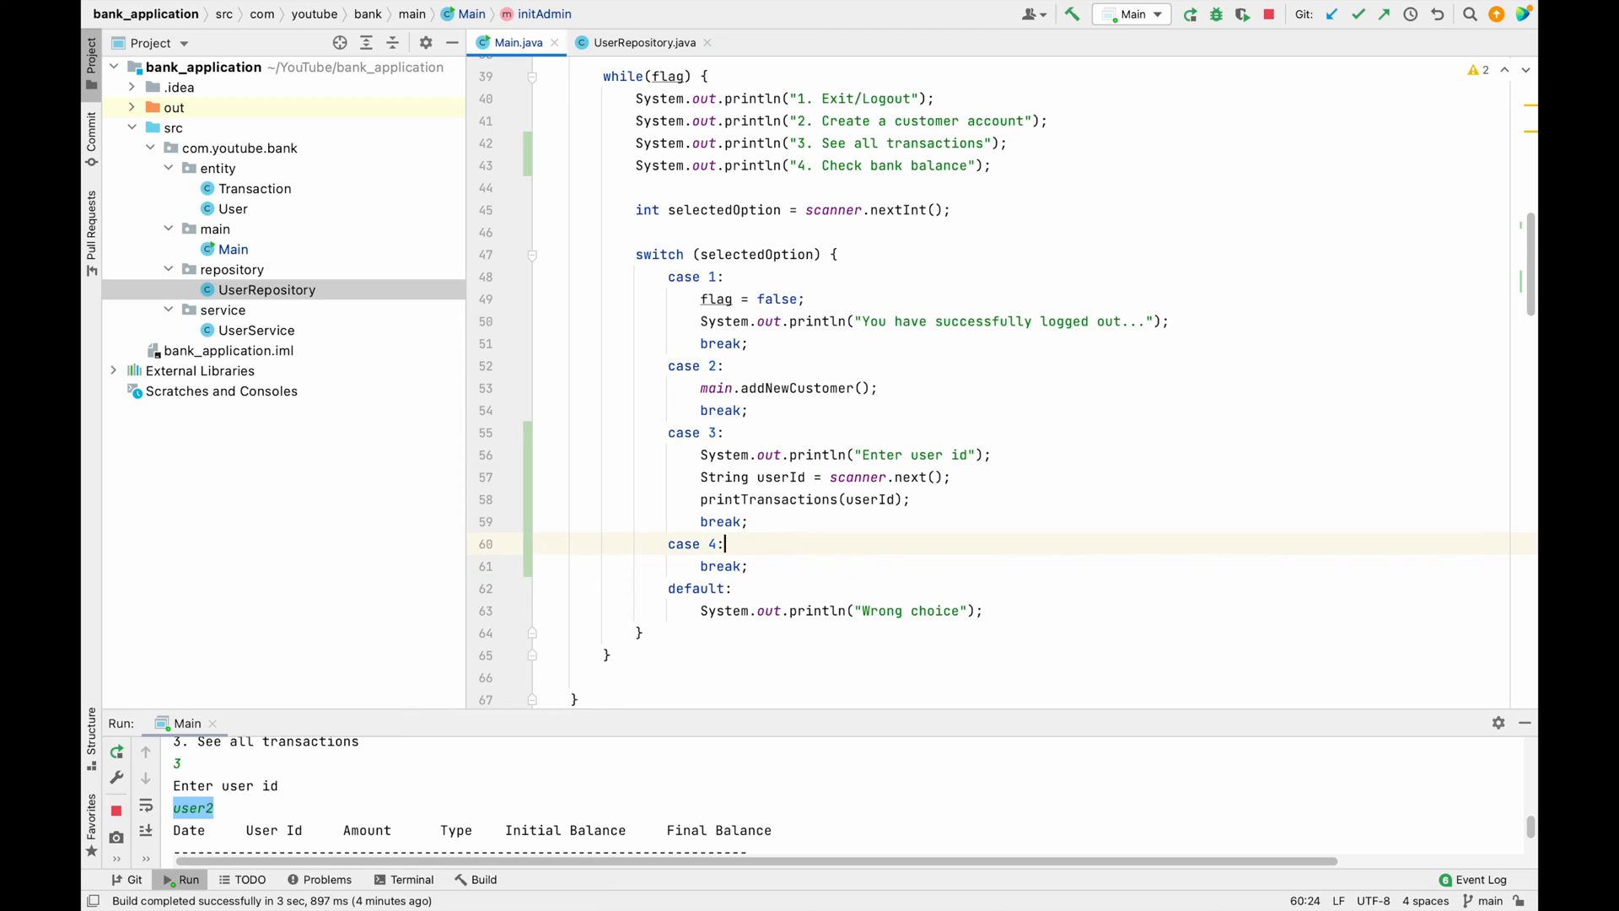
pyautogui.press('Enter')
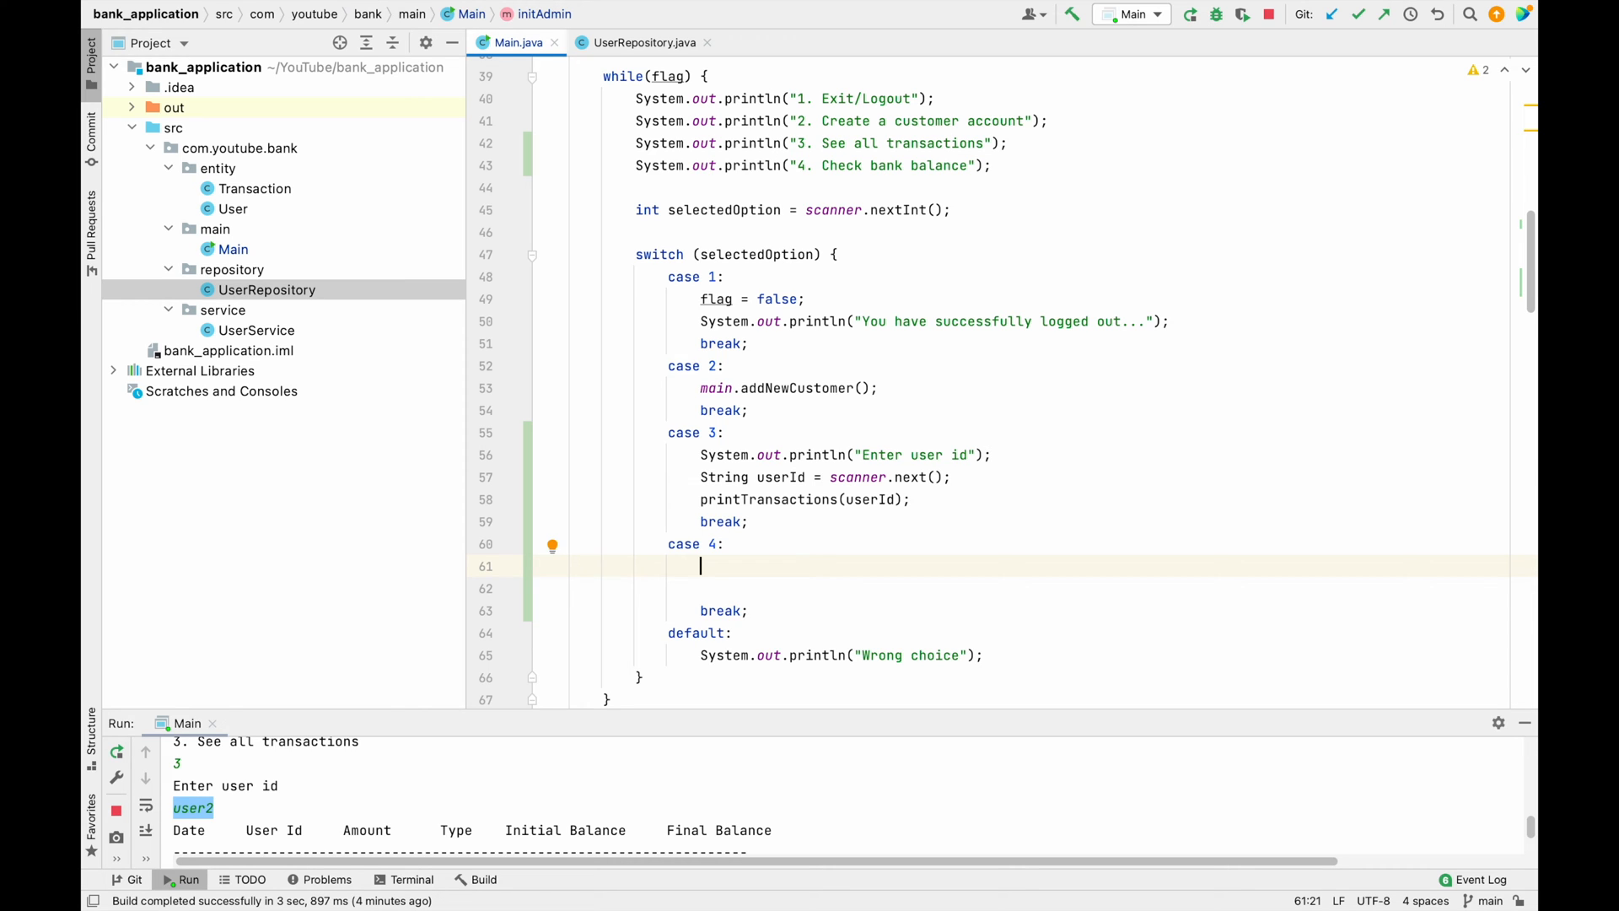
pyautogui.write('sout')
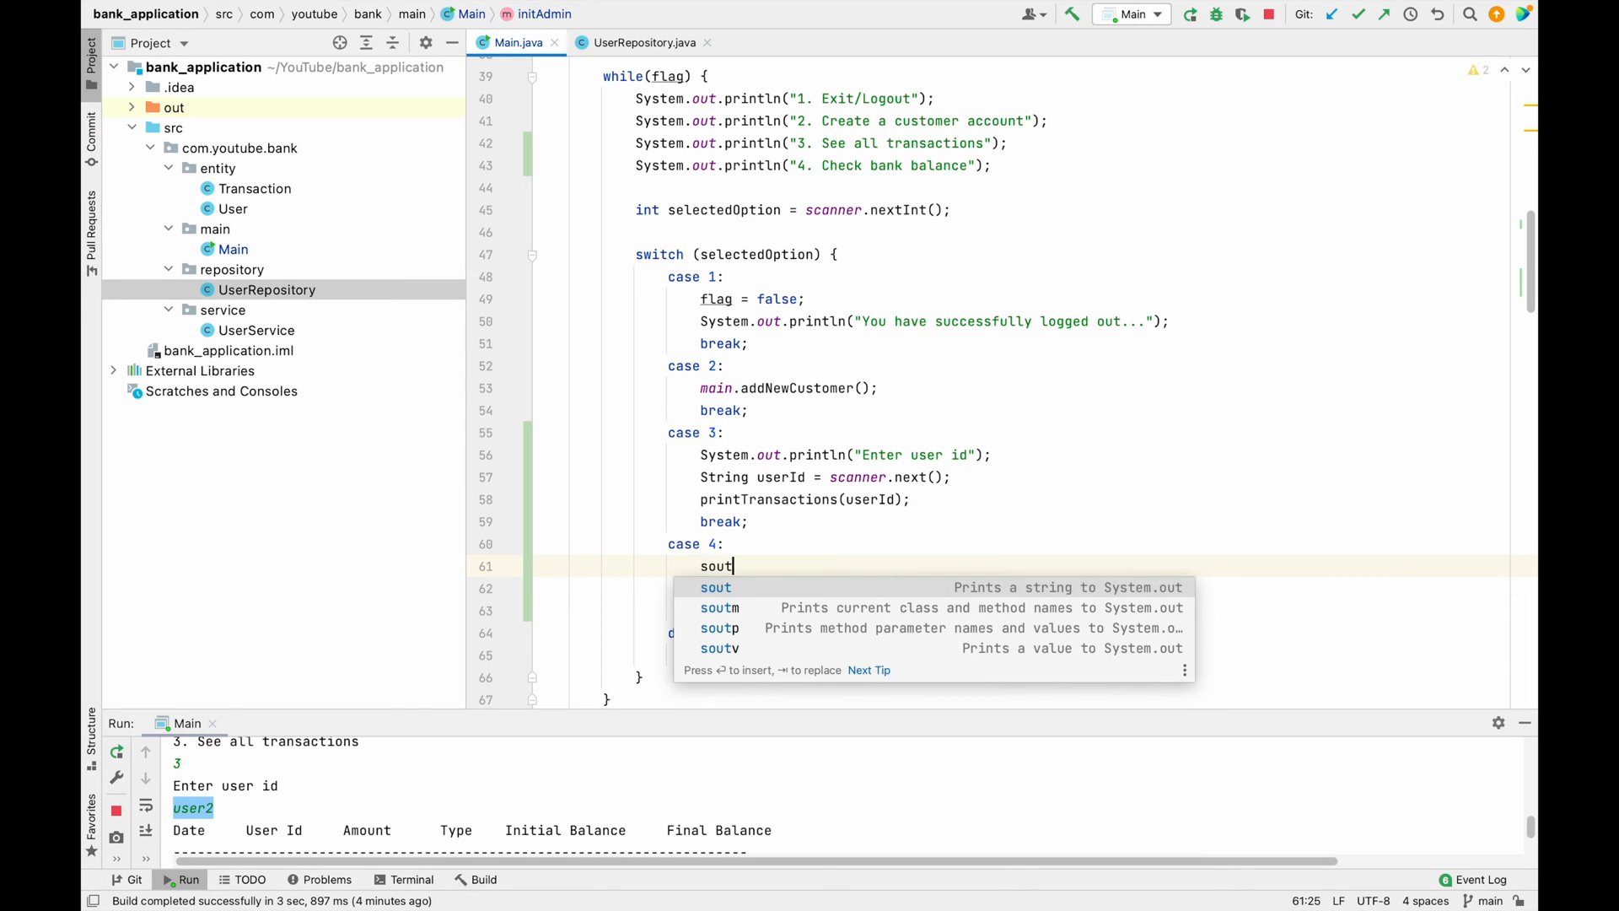
pyautogui.write('Enter user id");')
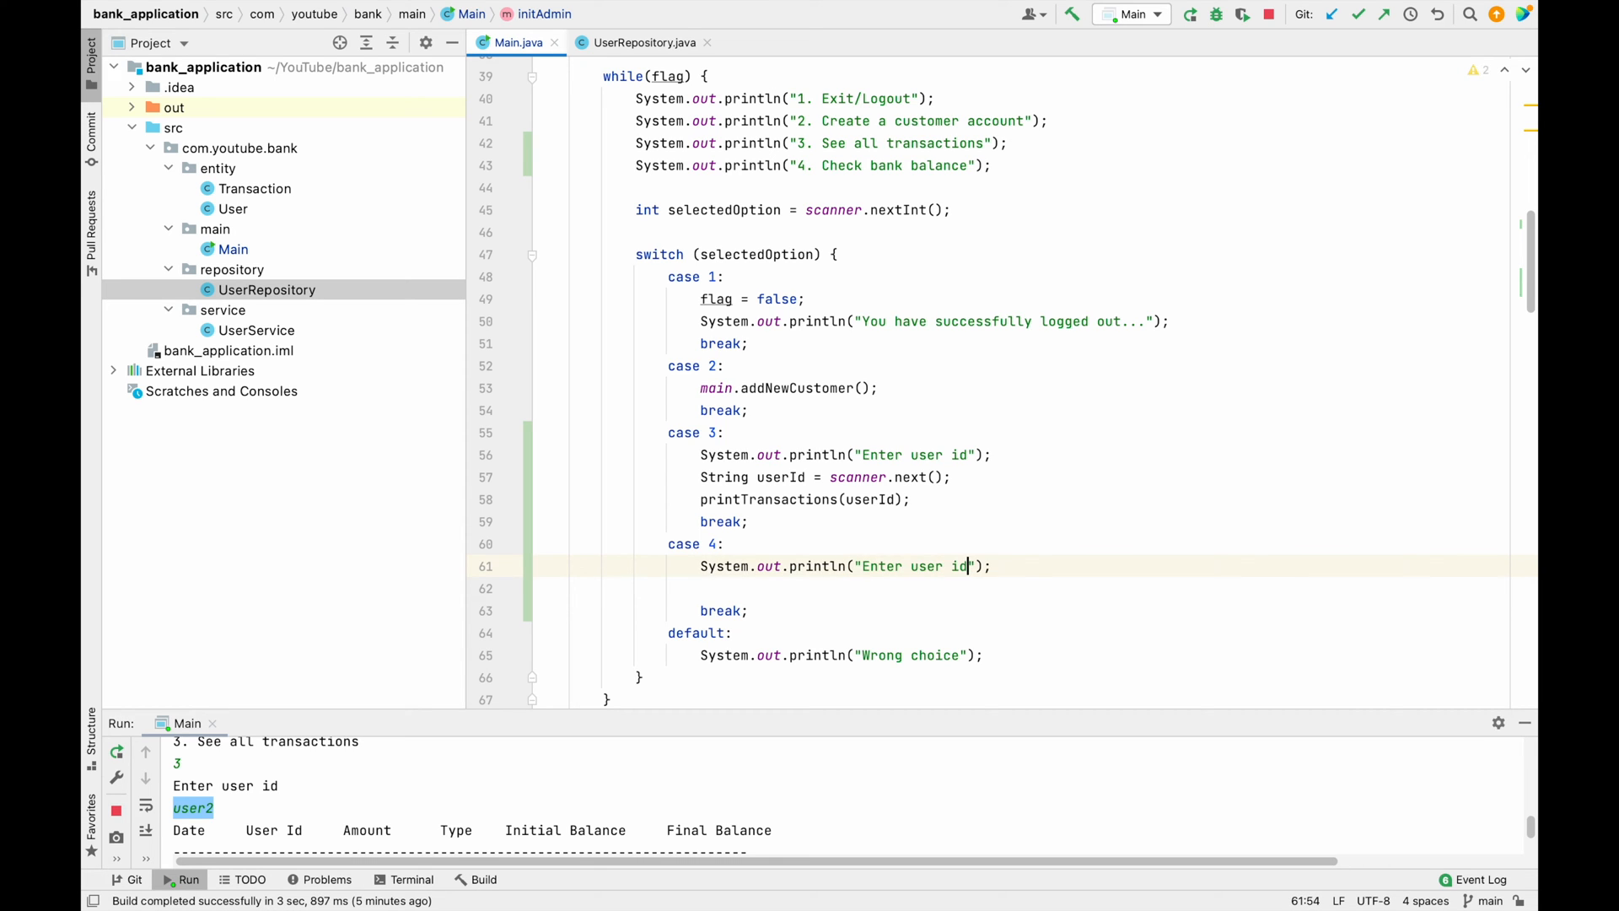
# Step: Read the user id into String userId via scanner.next()
pyautogui.press('Enter')
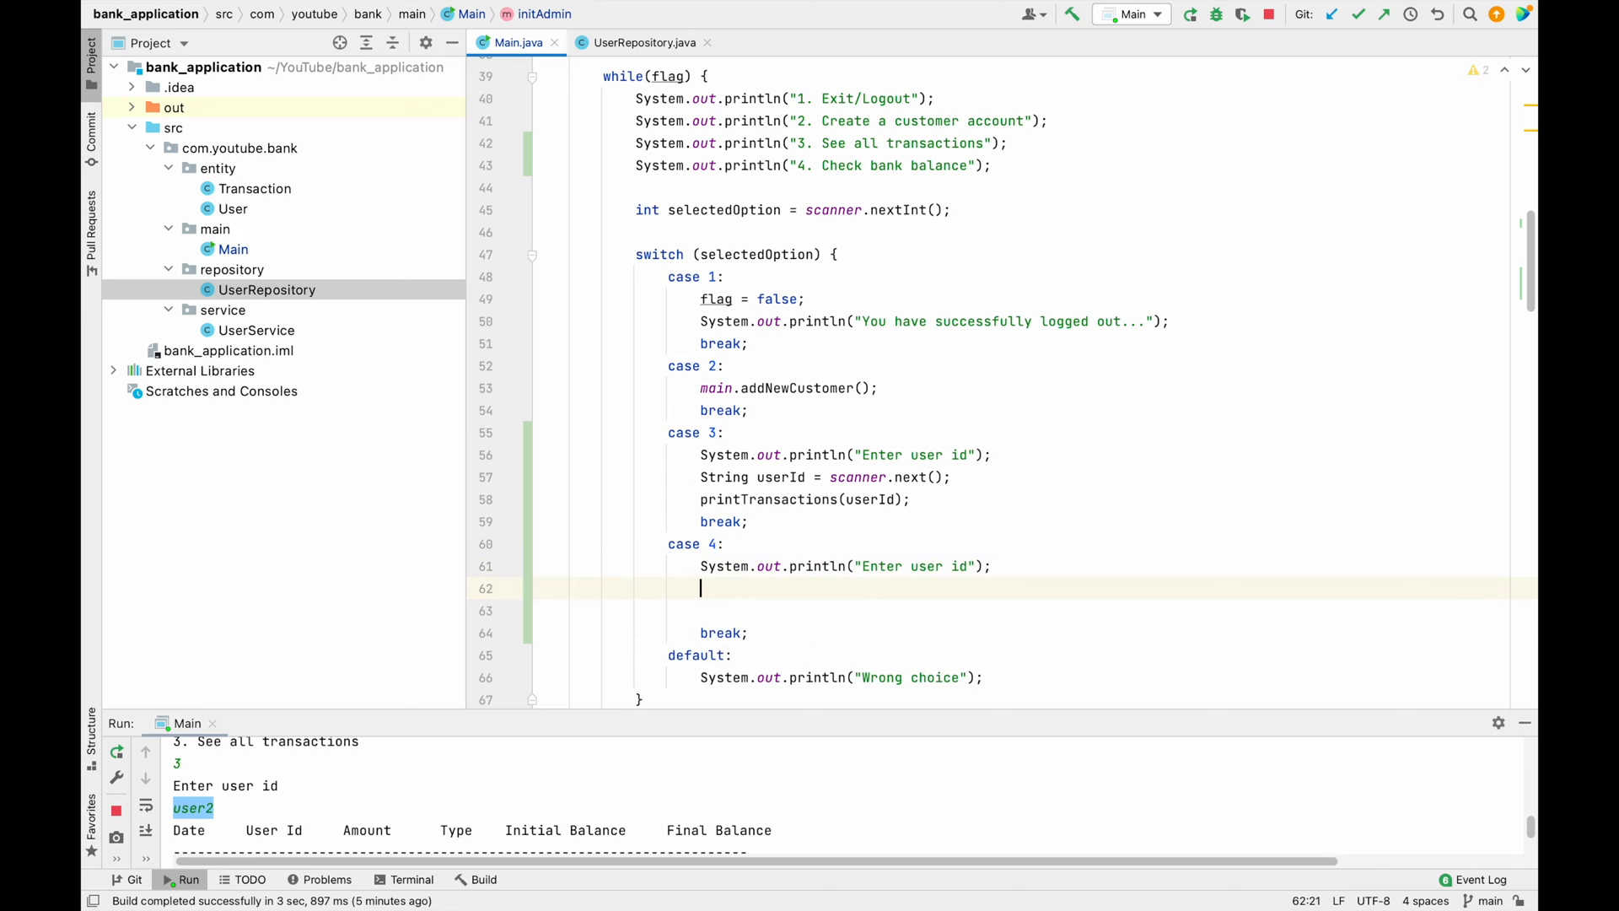
pyautogui.write('String us')
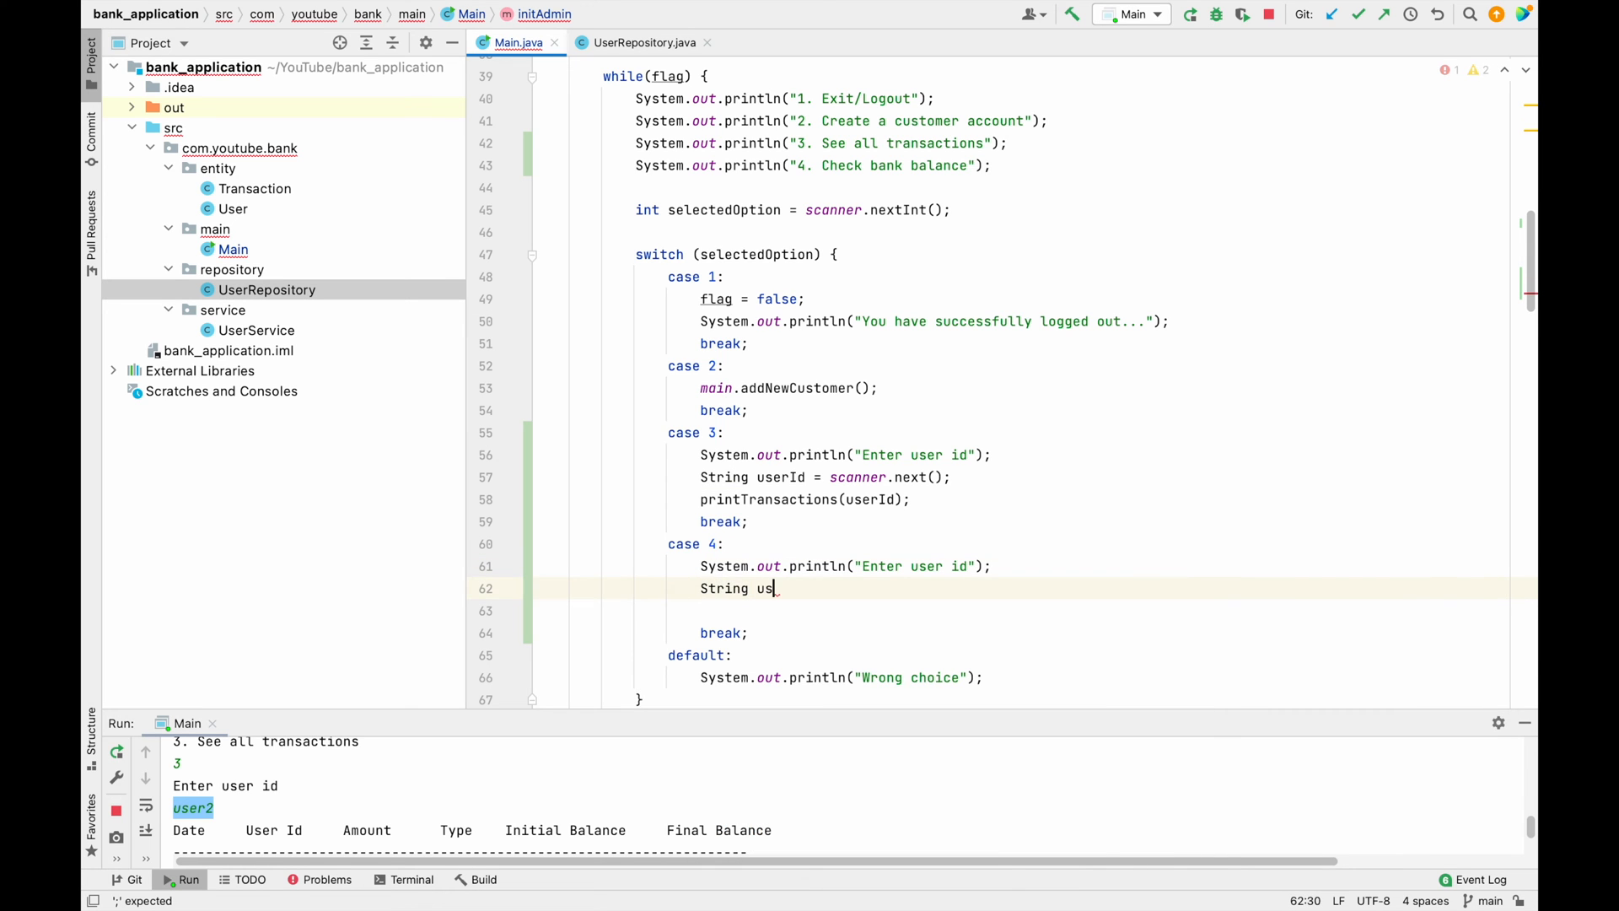
pyautogui.write('erDi')
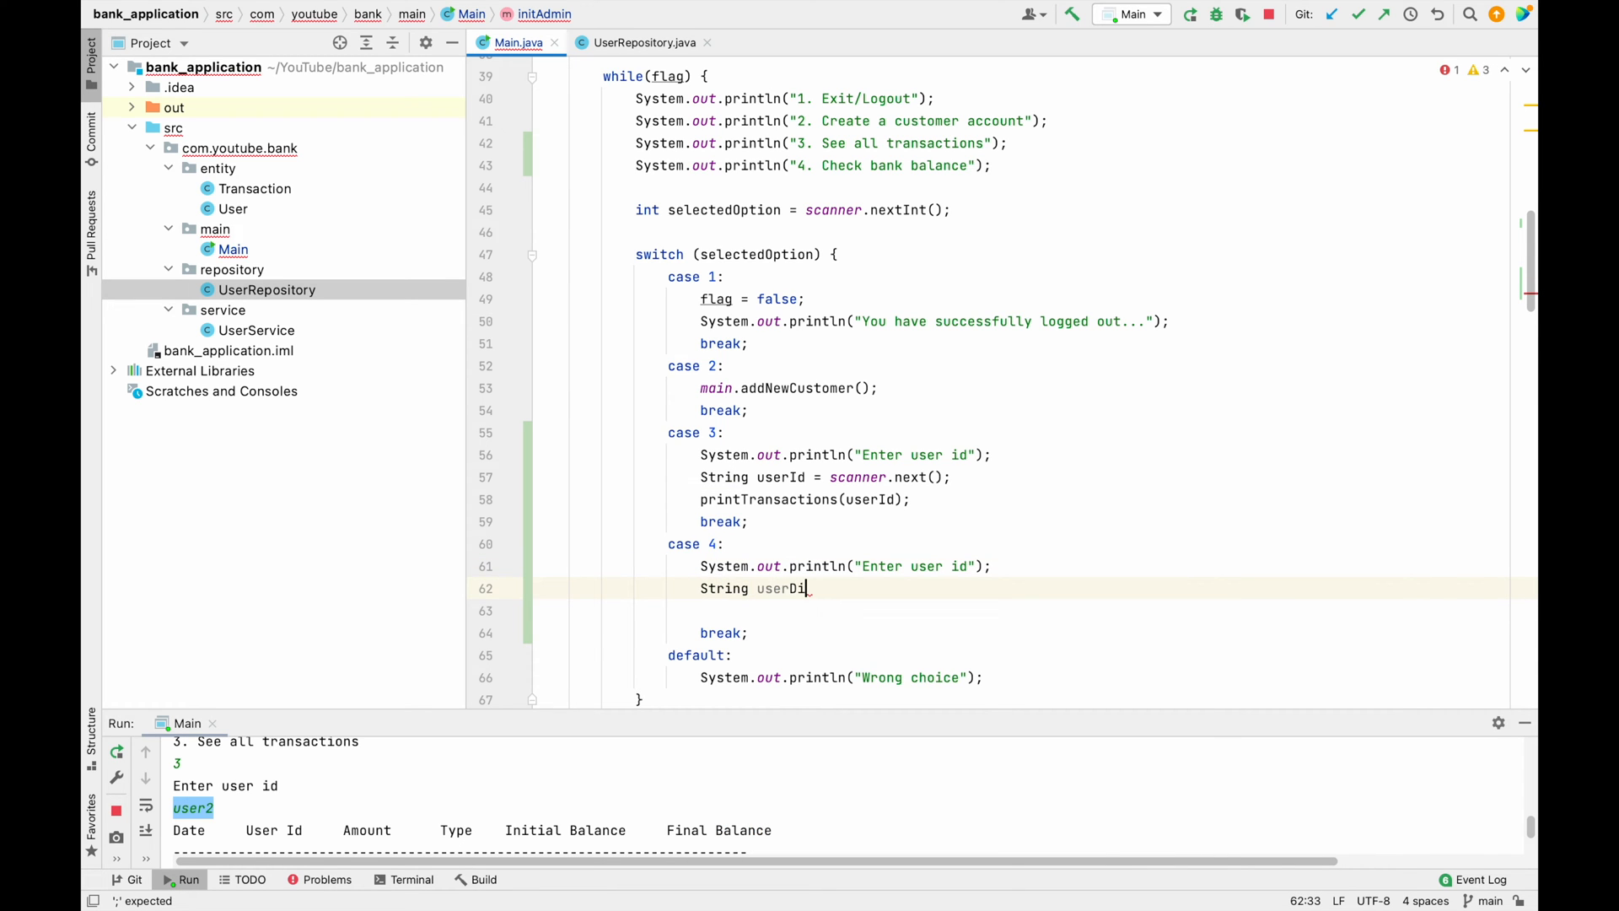
pyautogui.write('D =')
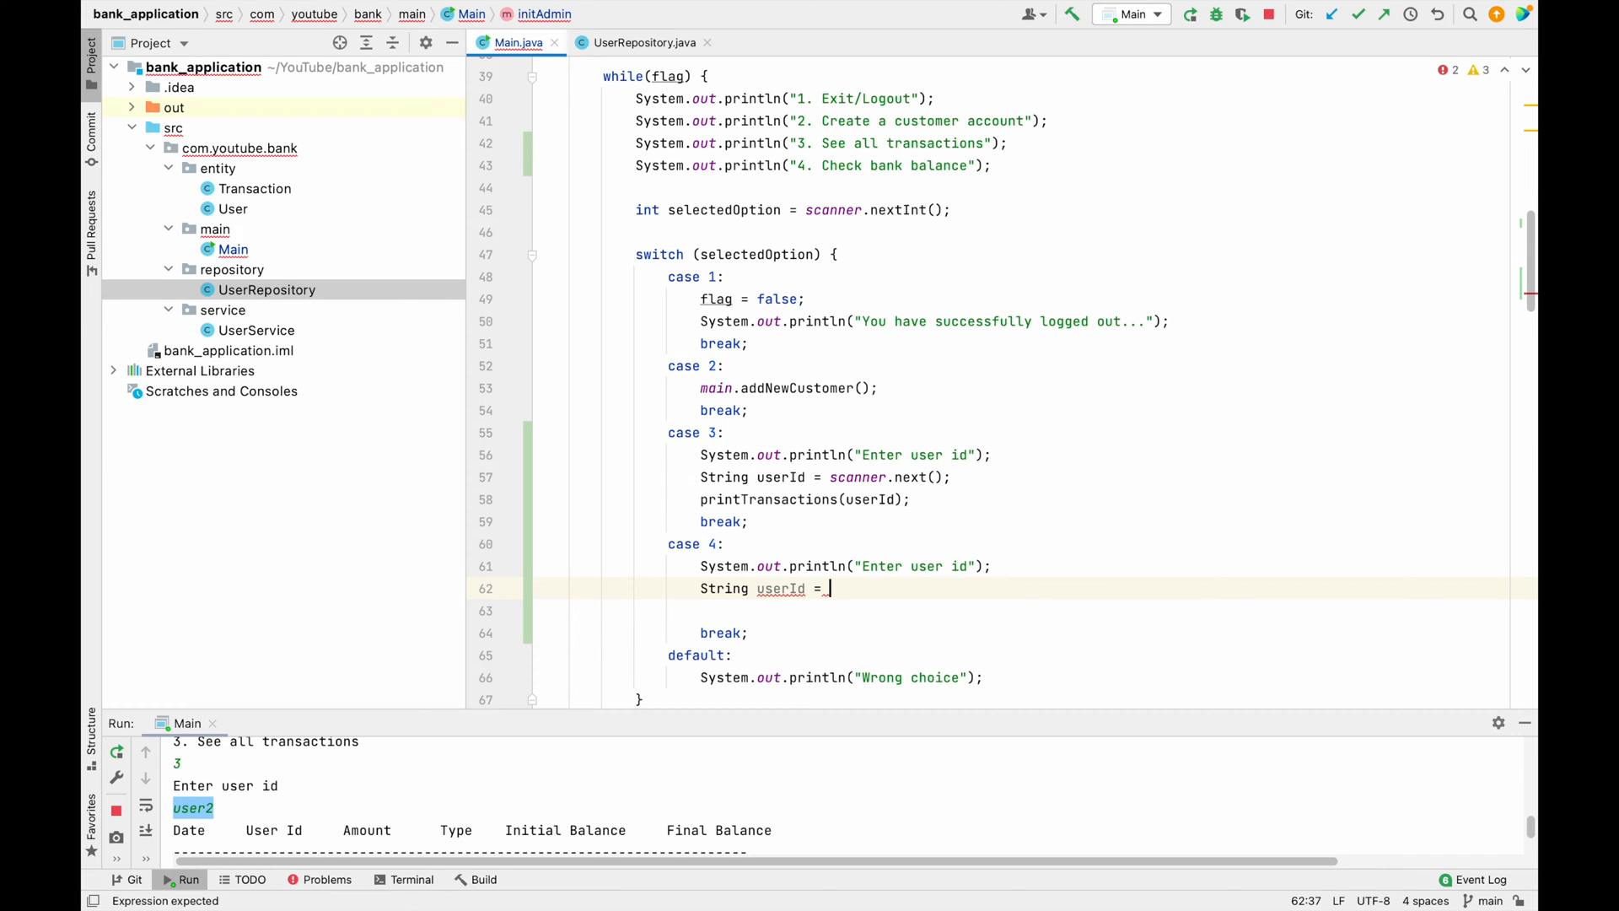
pyautogui.write('scanner.next();')
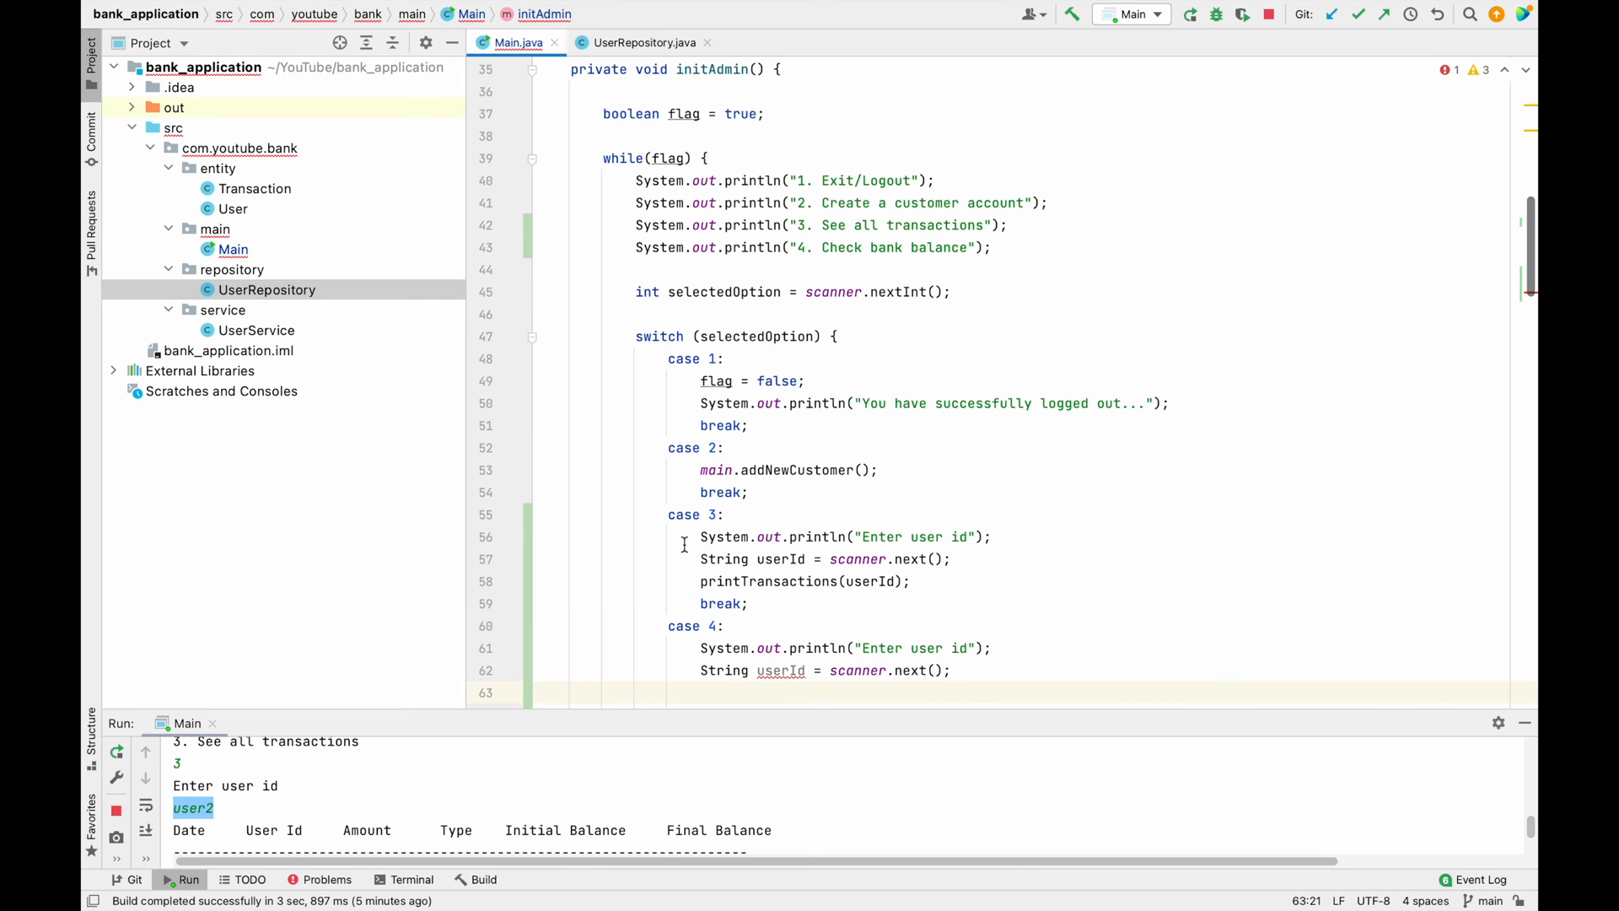
# Step: Declare String userId = null once in initAdmin and drop the String type in cases 3 and 4
pyautogui.doubleClick(780, 432)
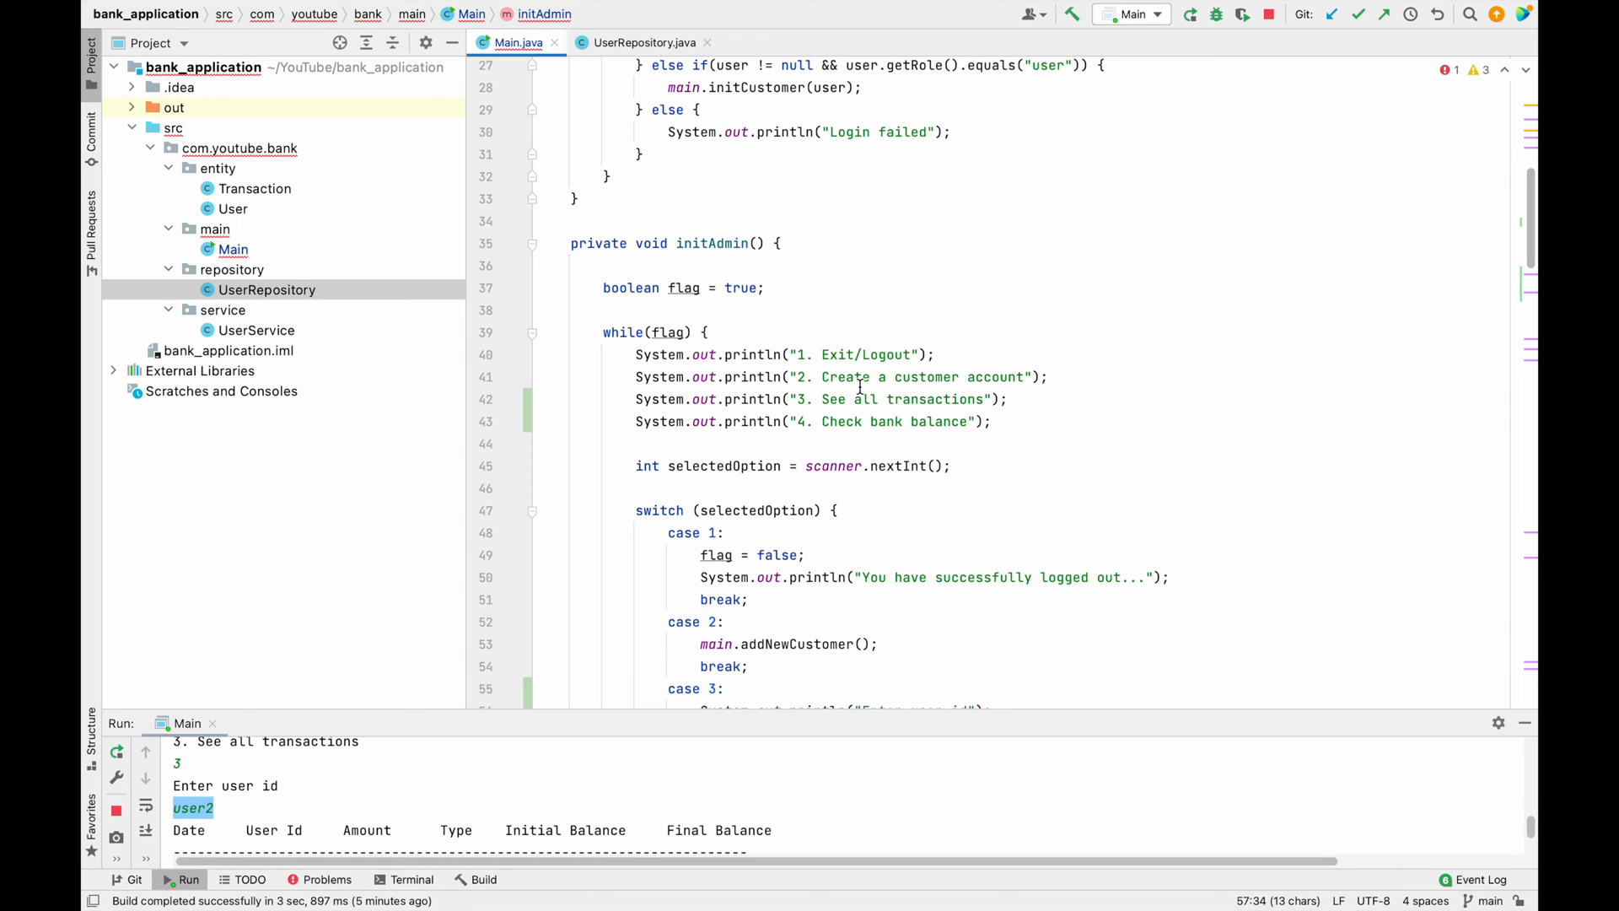
pyautogui.scroll(-3)
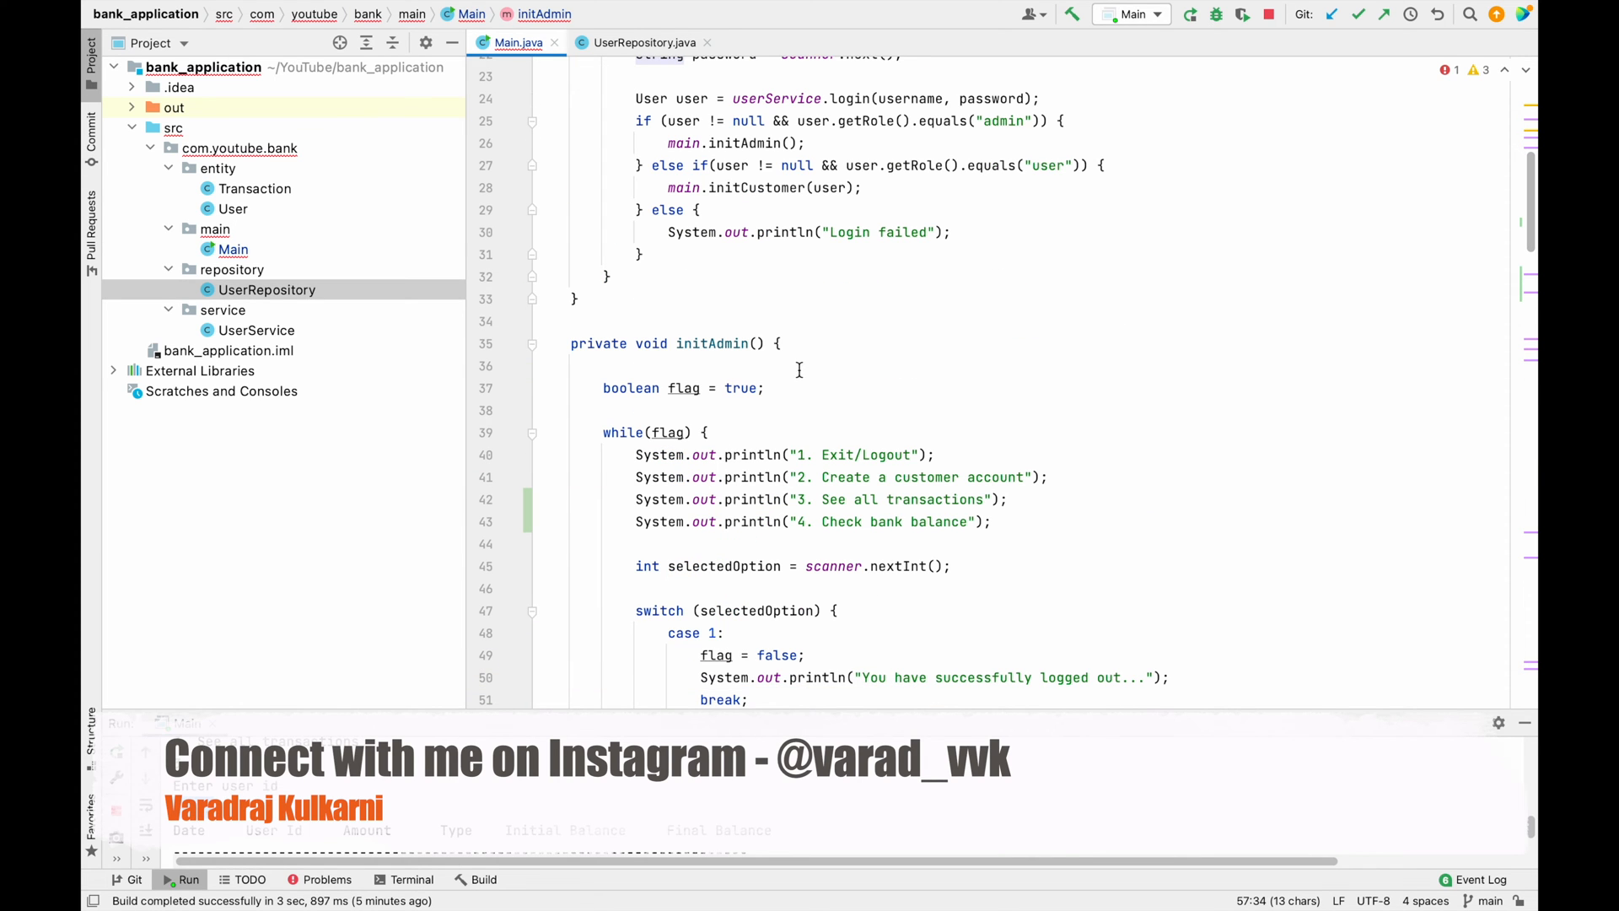
pyautogui.write('String userId =')
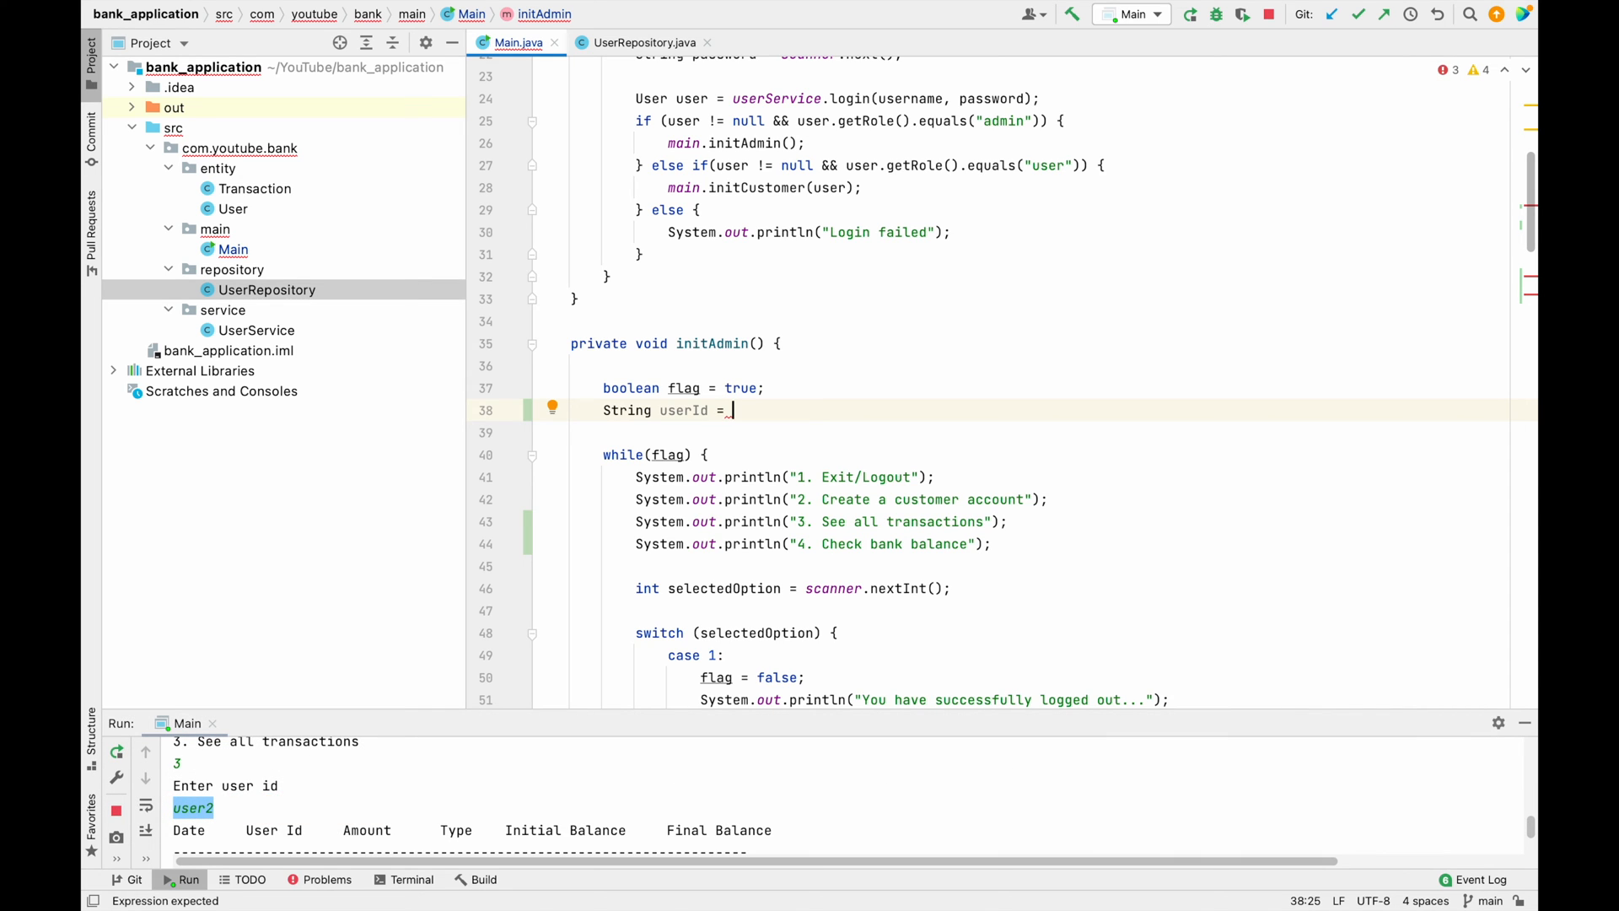
pyautogui.write('null')
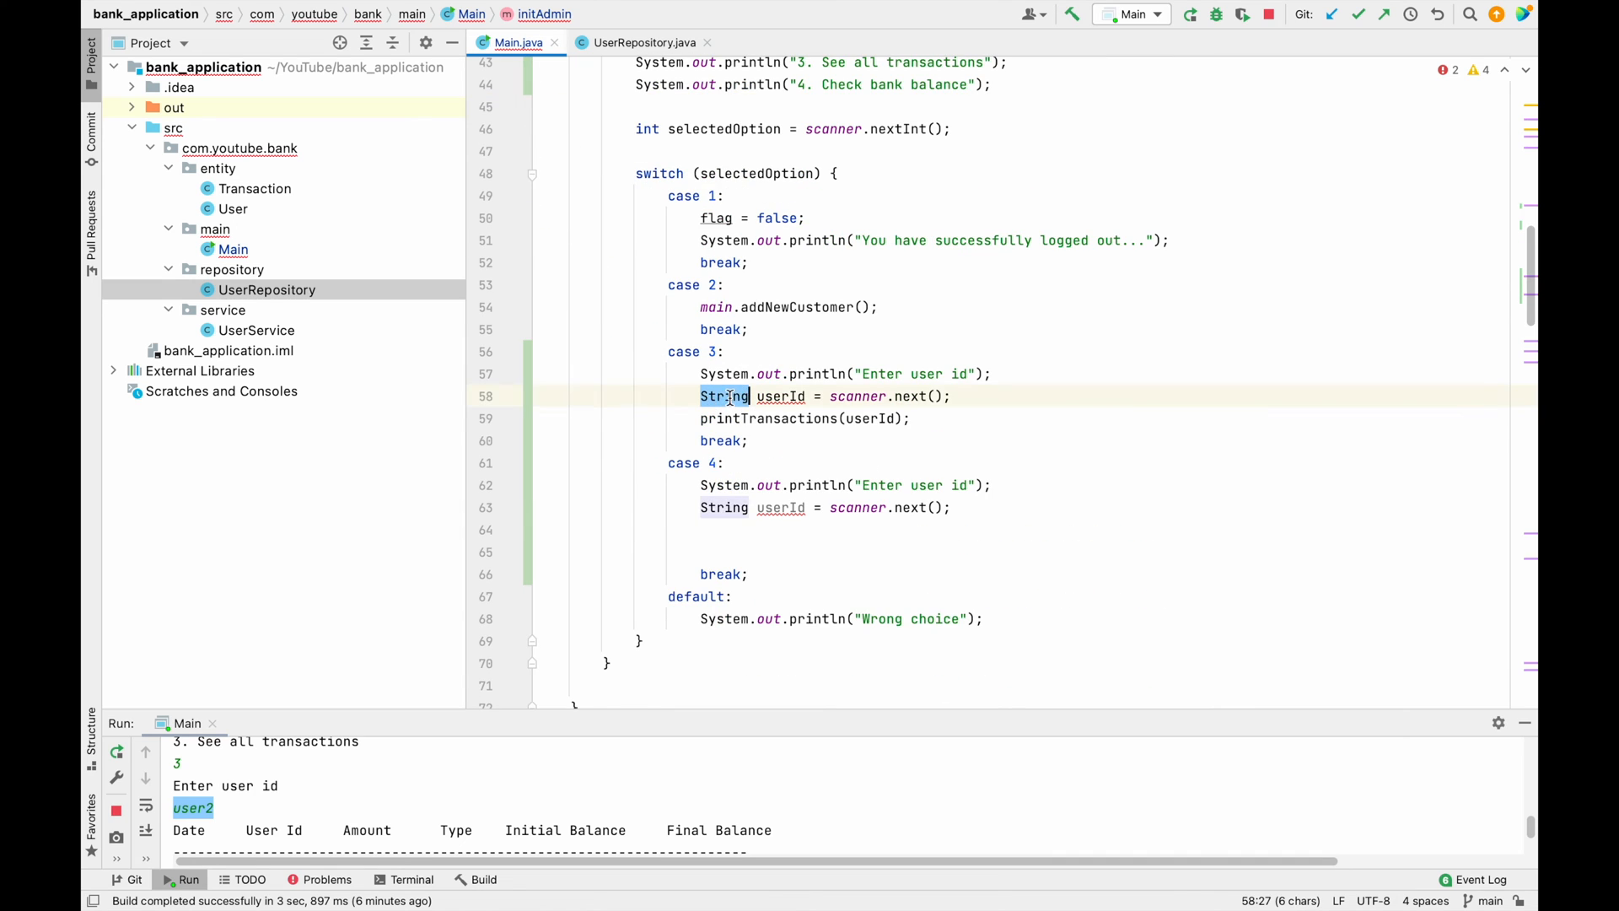
pyautogui.press('Delete')
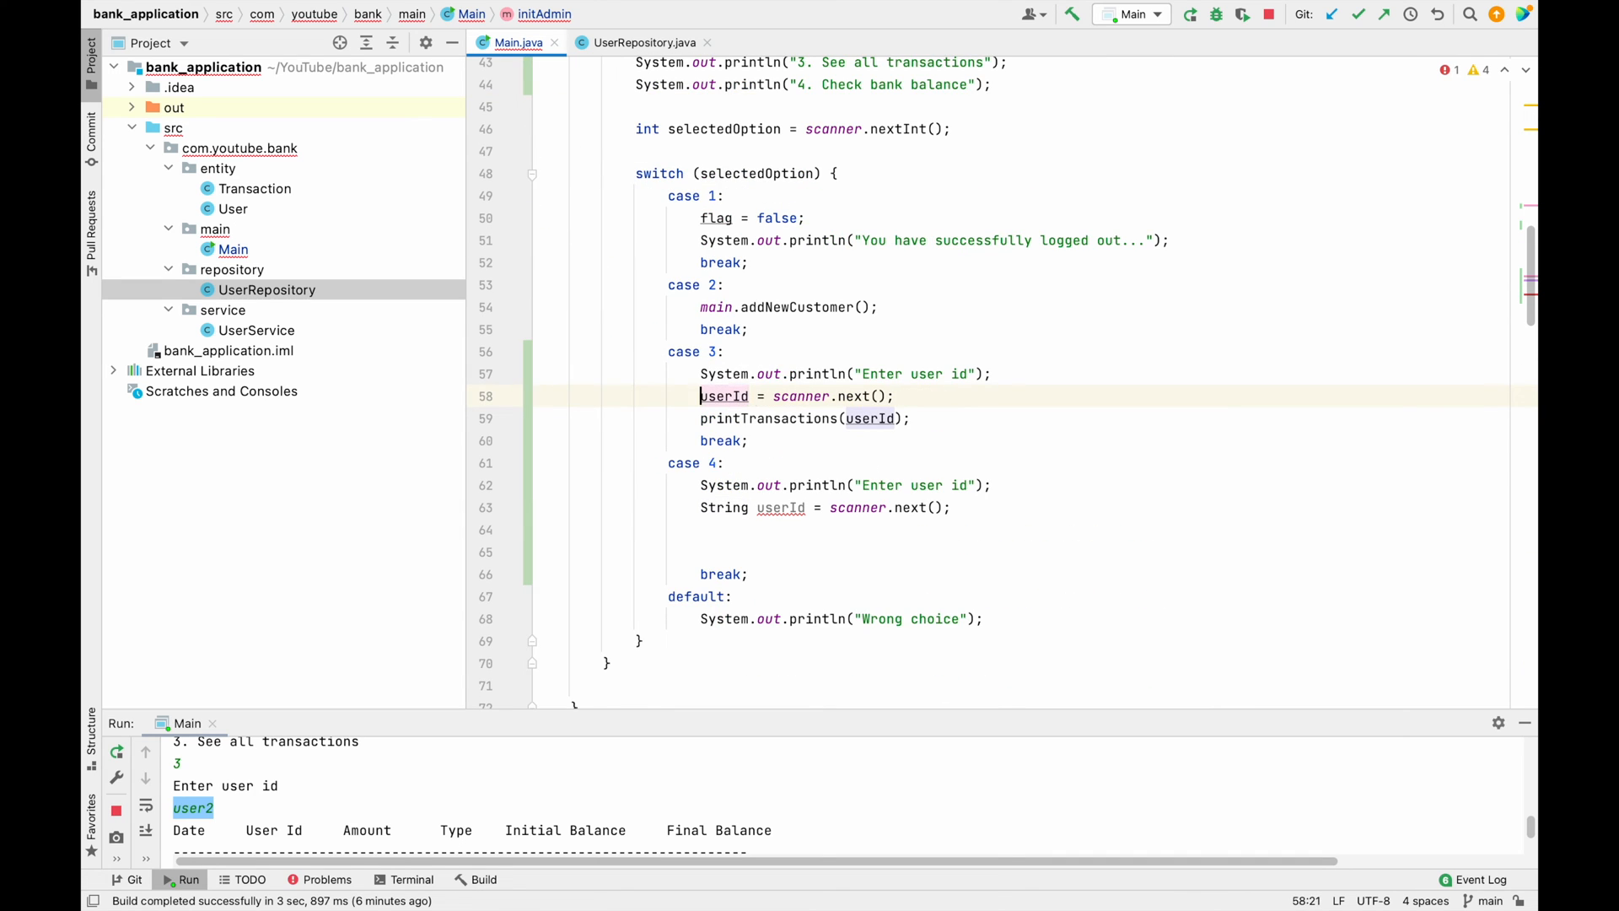
pyautogui.doubleClick(725, 508)
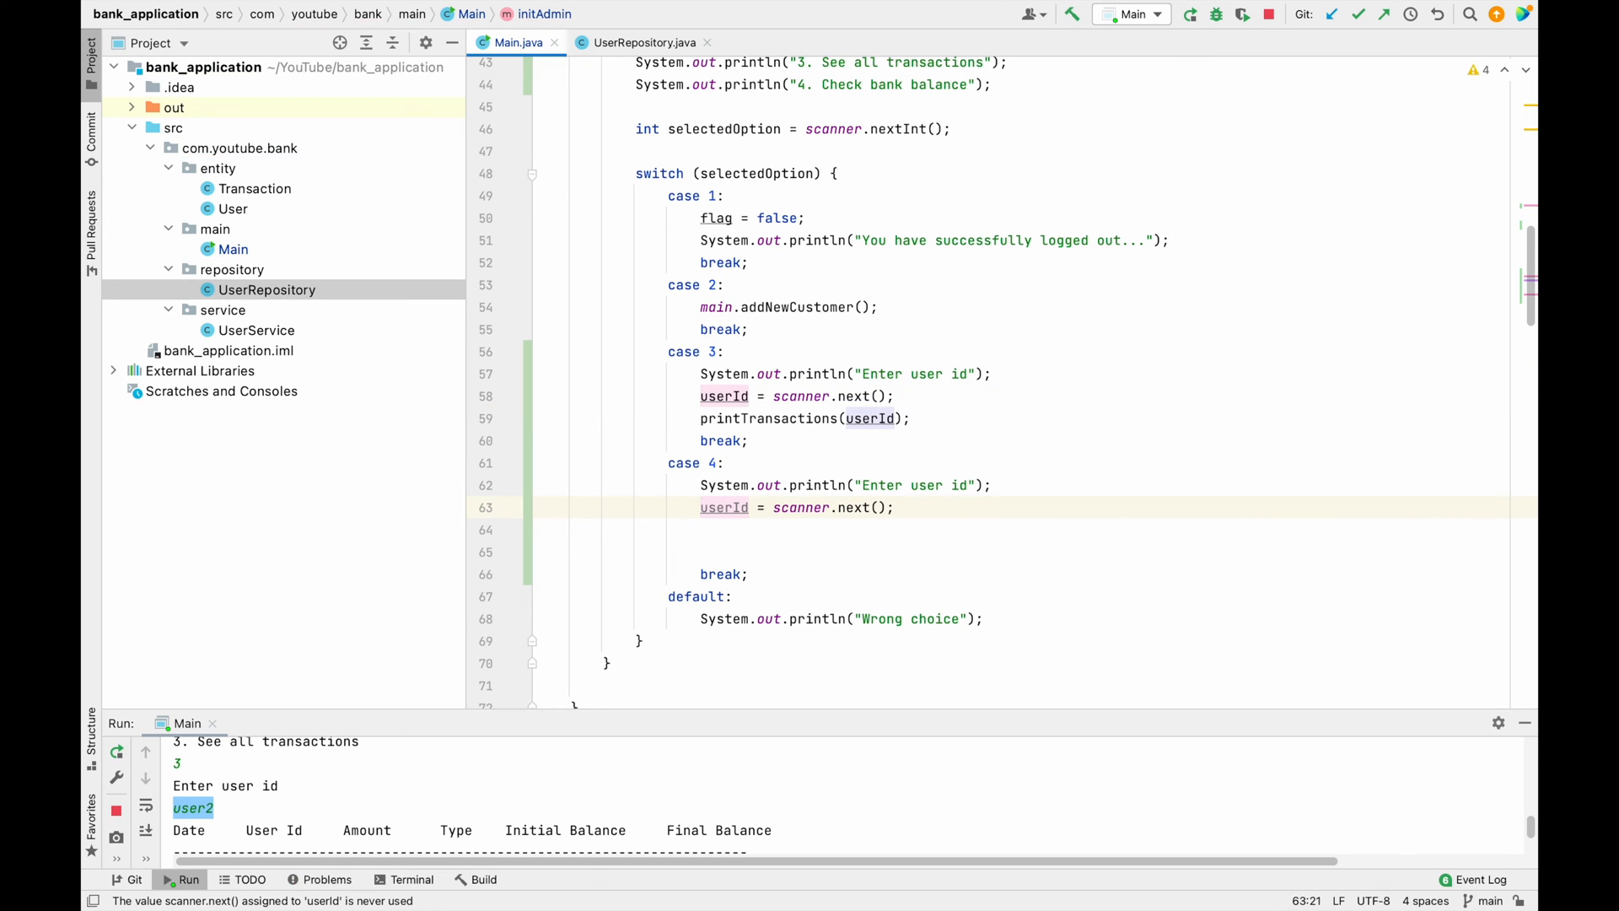
pyautogui.click(754, 529)
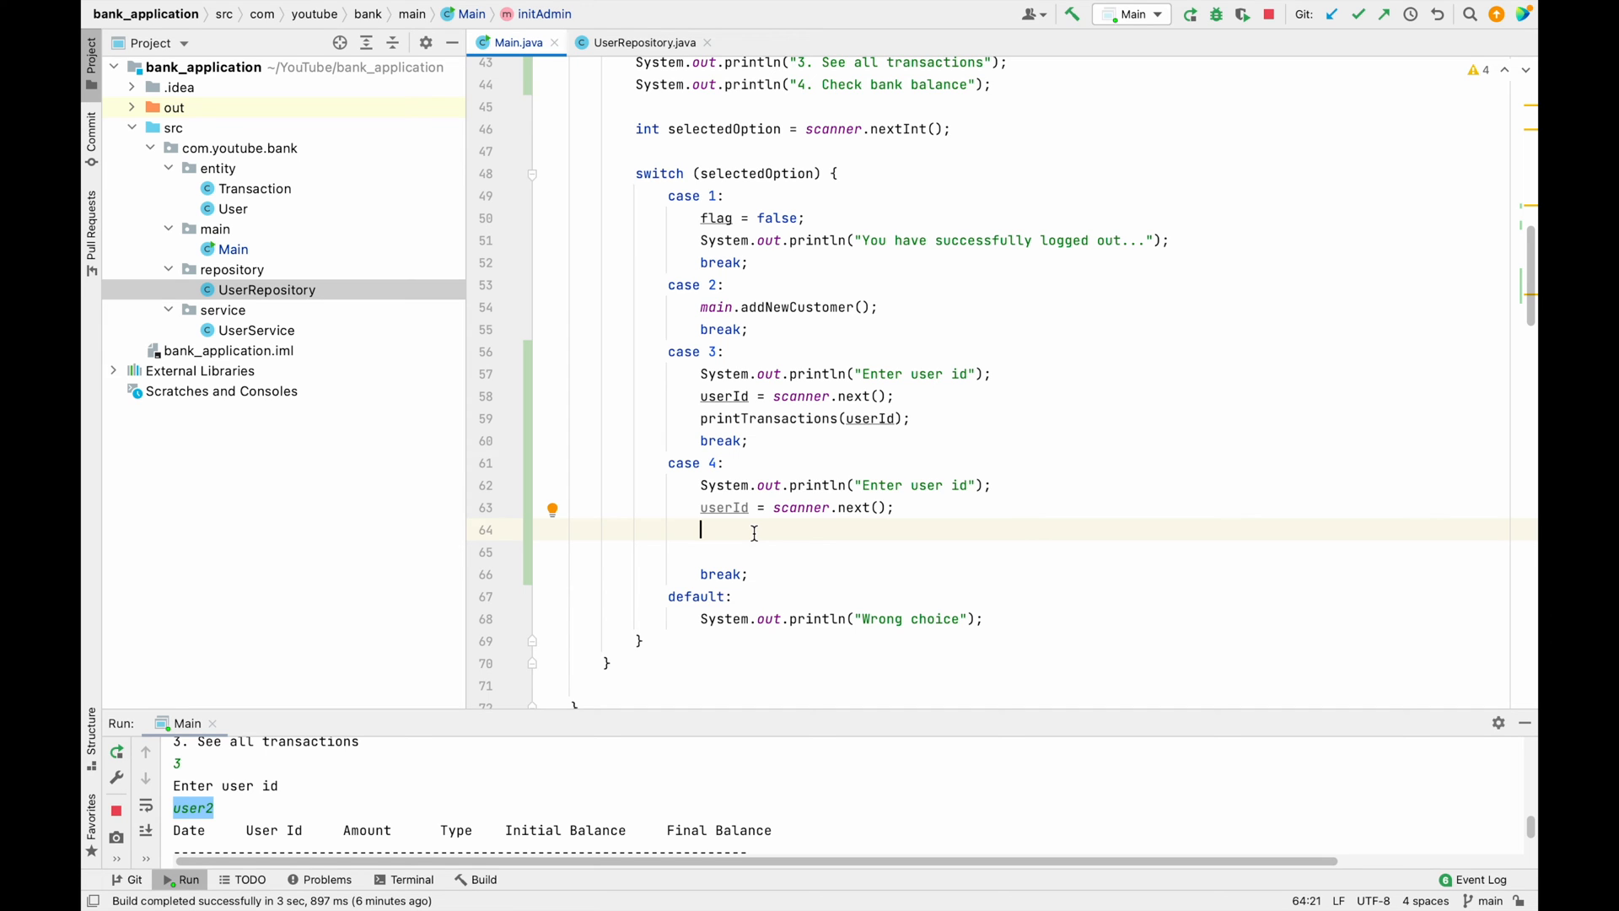
# Step: Store checkBankBalance(userId) in a Double accountBalance variable
pyautogui.write('checkBankBalance()')
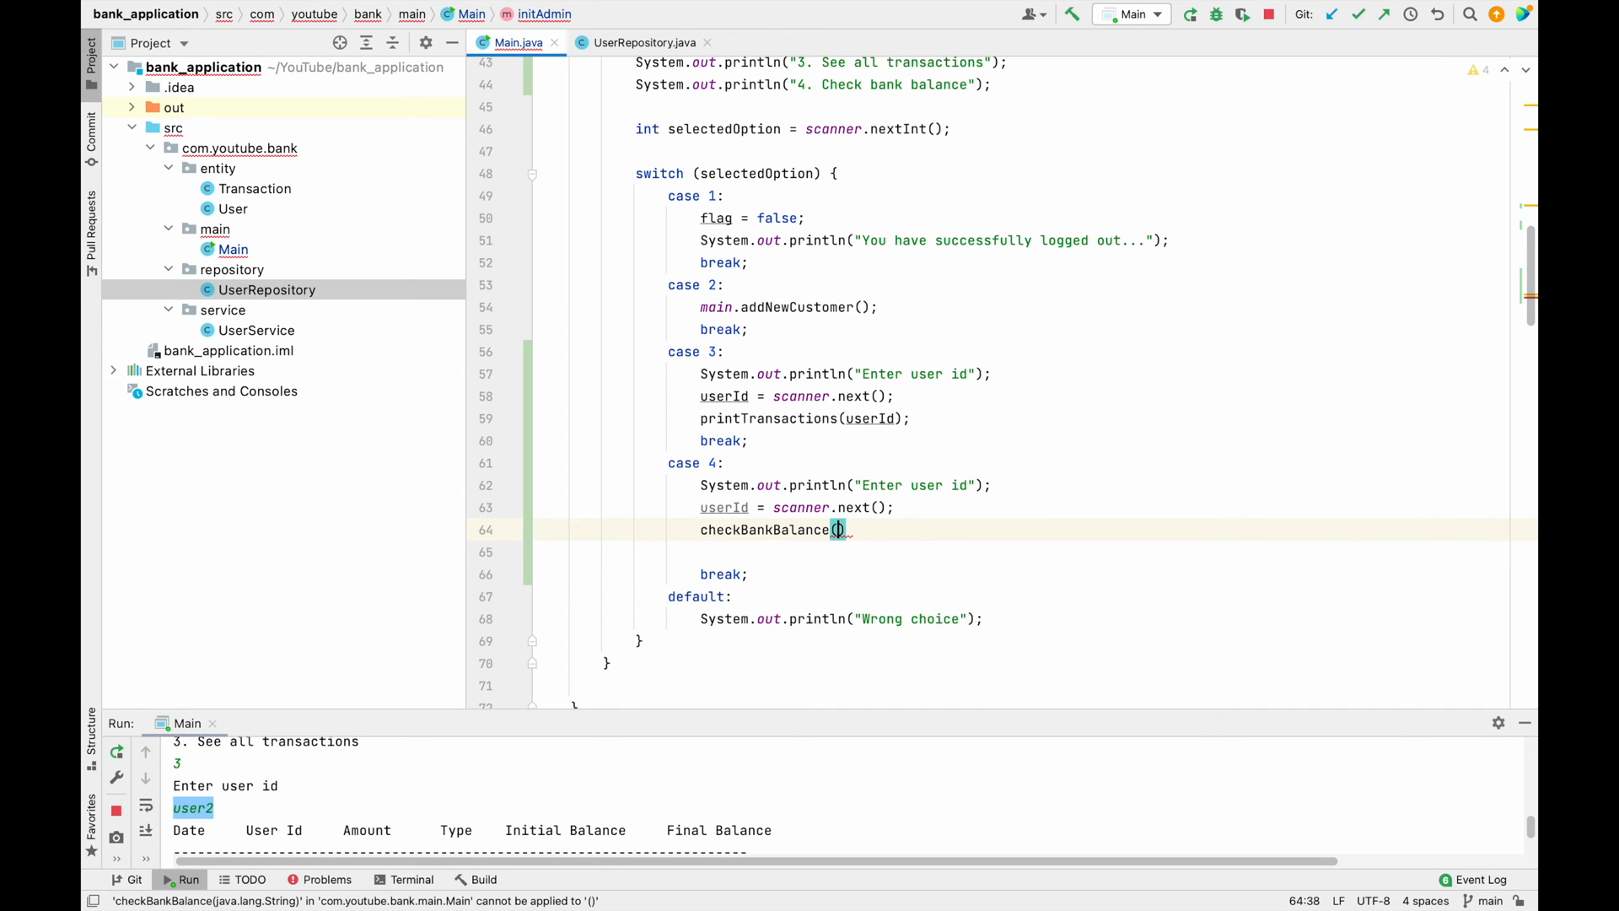
pyautogui.write('userId')
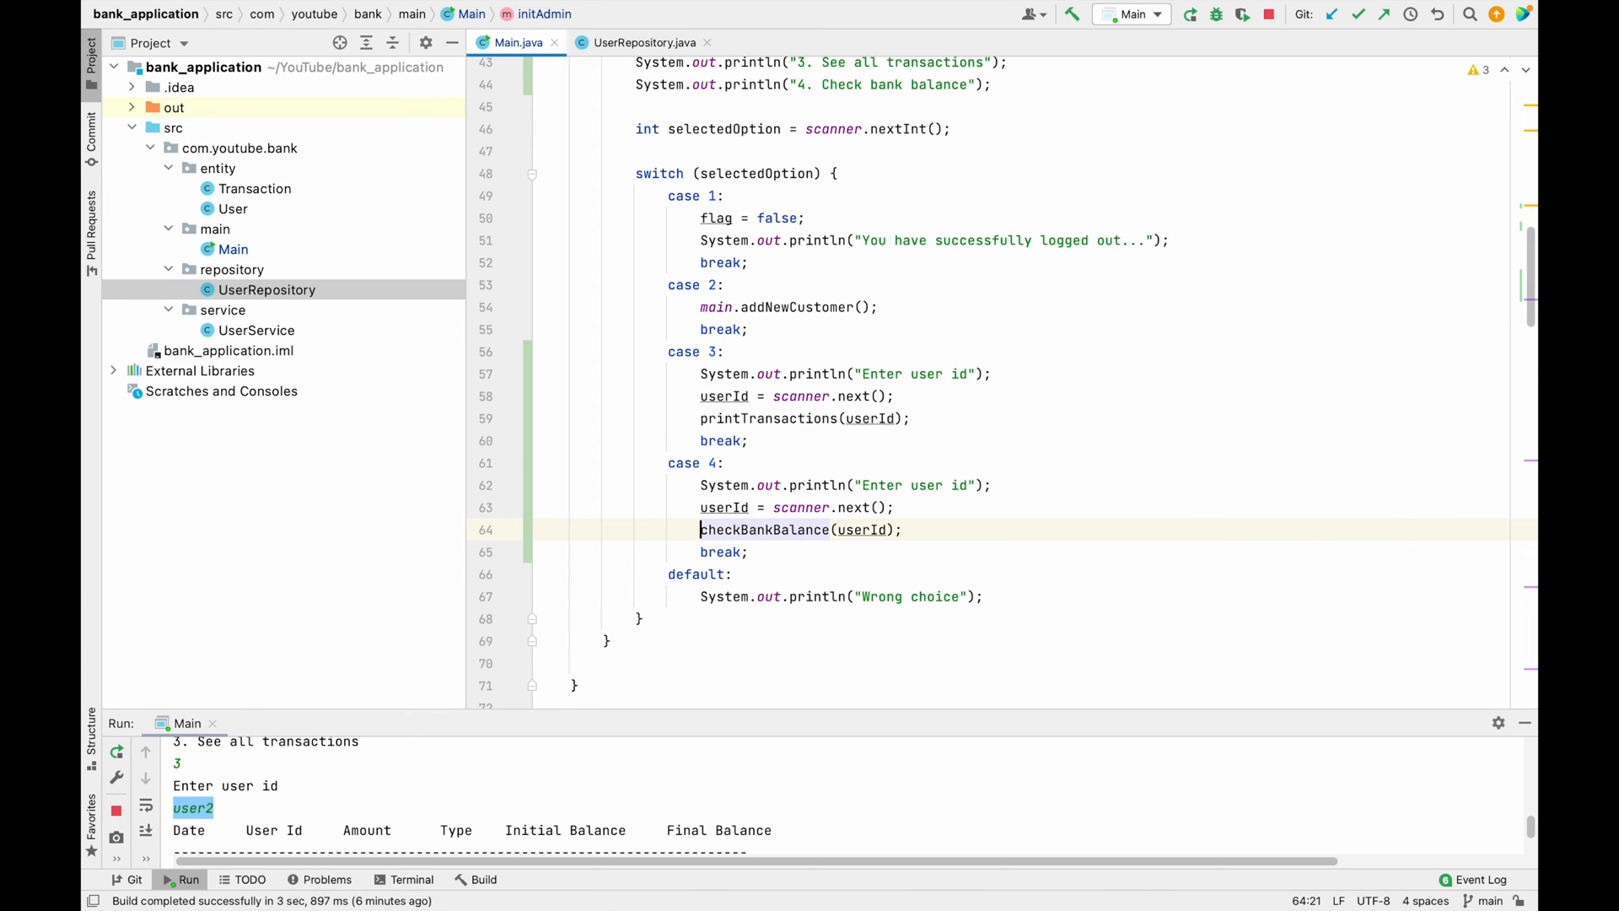
pyautogui.write('Double accoun')
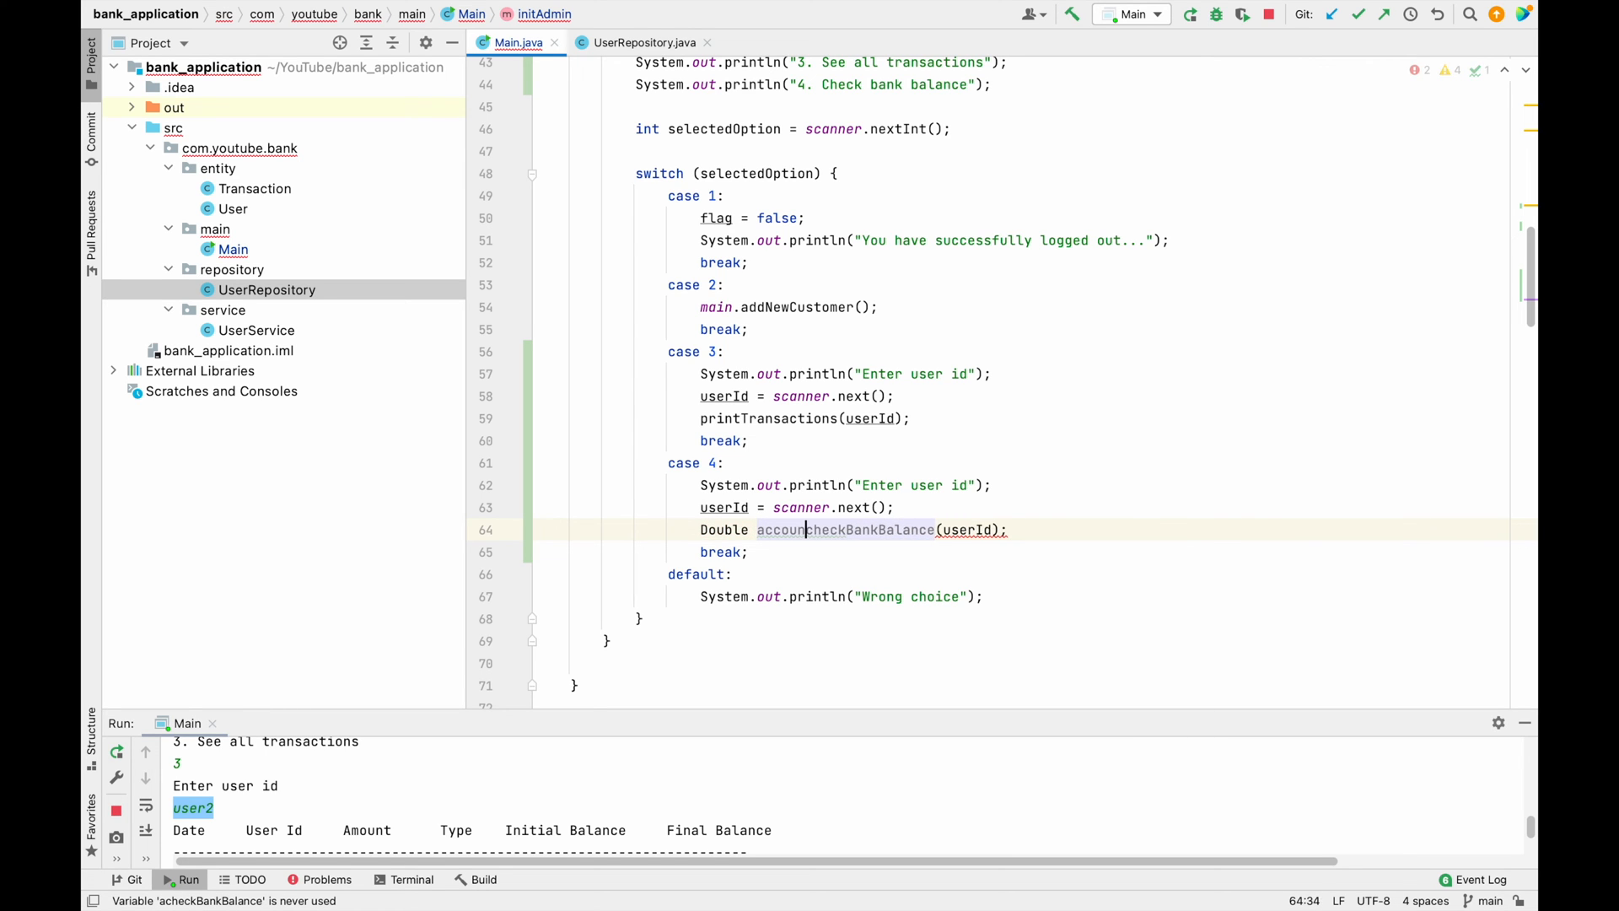
pyautogui.write('Balance')
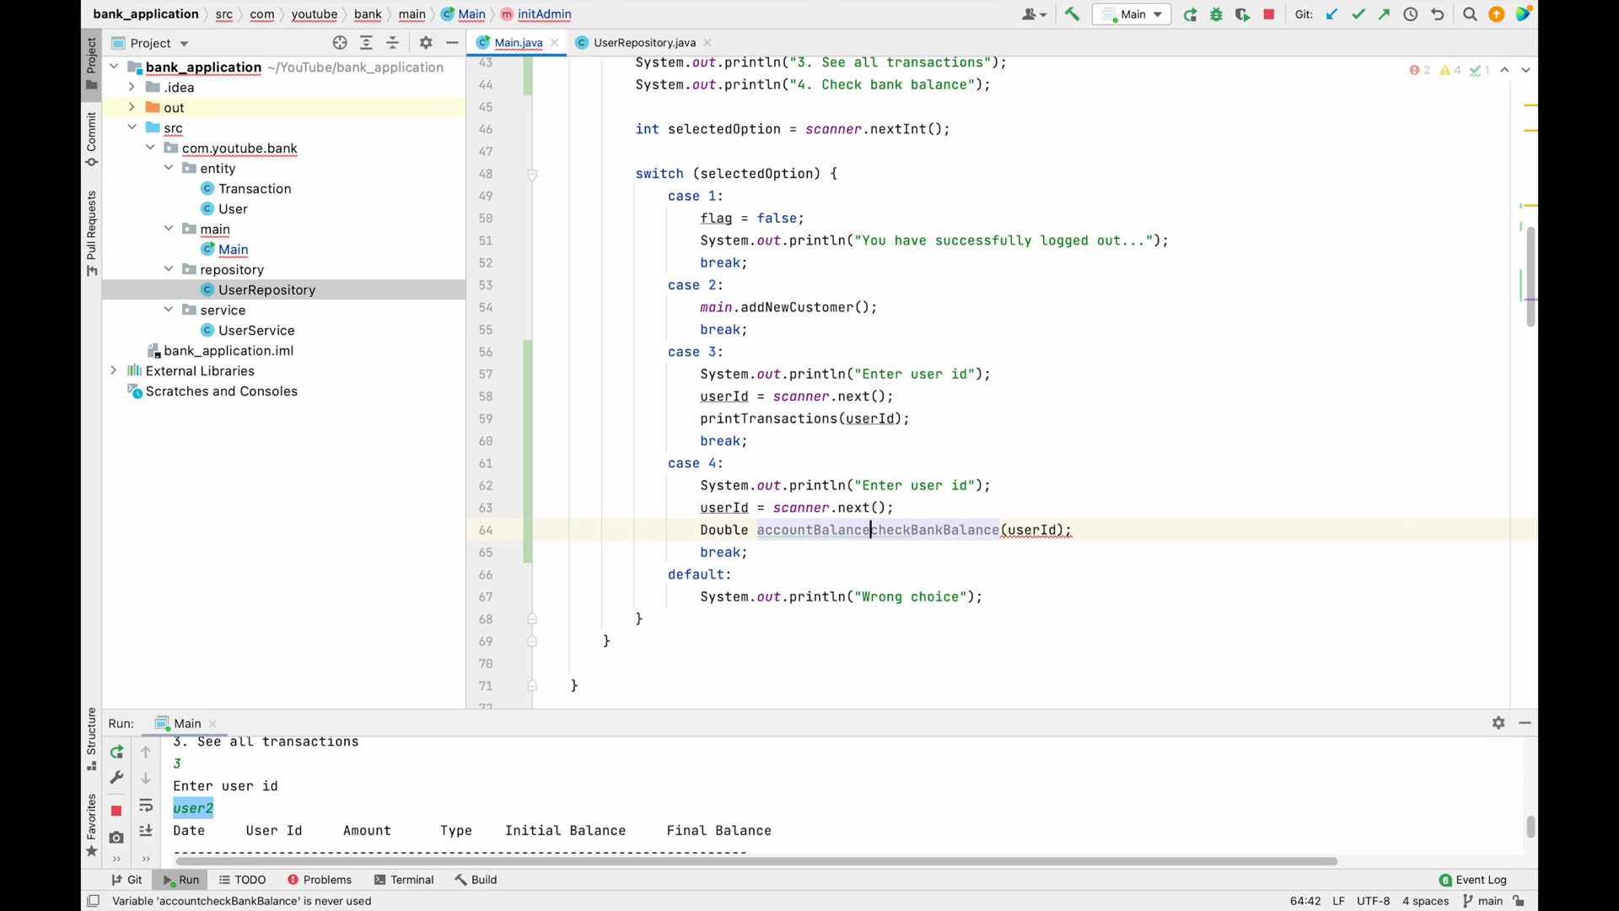
pyautogui.write('=')
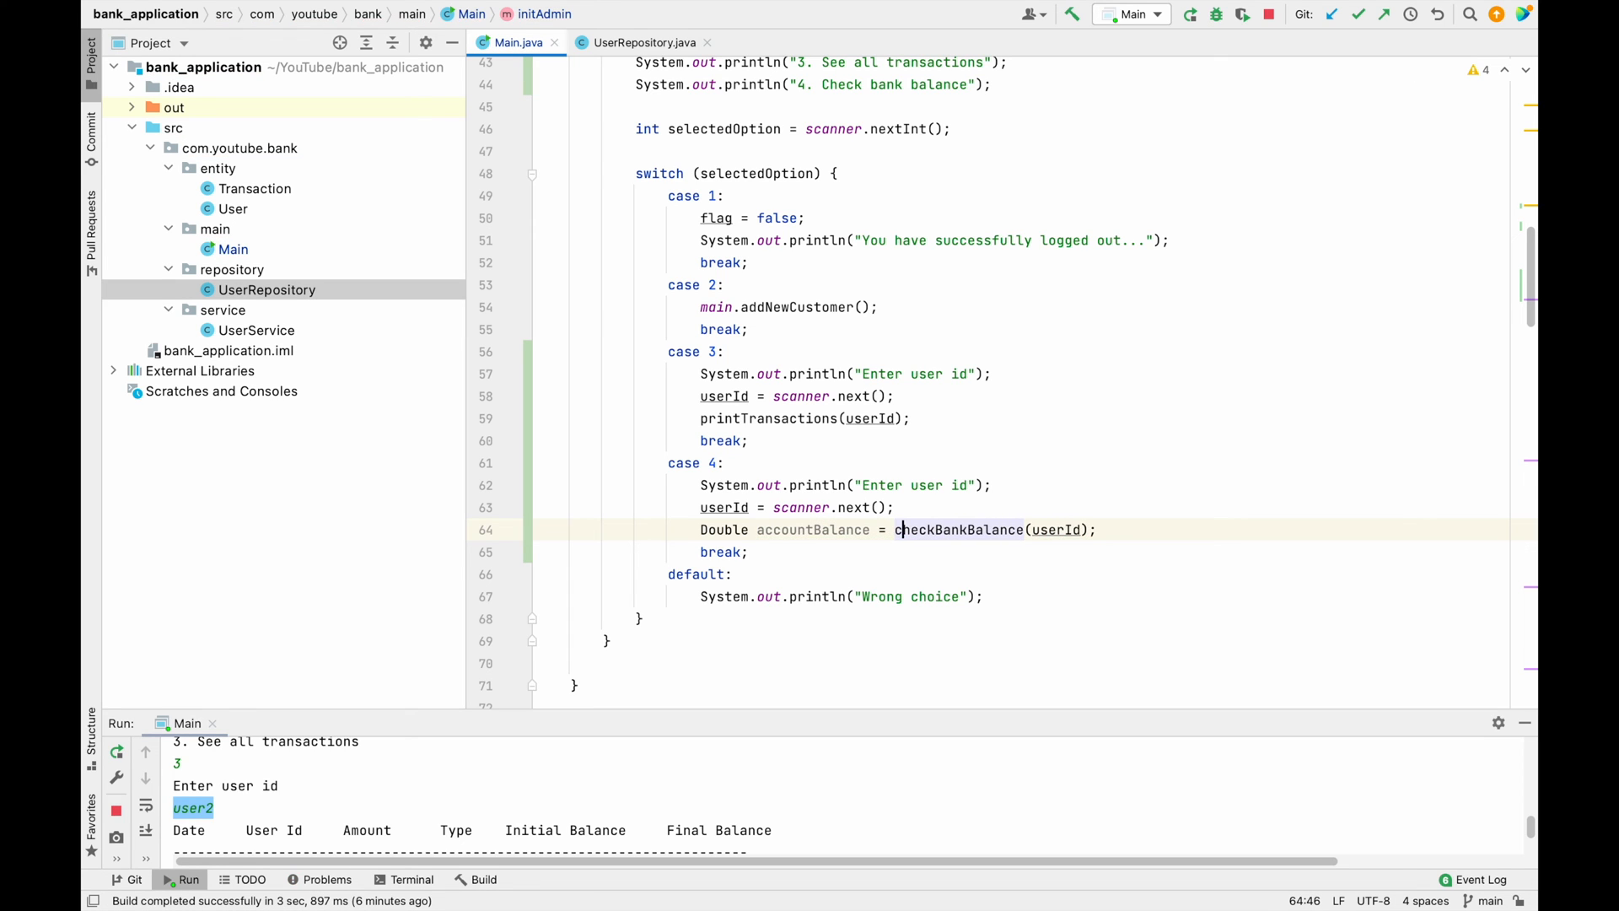
# Step: Print "Your account balance is " + accountBalance
pyautogui.write('sout')
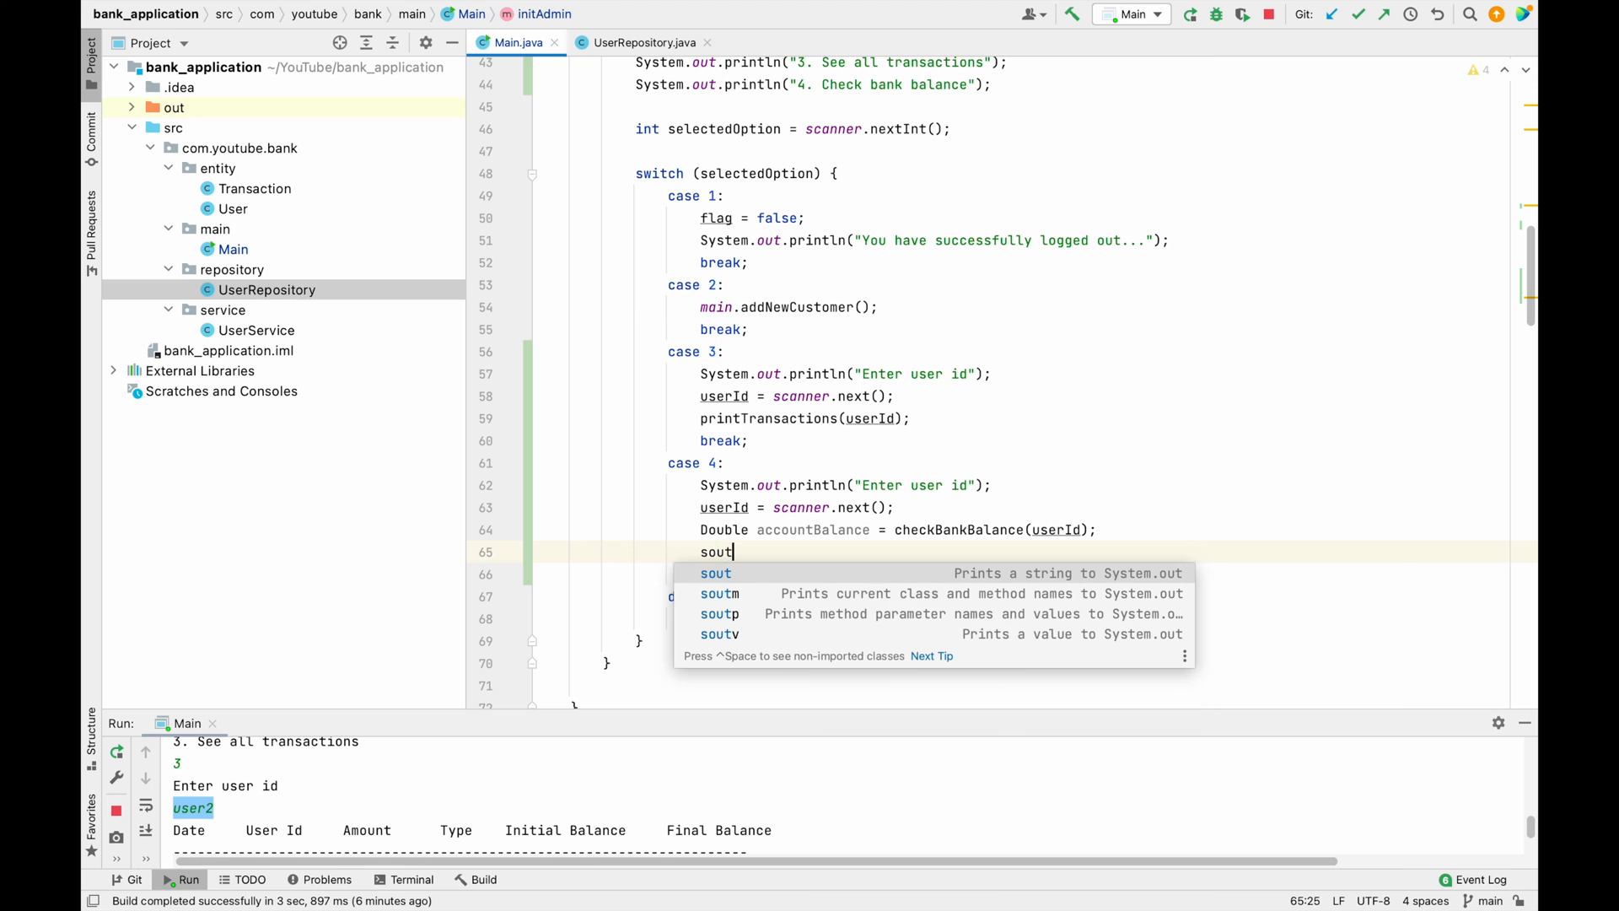
pyautogui.press('Tab')
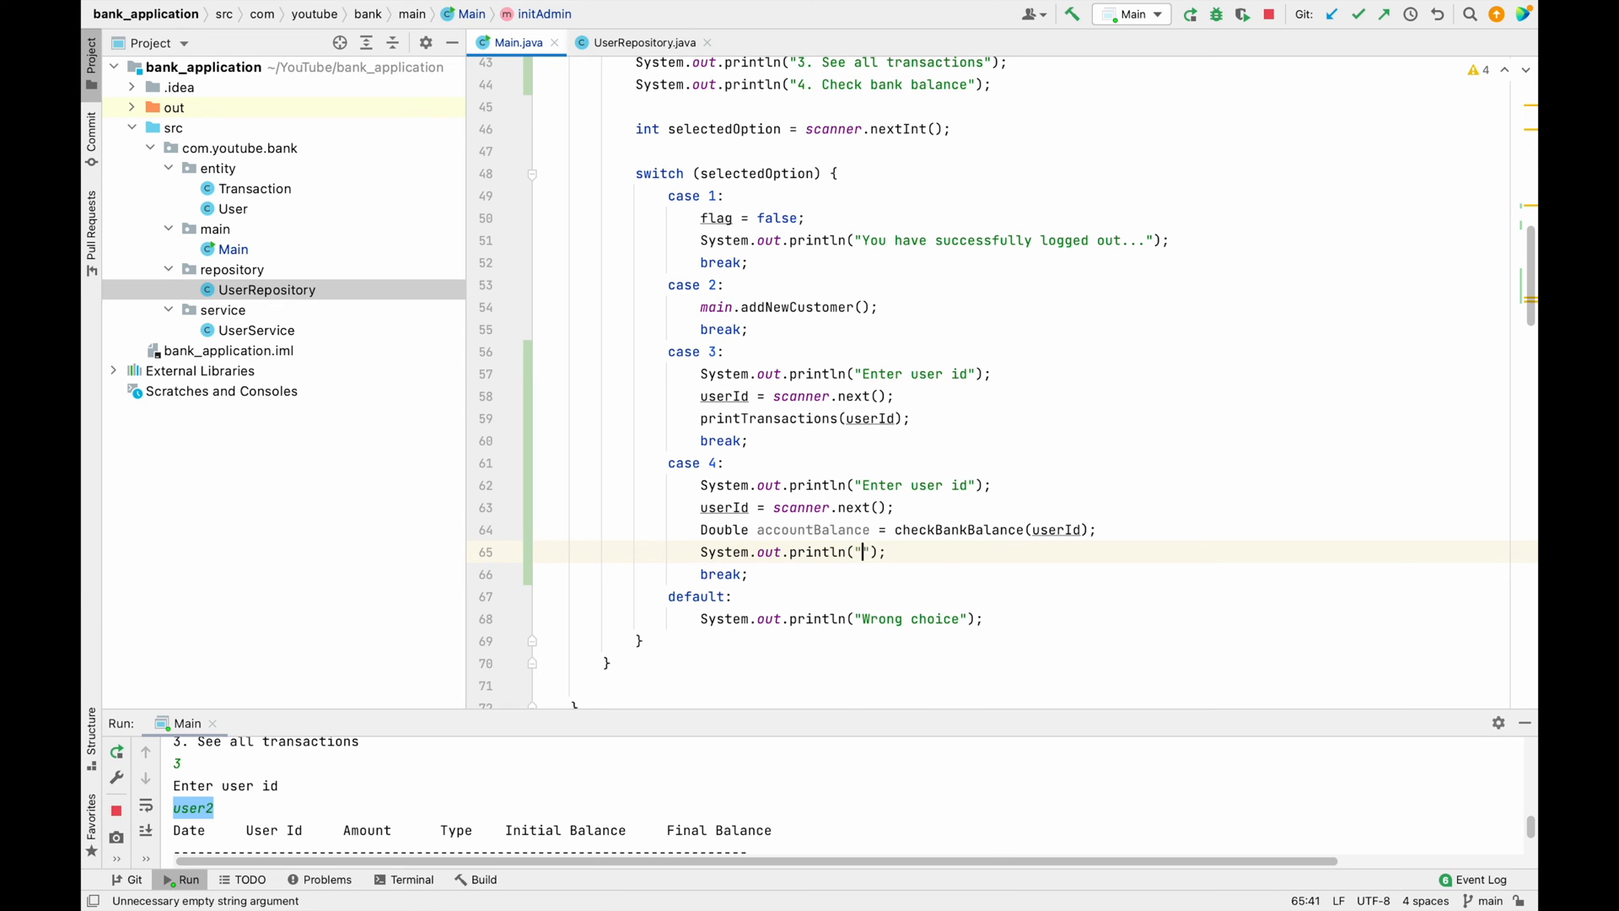
pyautogui.write('Your ac')
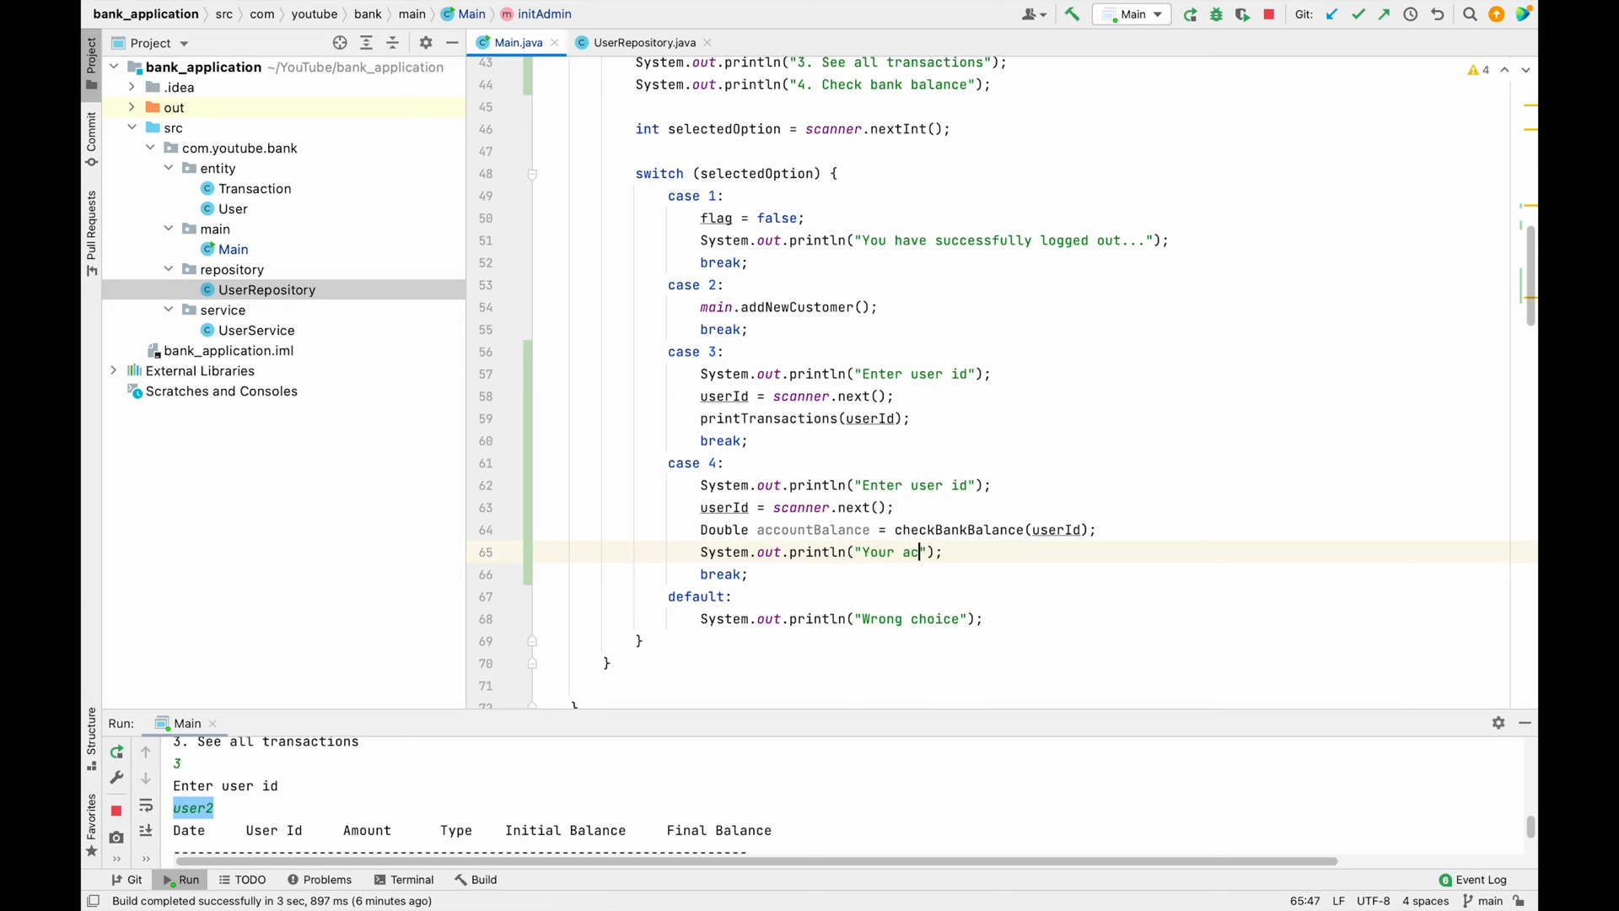
pyautogui.write('count')
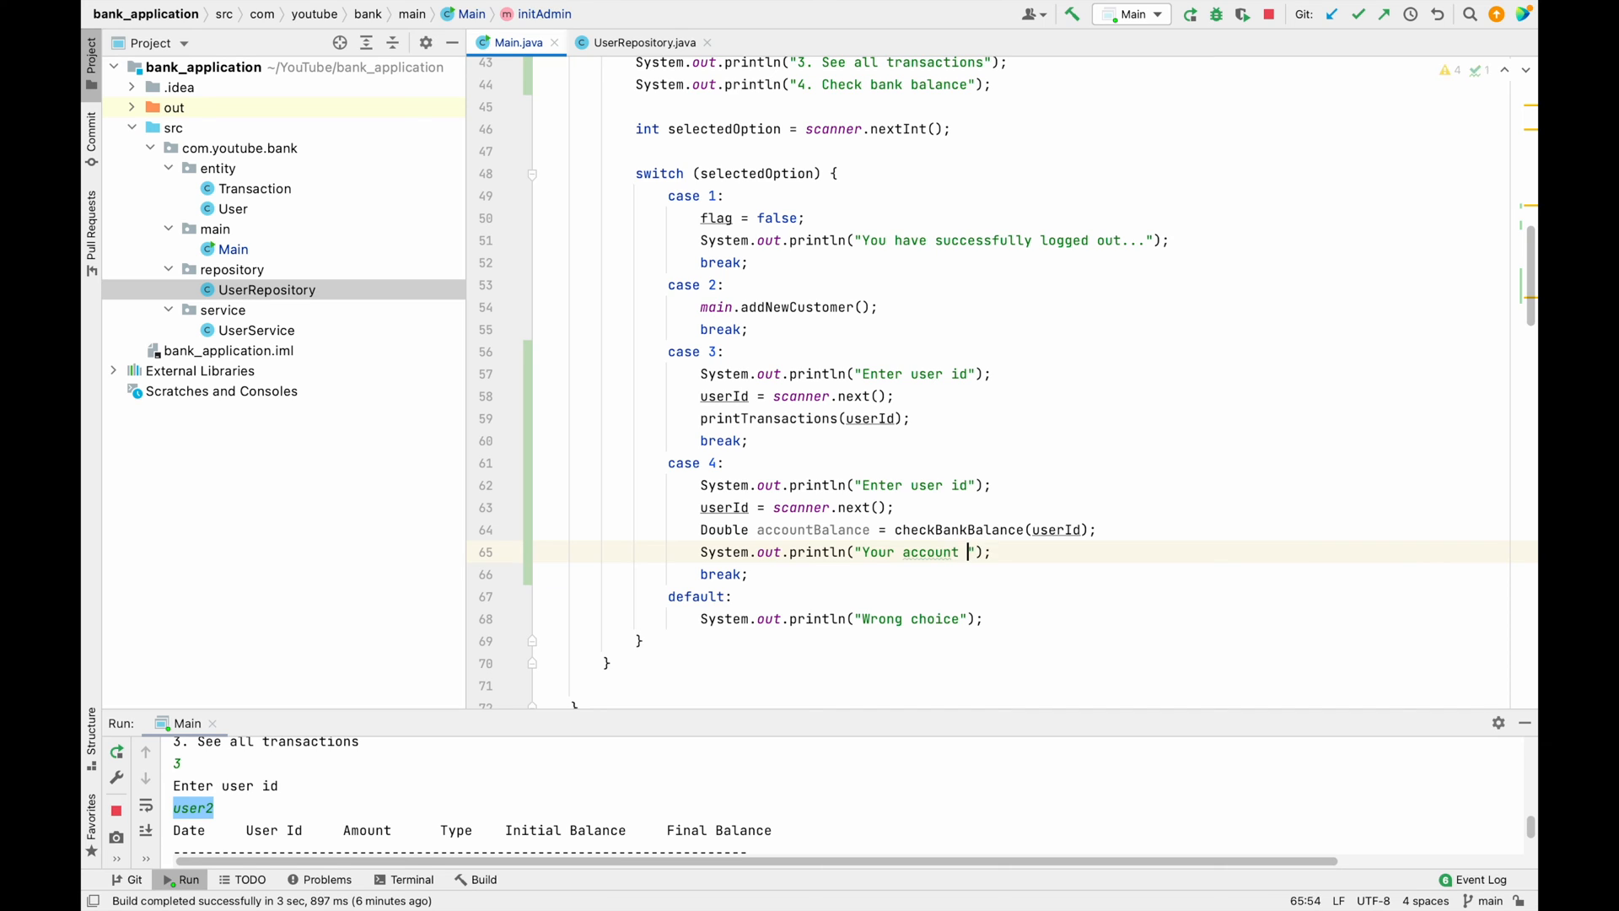
pyautogui.write('balance is')
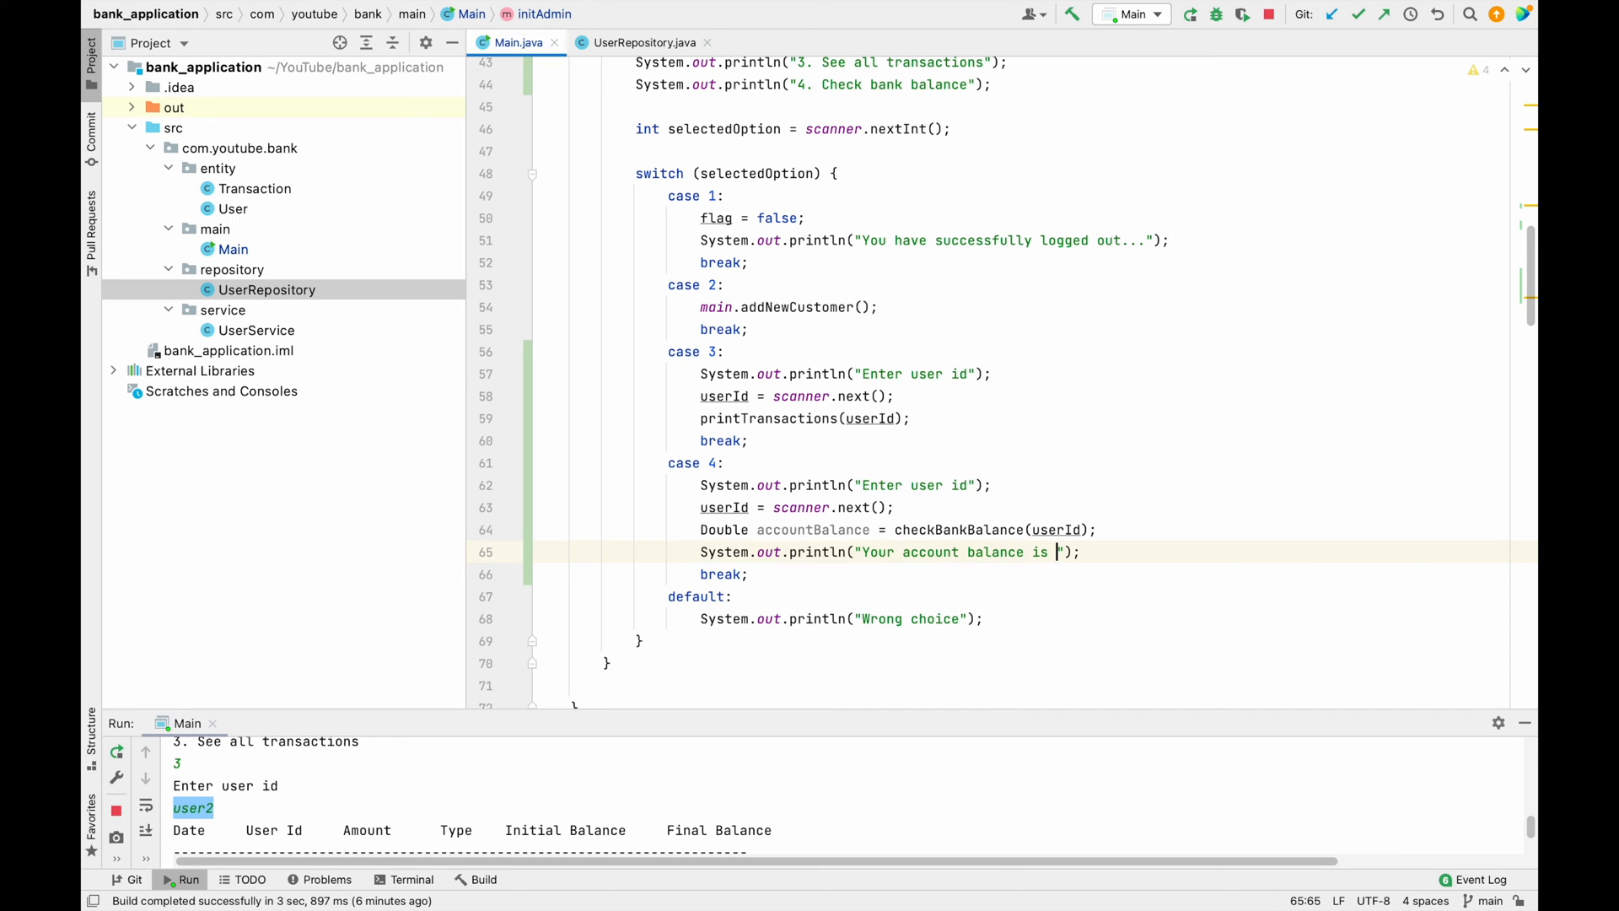
pyautogui.write('+')
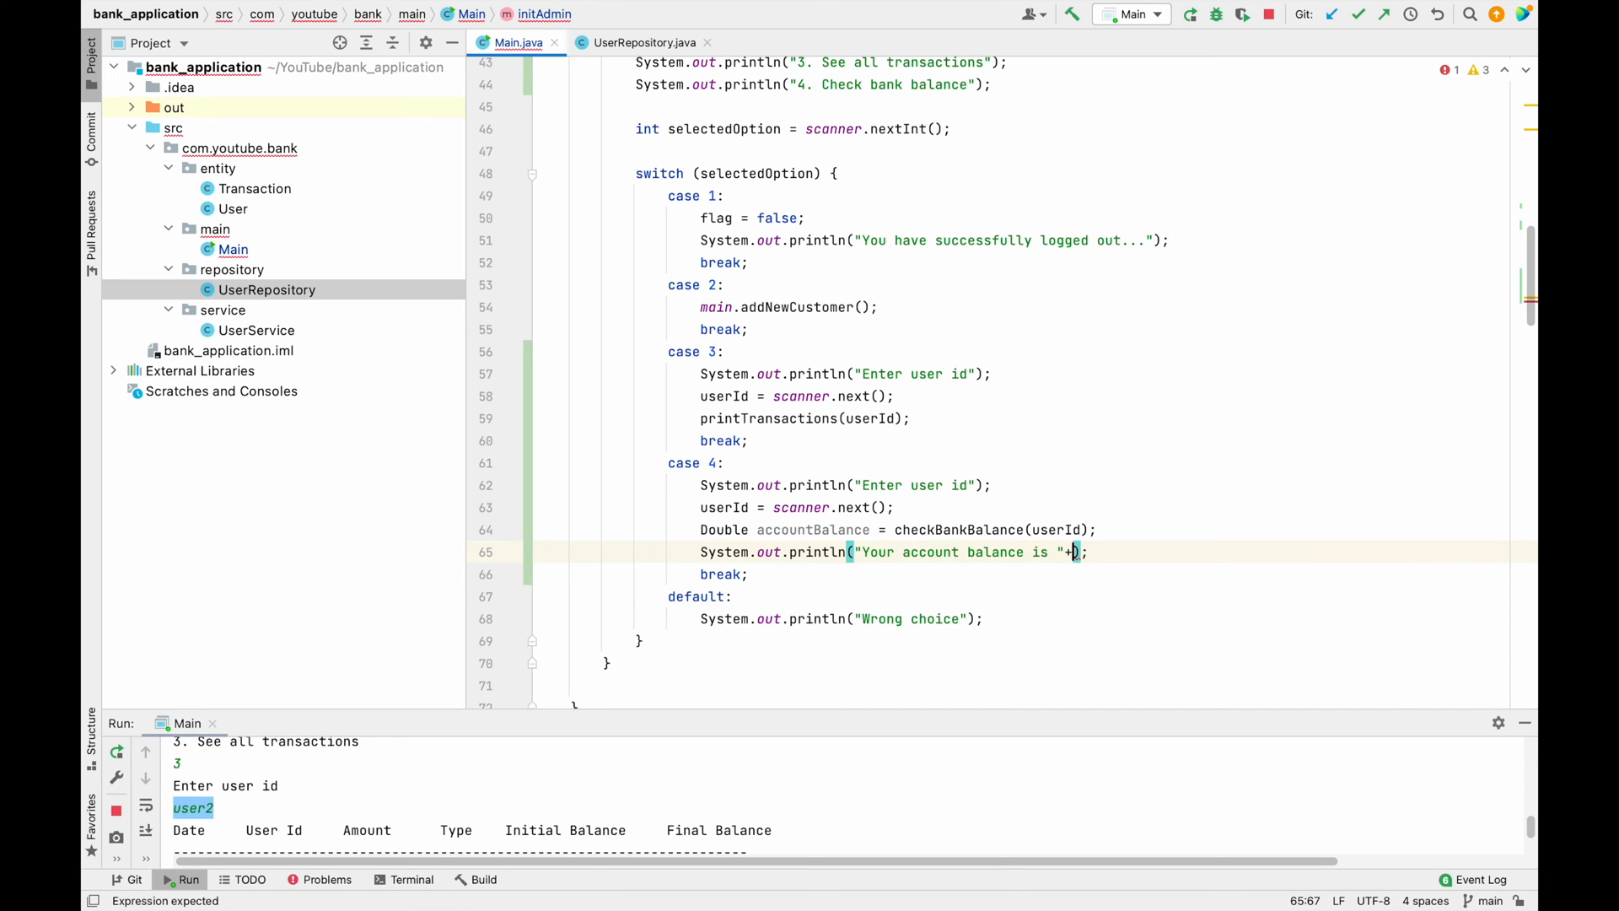
pyautogui.write('accountBalance')
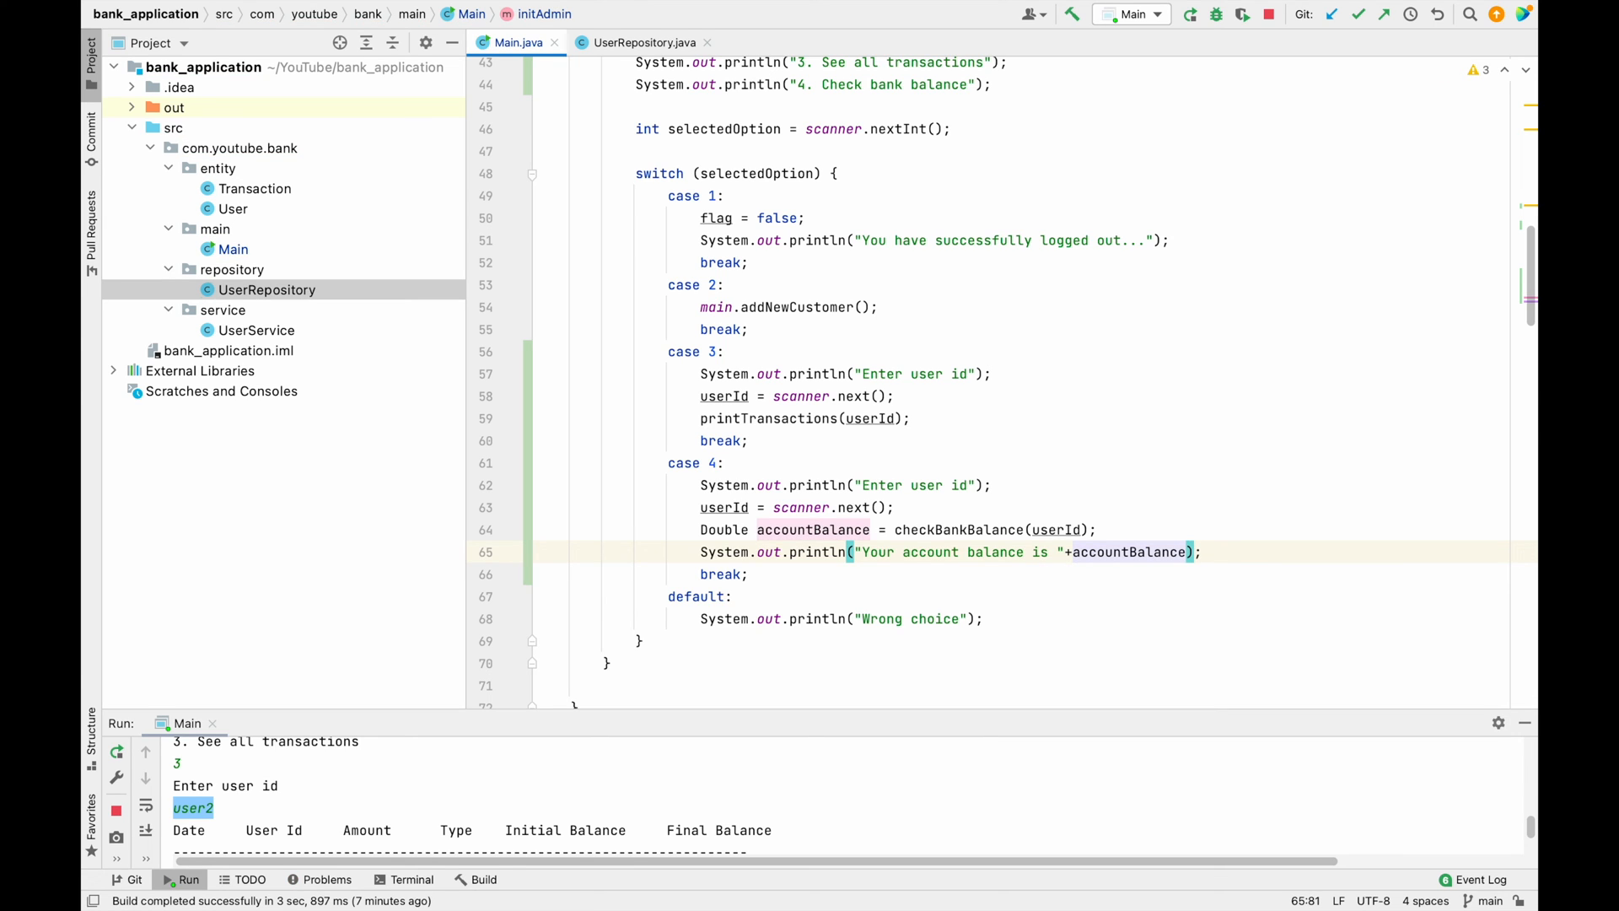
# Step: Run Main, review users in UserRepository.java, and log in as admin
pyautogui.click(1189, 14)
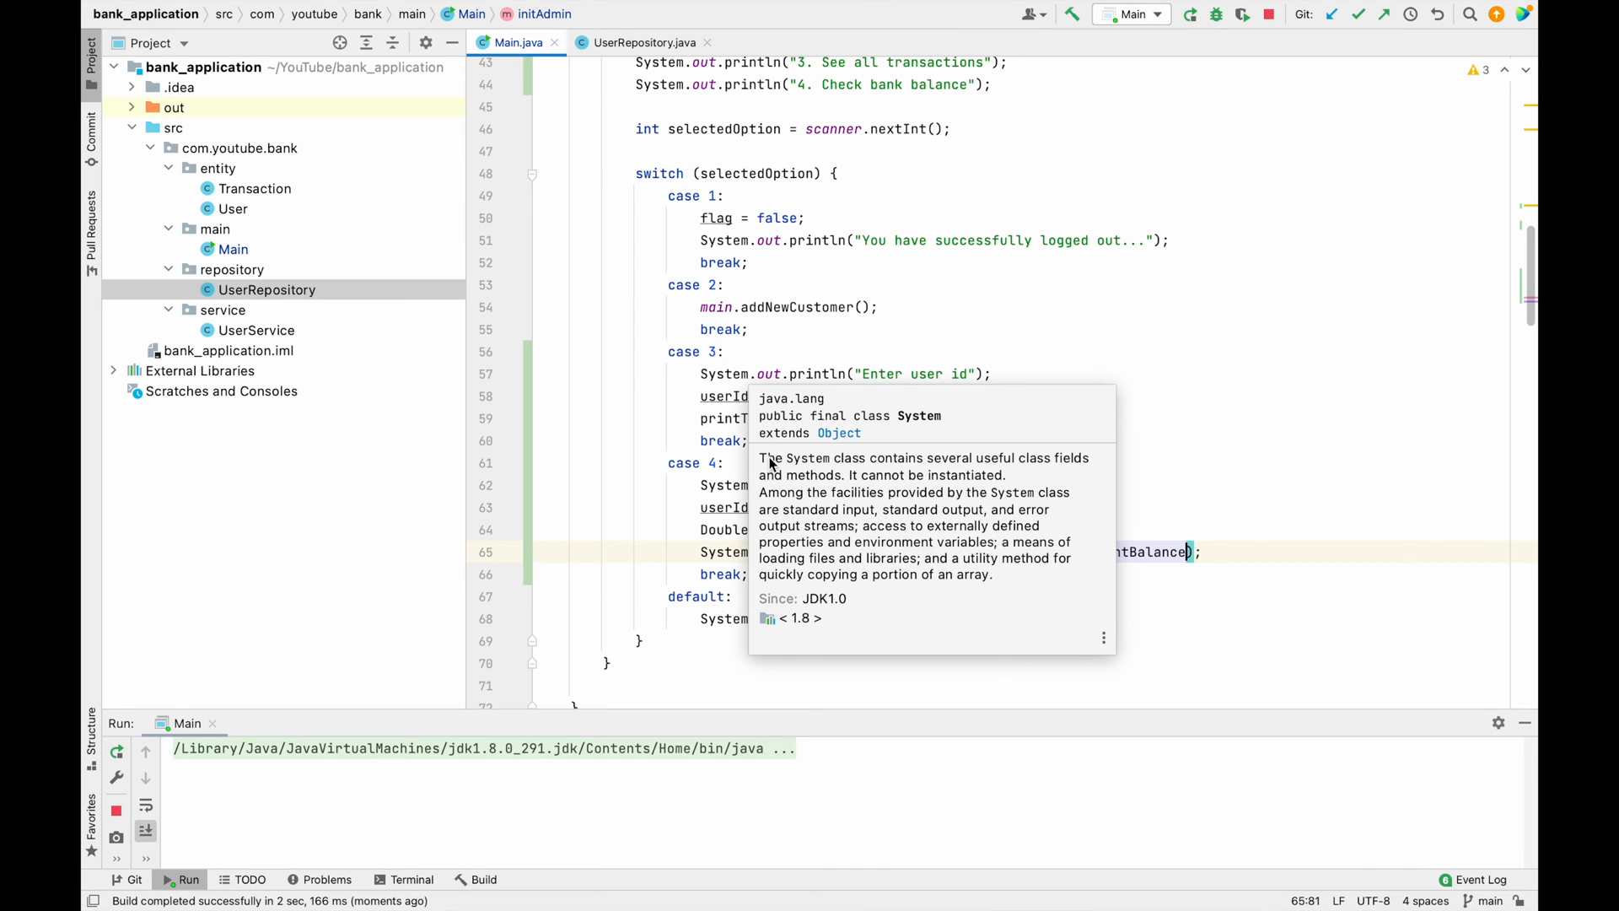
pyautogui.moveTo(726, 711)
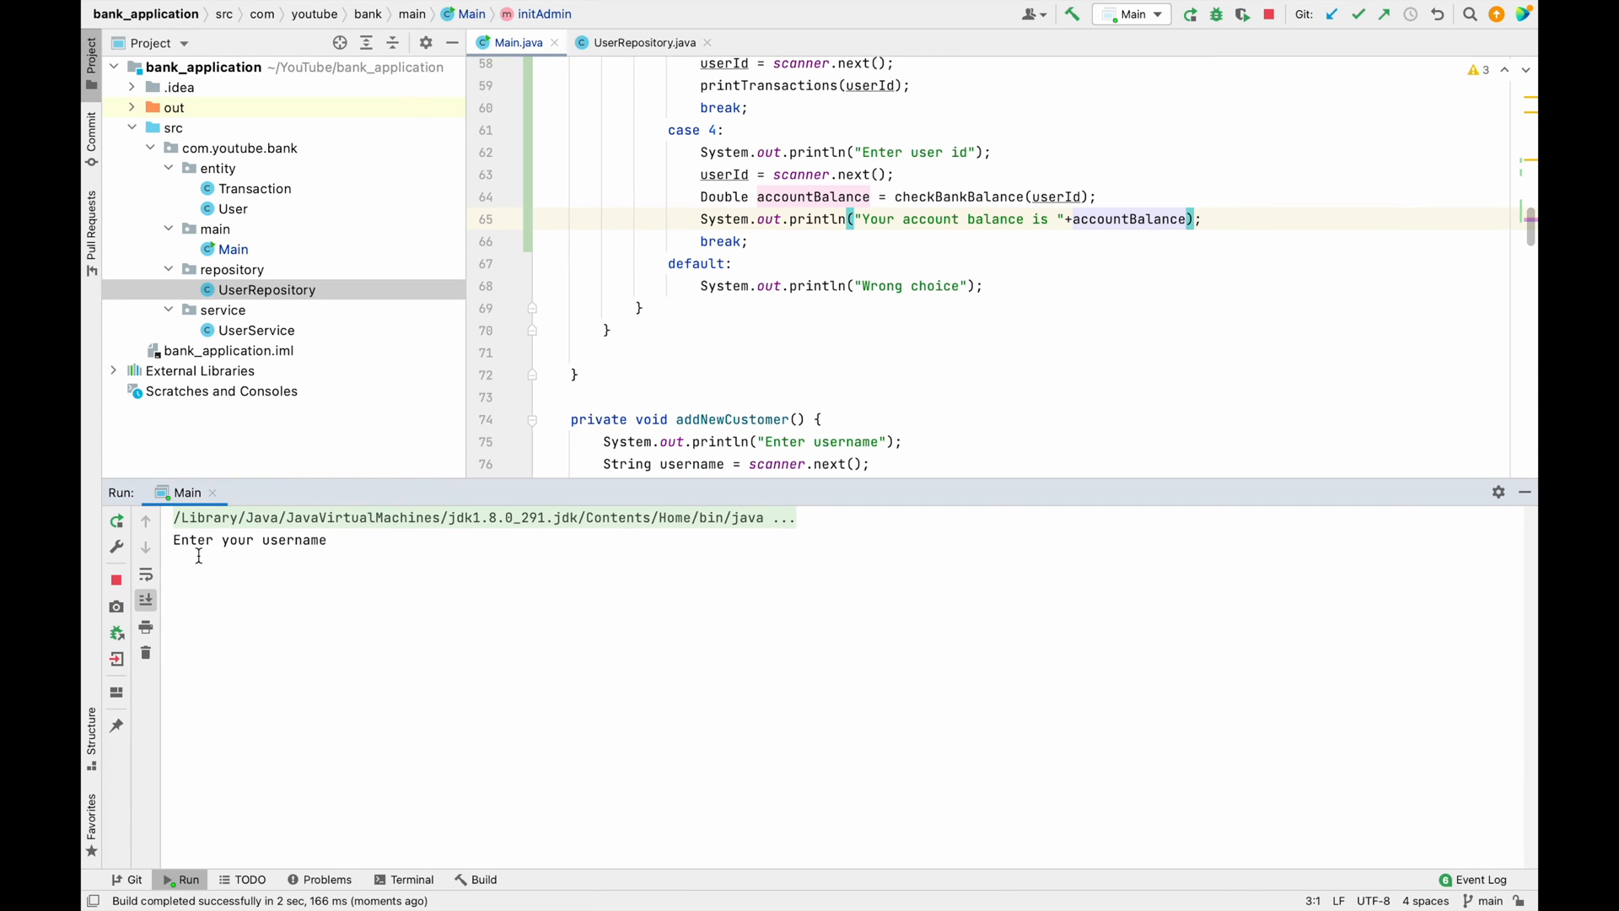
pyautogui.click(644, 42)
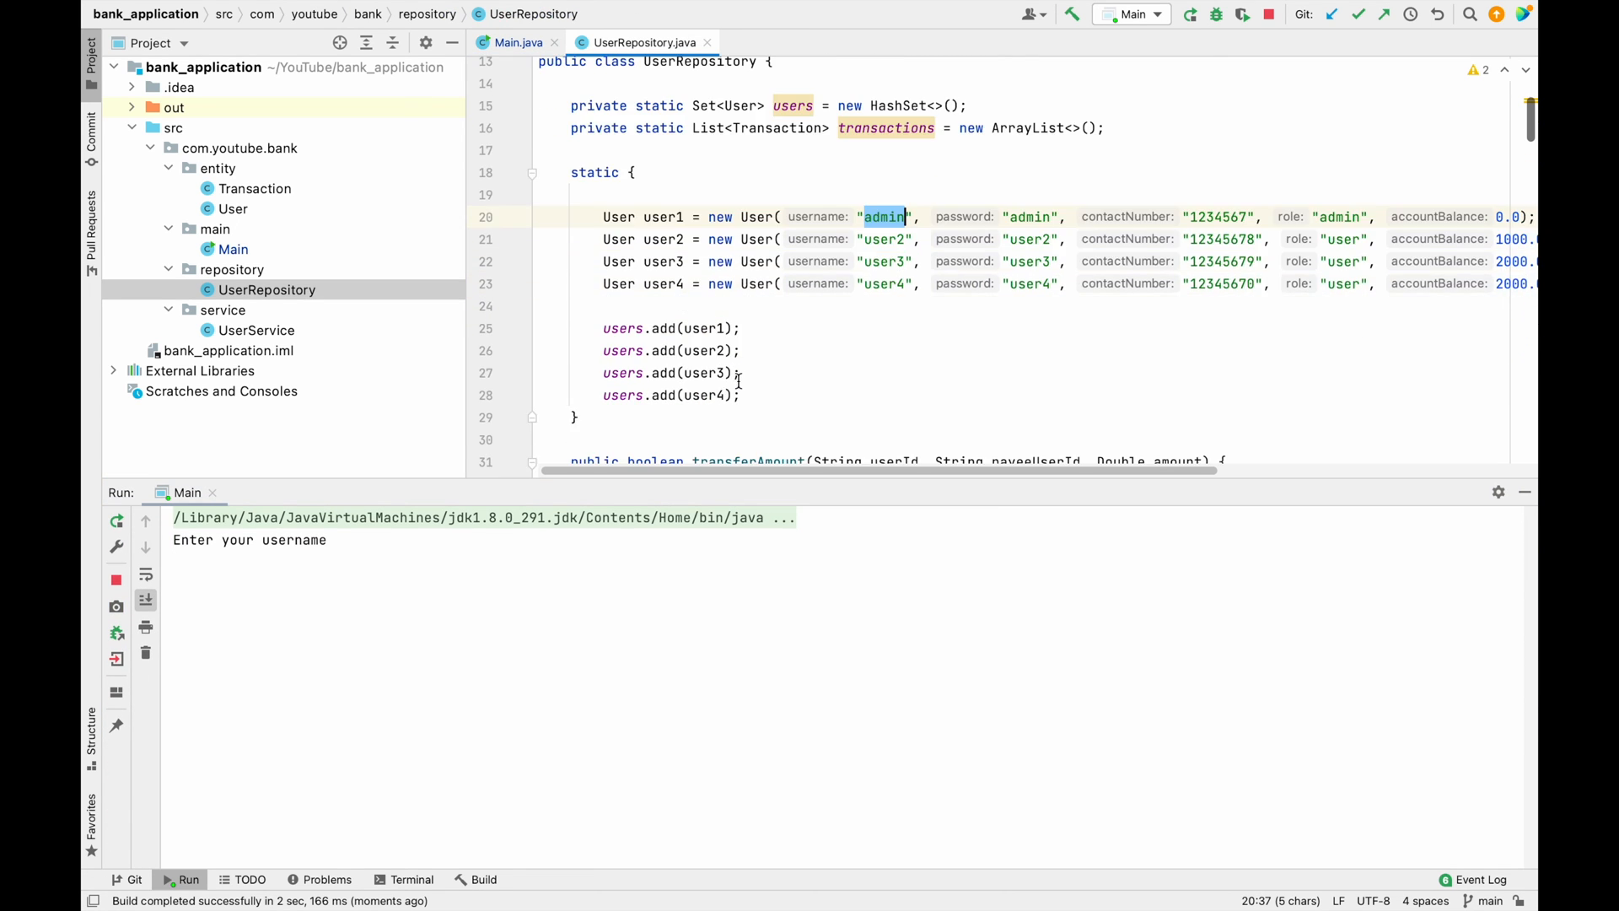
pyautogui.moveTo(764, 422)
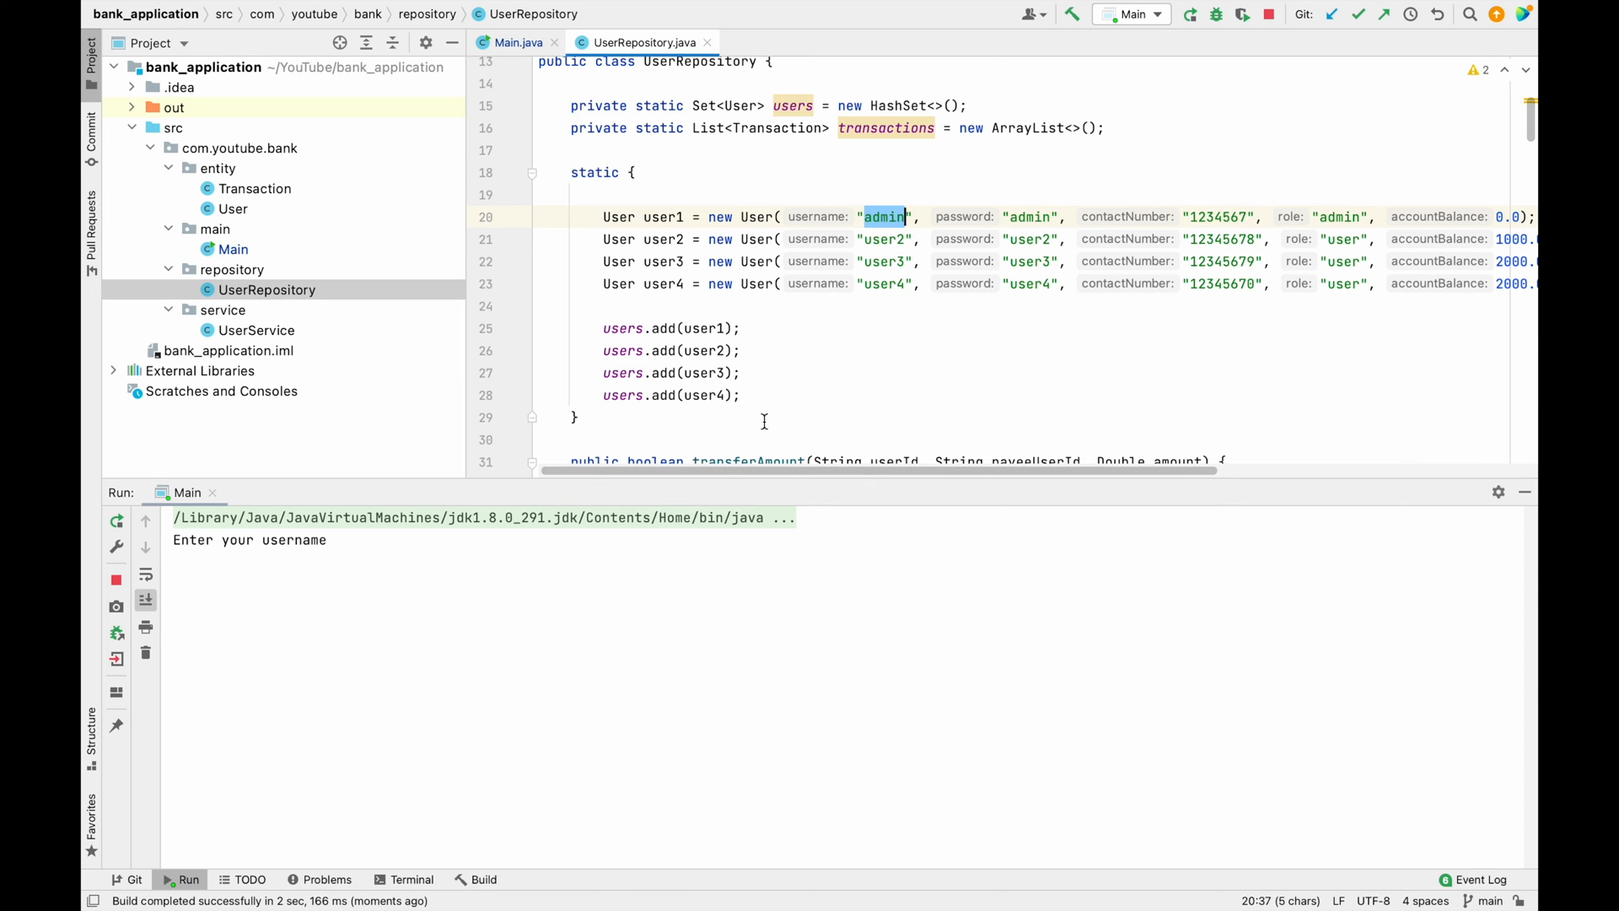
pyautogui.write('admin')
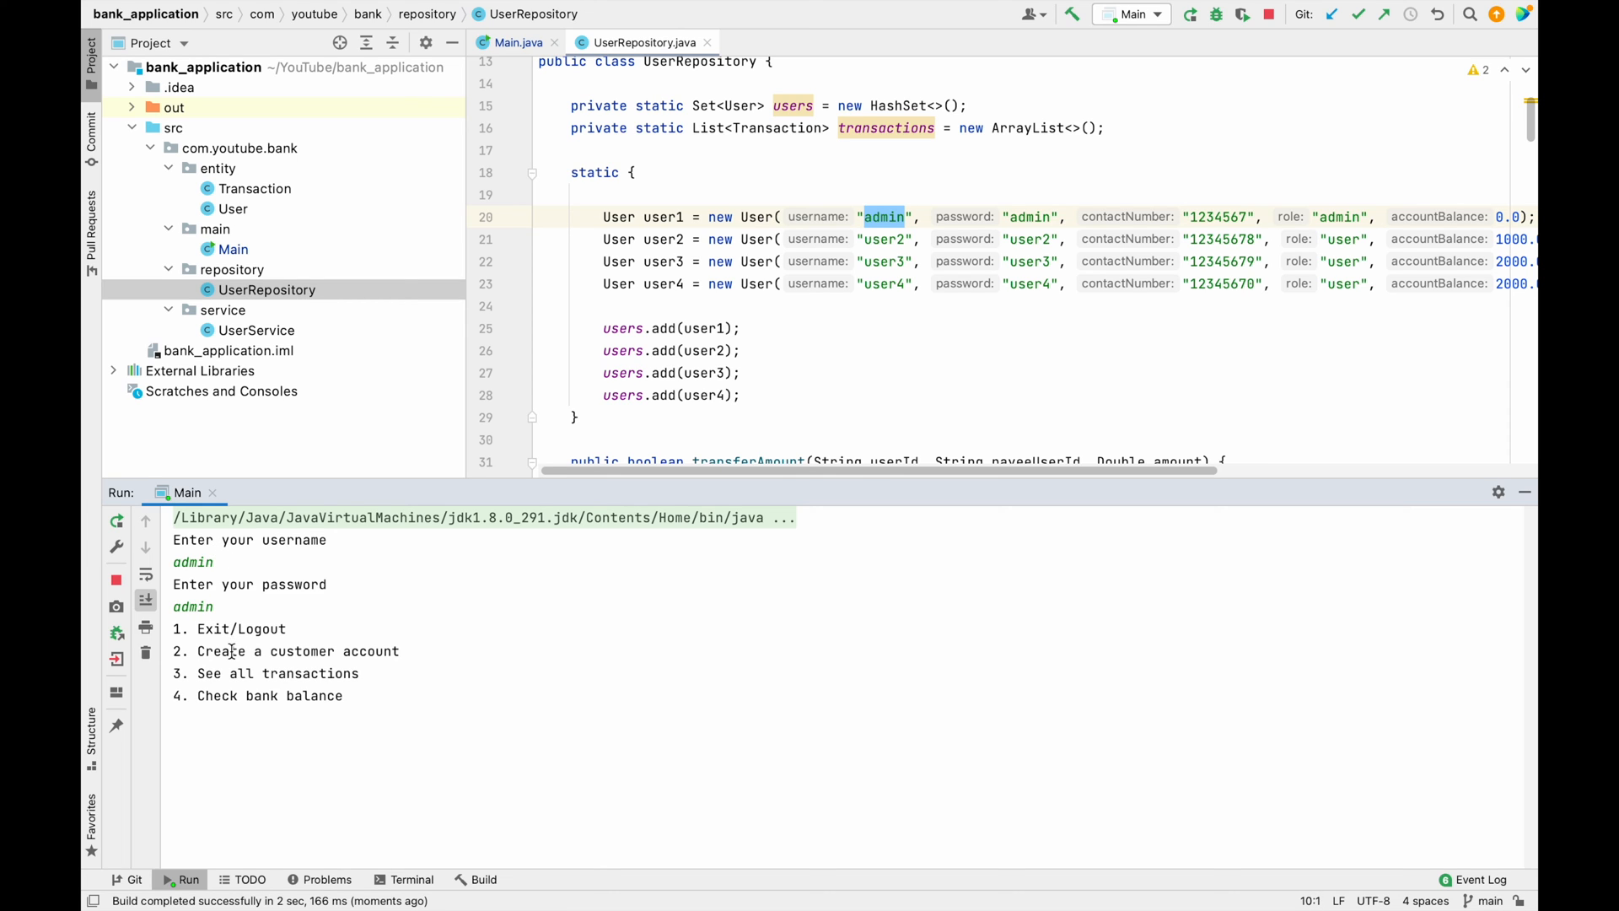
pyautogui.moveTo(201, 717)
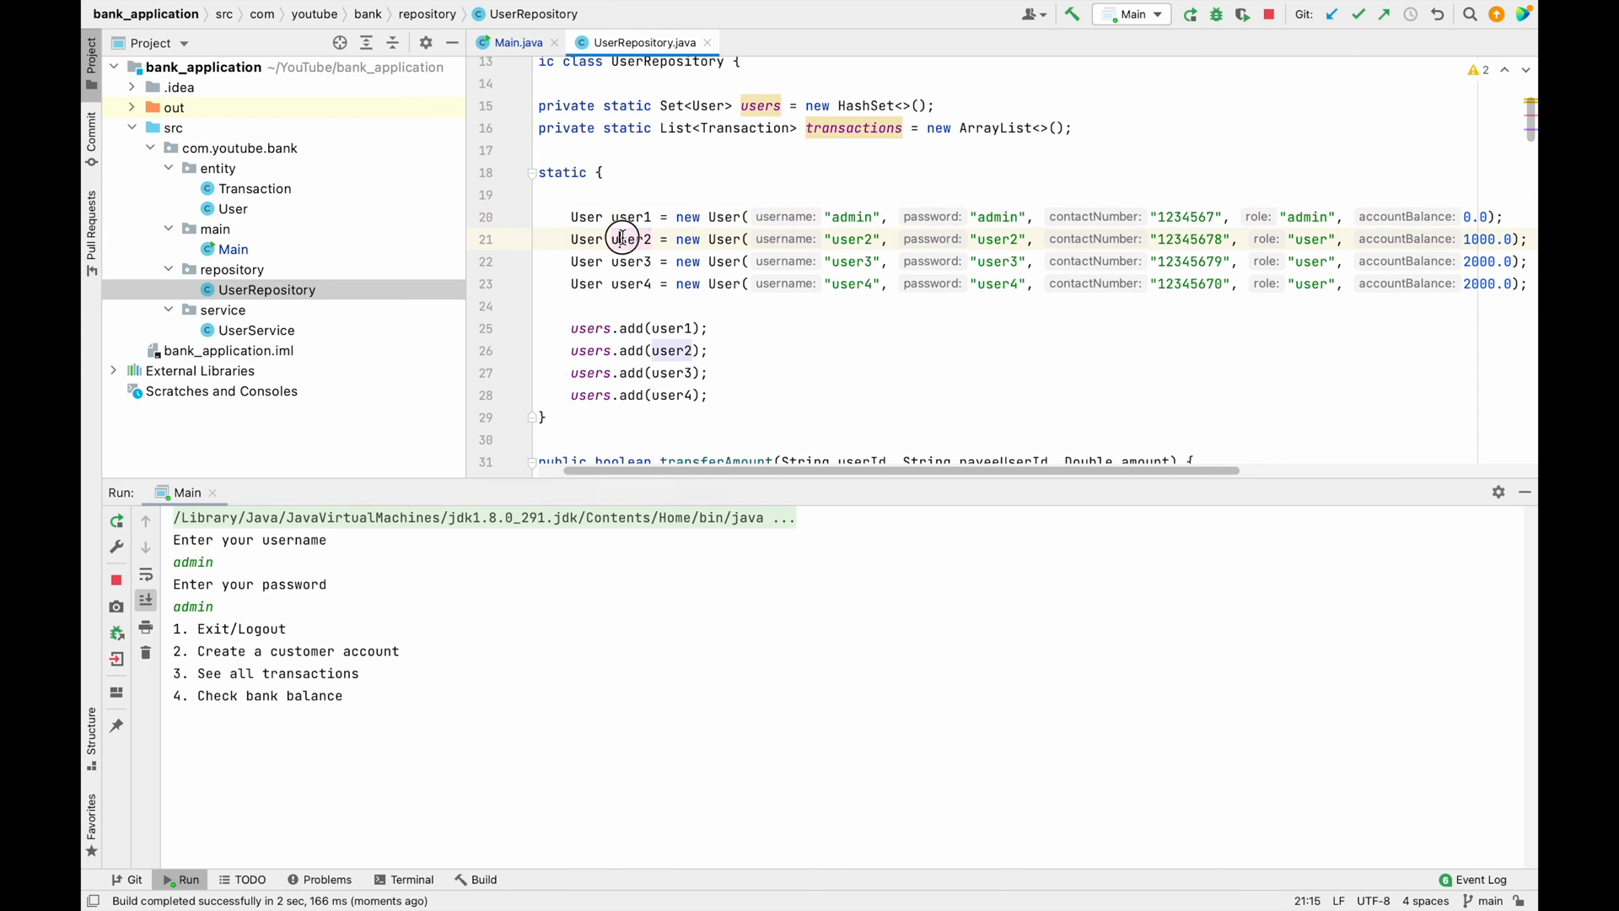
# Step: Choose option 4 for user2 to get a 1000.0 balance, then copy user4's id
pyautogui.doubleClick(623, 238)
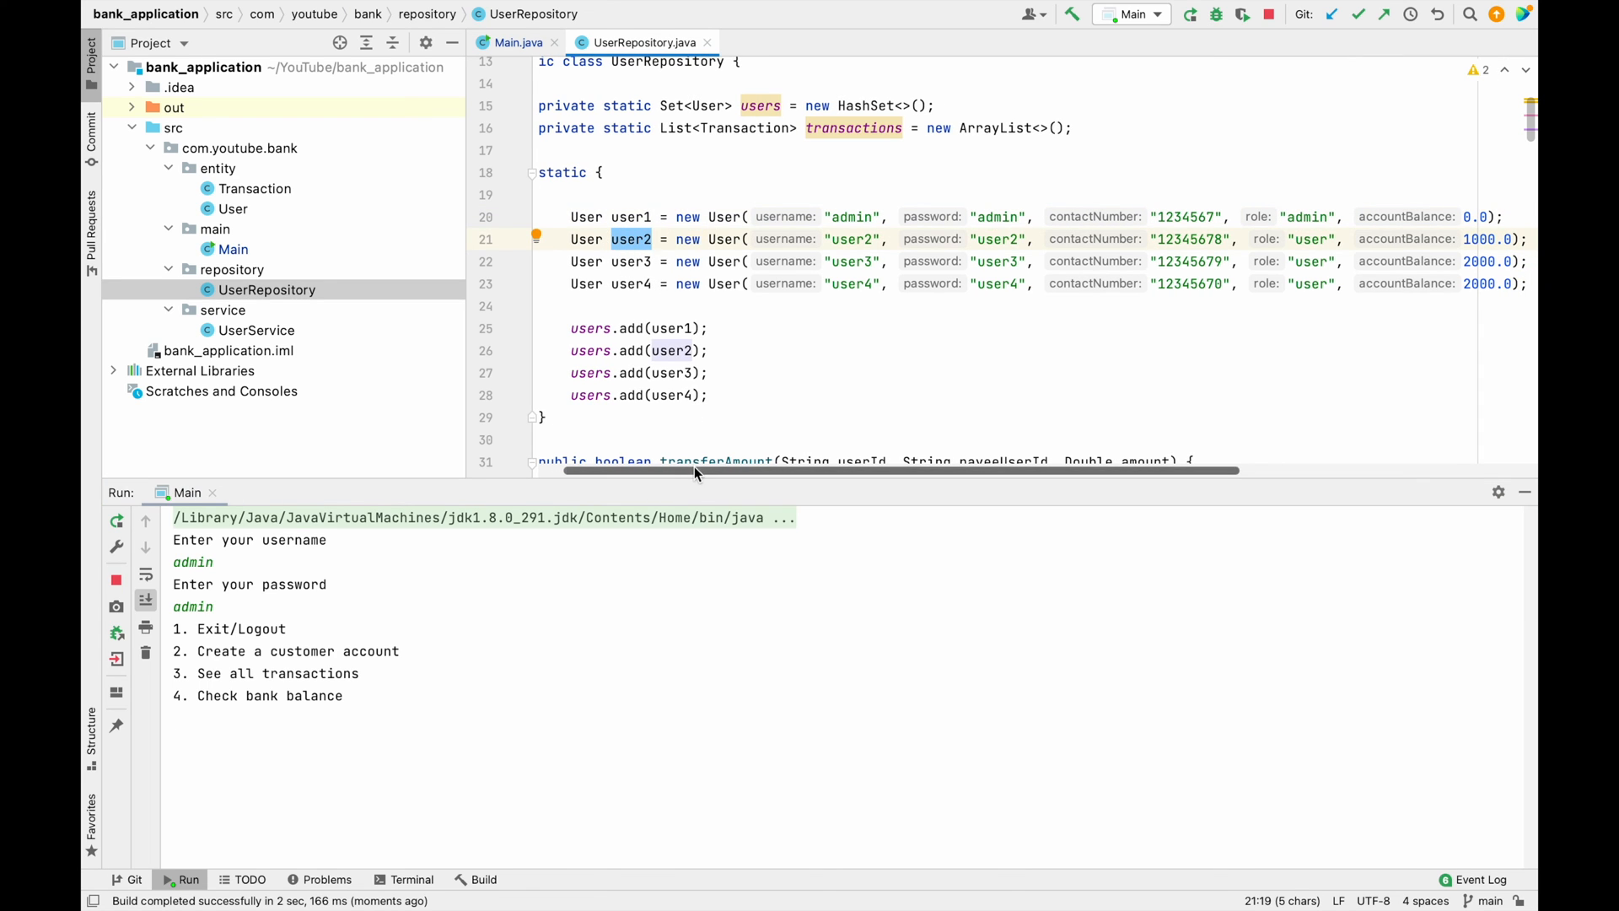
pyautogui.hscroll(3)
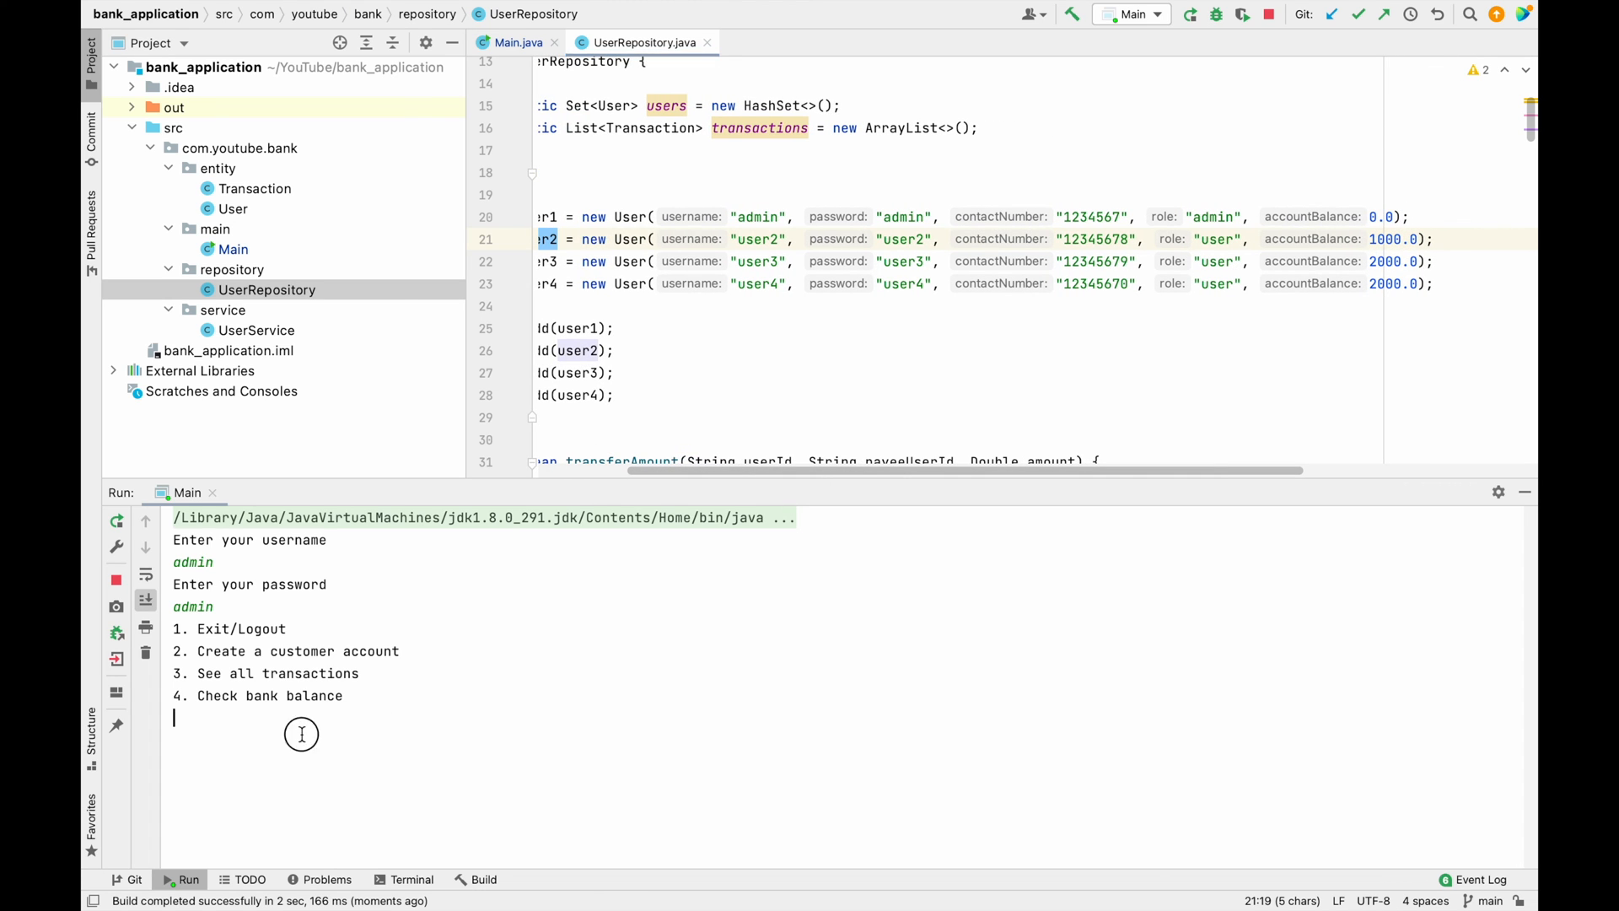
pyautogui.write('4')
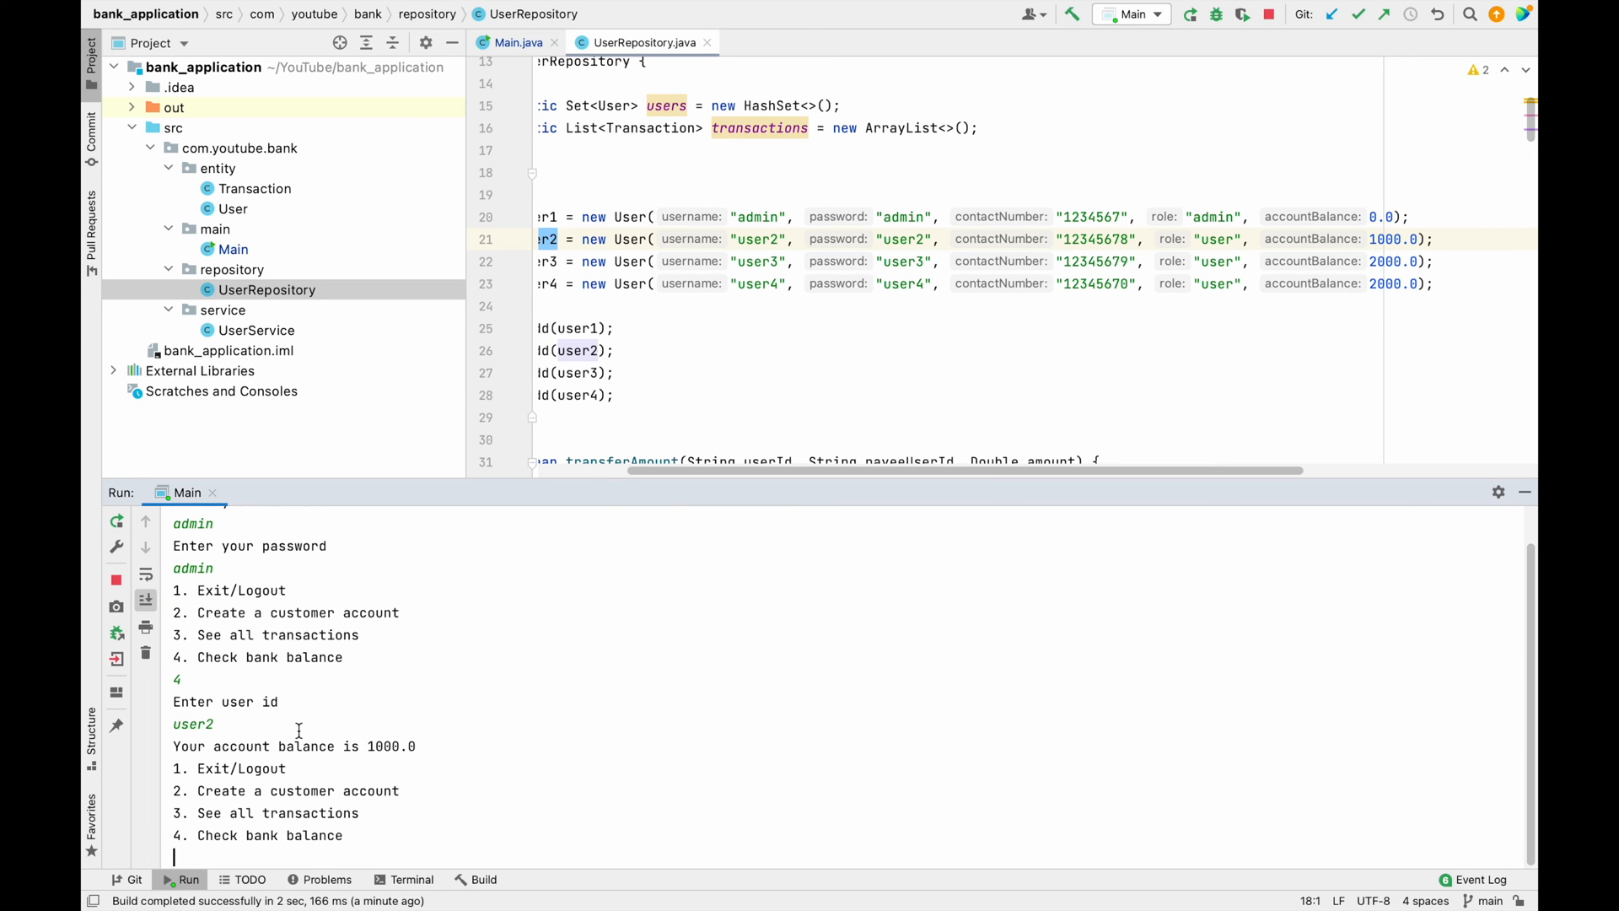
pyautogui.tripleClick(286, 747)
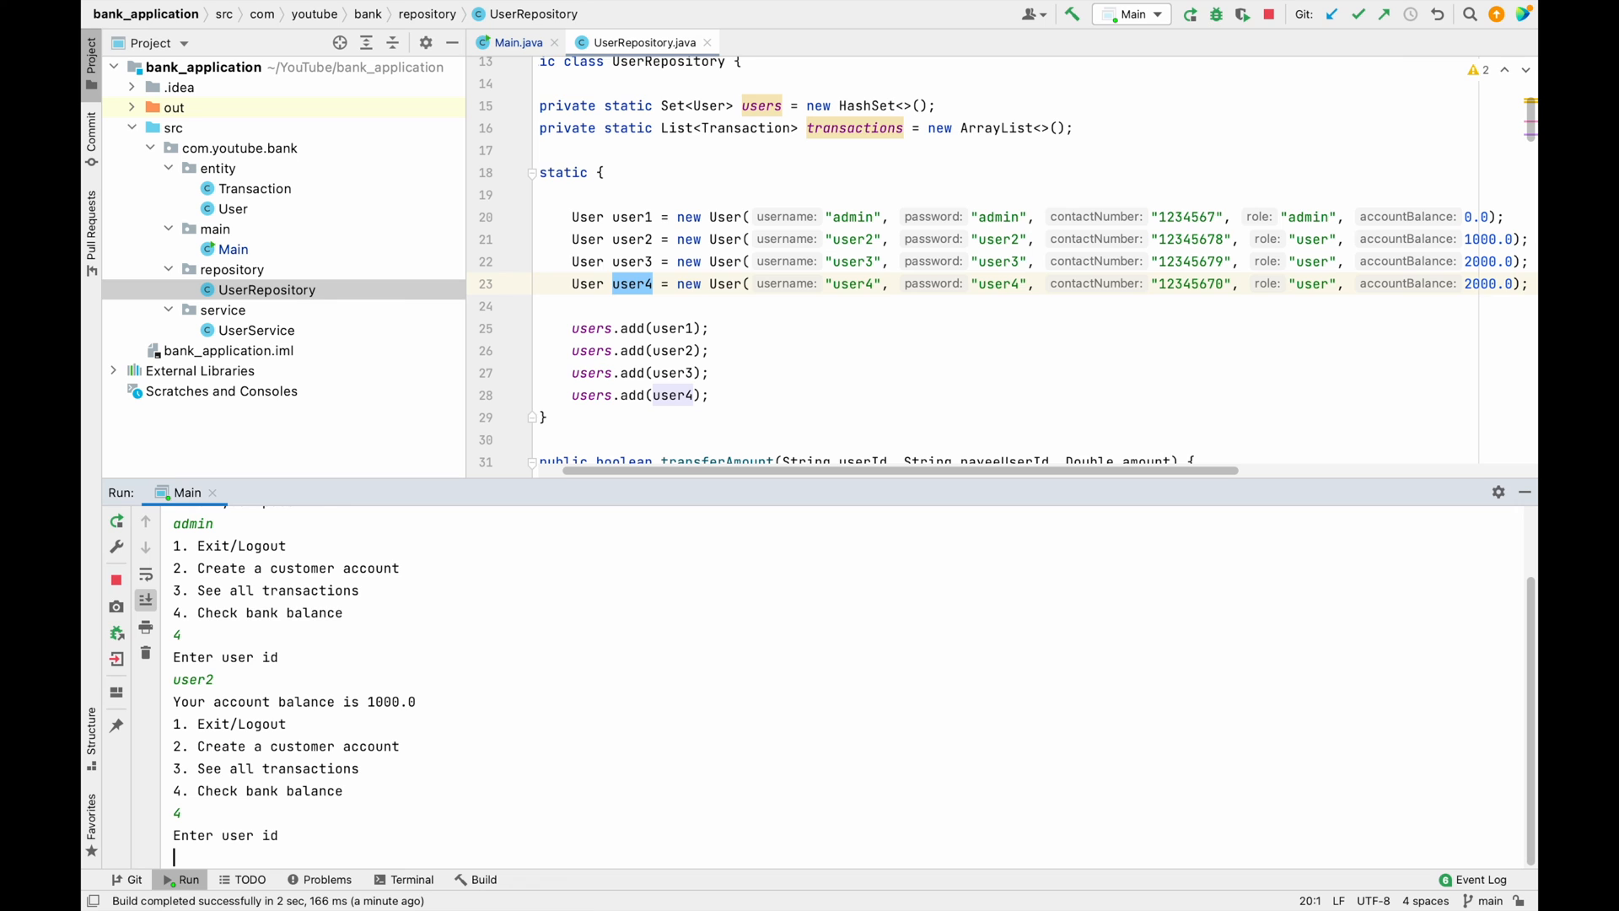
# Step: Submit user4 to print its 2000.0 account balance
pyautogui.write('user4')
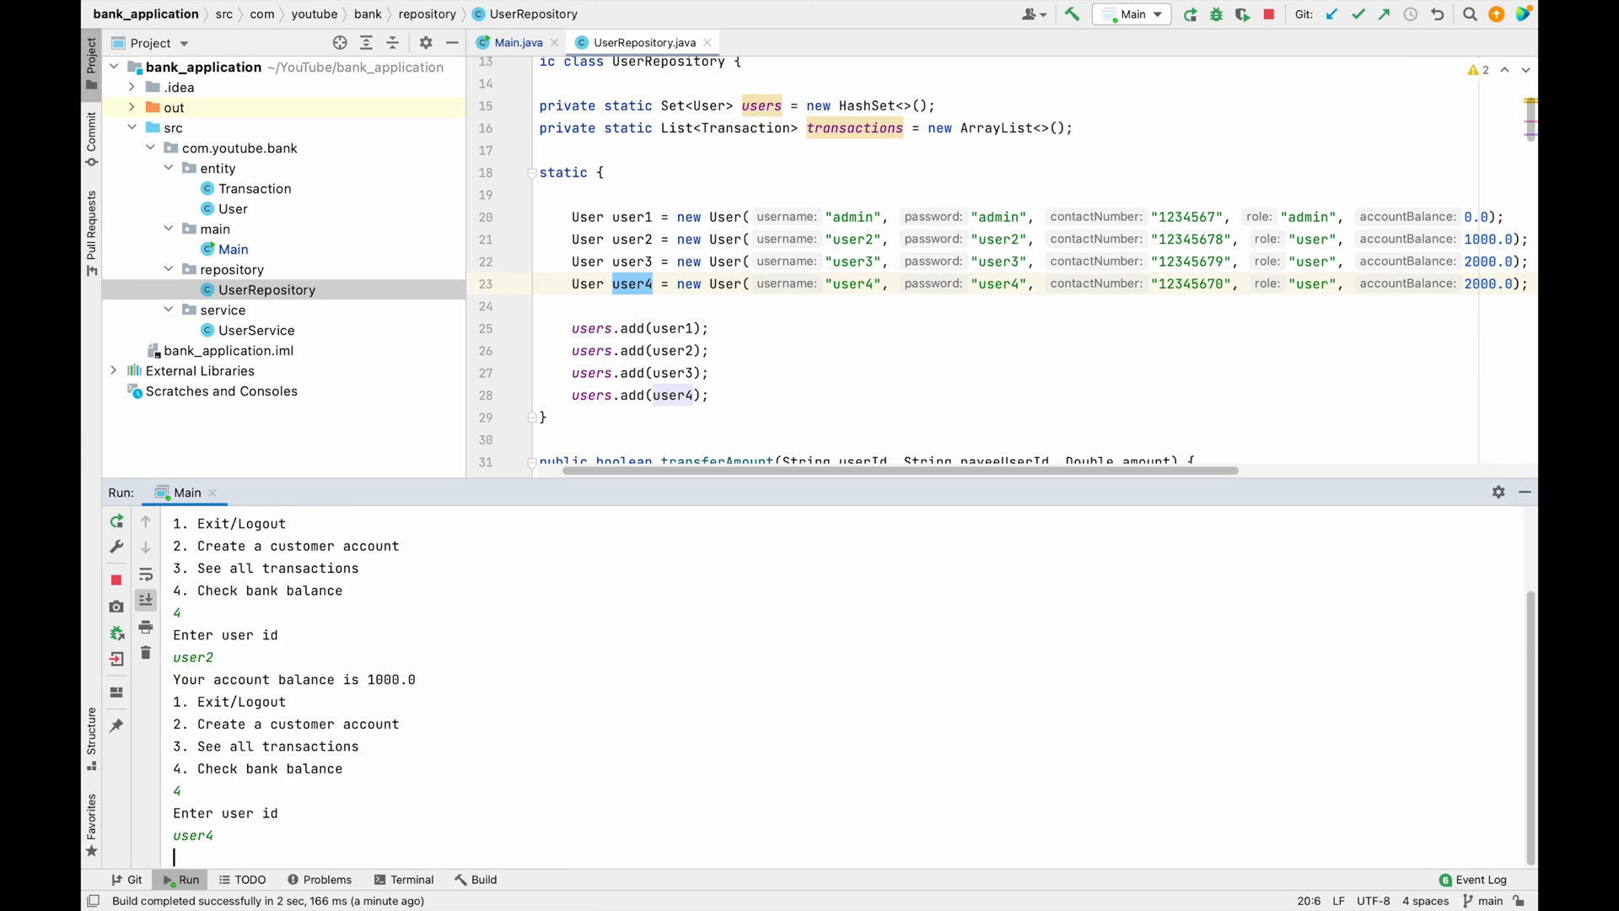
pyautogui.press('Enter')
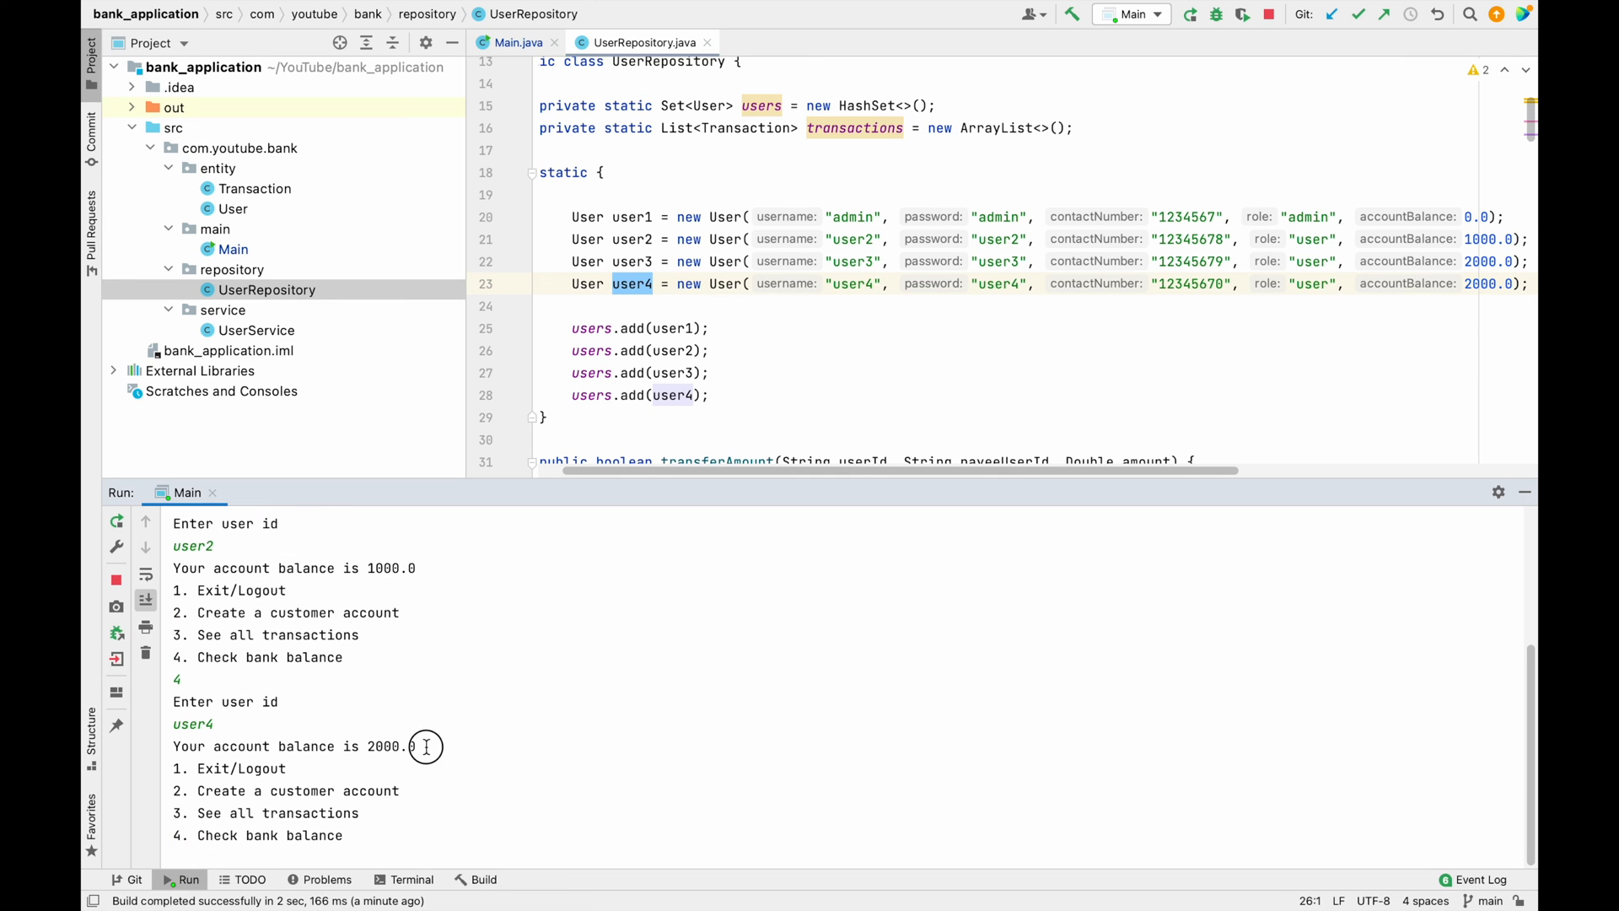